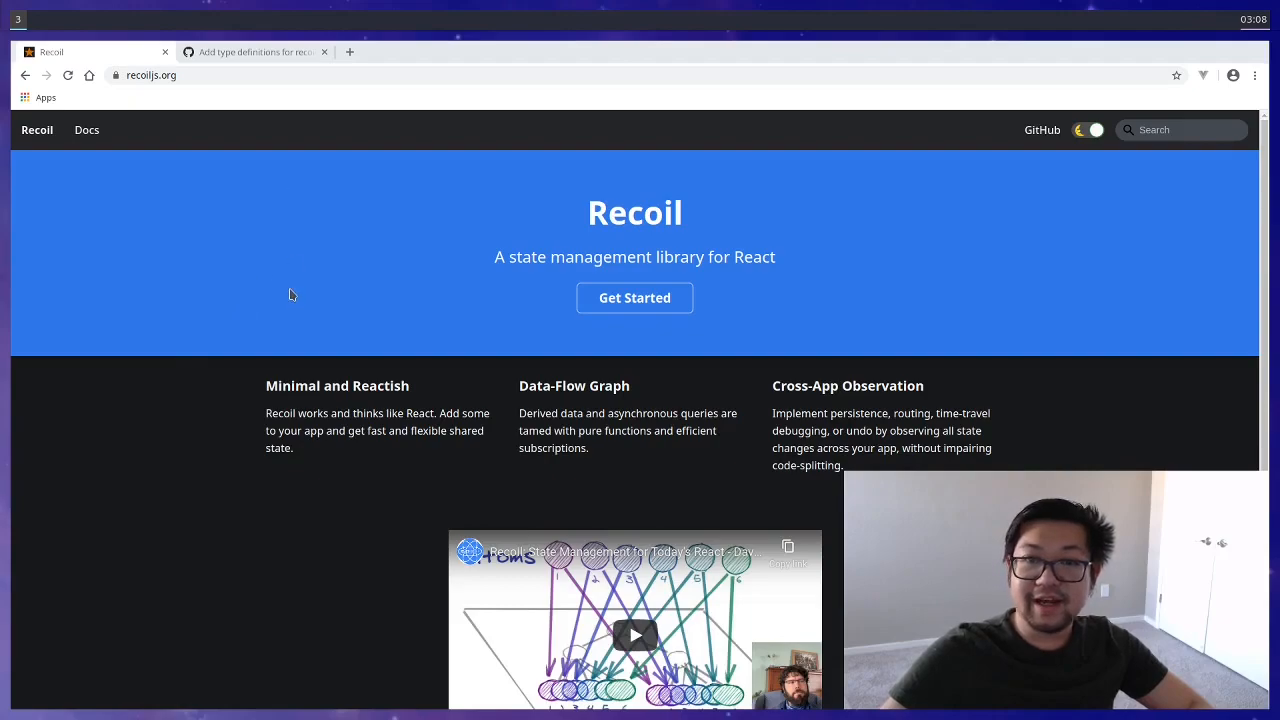
{"action": "mouse_move", "coordinate": [254, 68]}
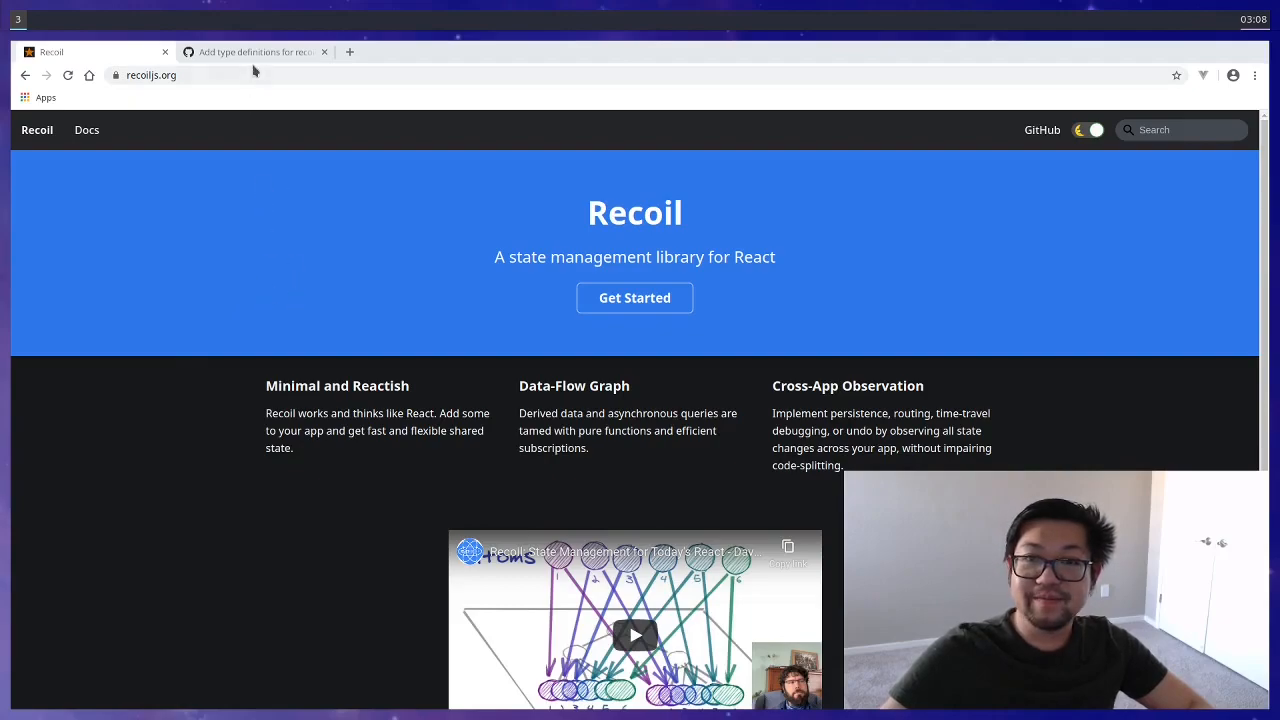
- Switch Chrome to the GitHub pull request adding type definitions for recoil
{"action": "left_click", "coordinate": [256, 52]}
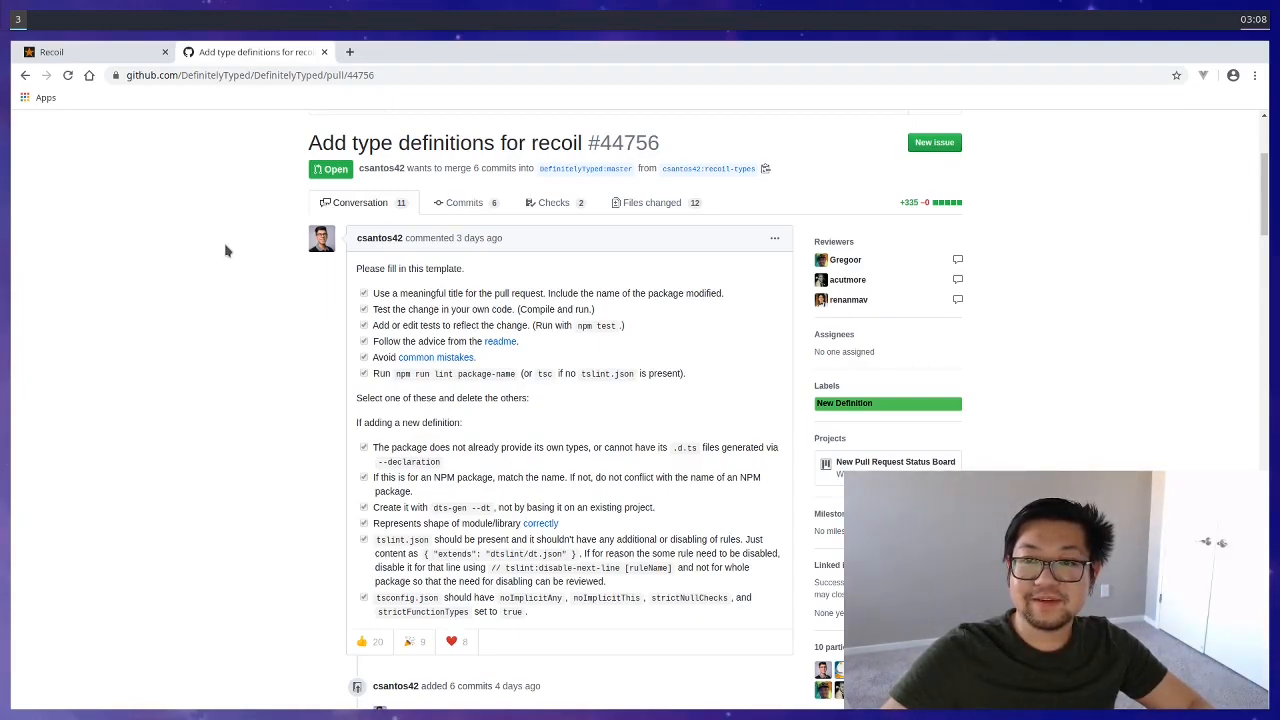
{"action": "mouse_move", "coordinate": [148, 192]}
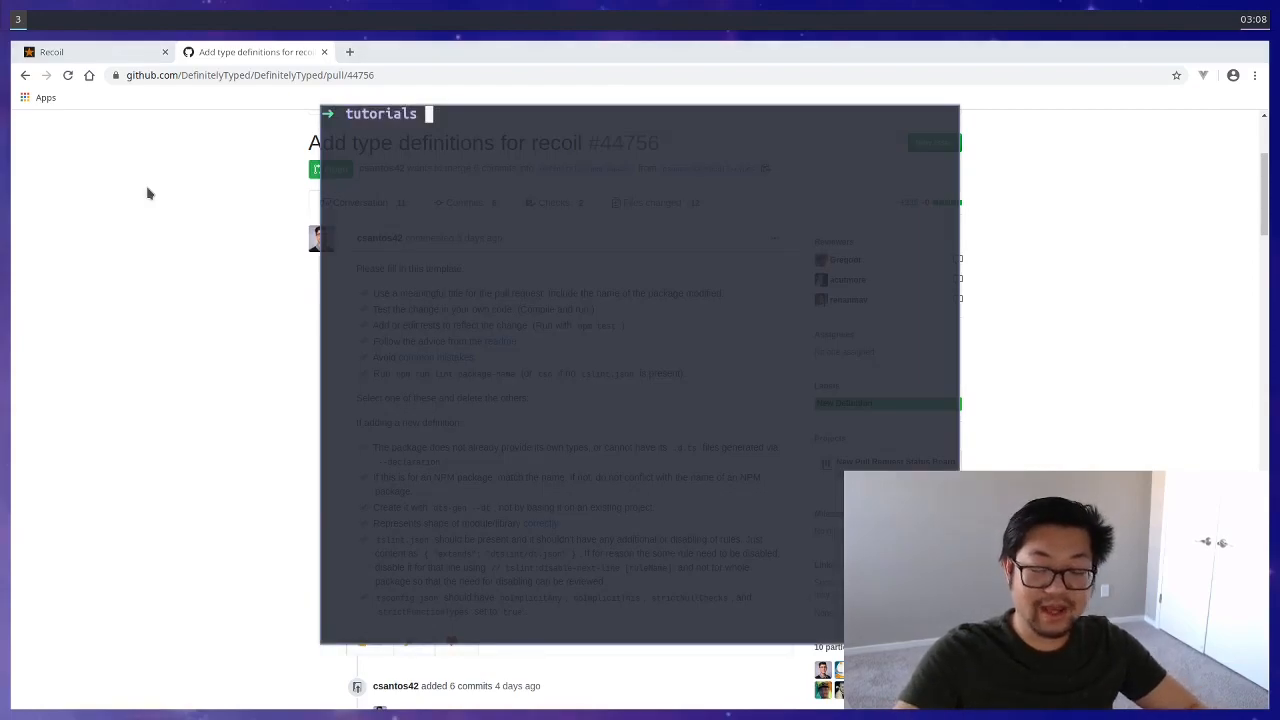
- Run yarn create react-app recoil-examples to scaffold the project
{"action": "type", "text": "yarn"}
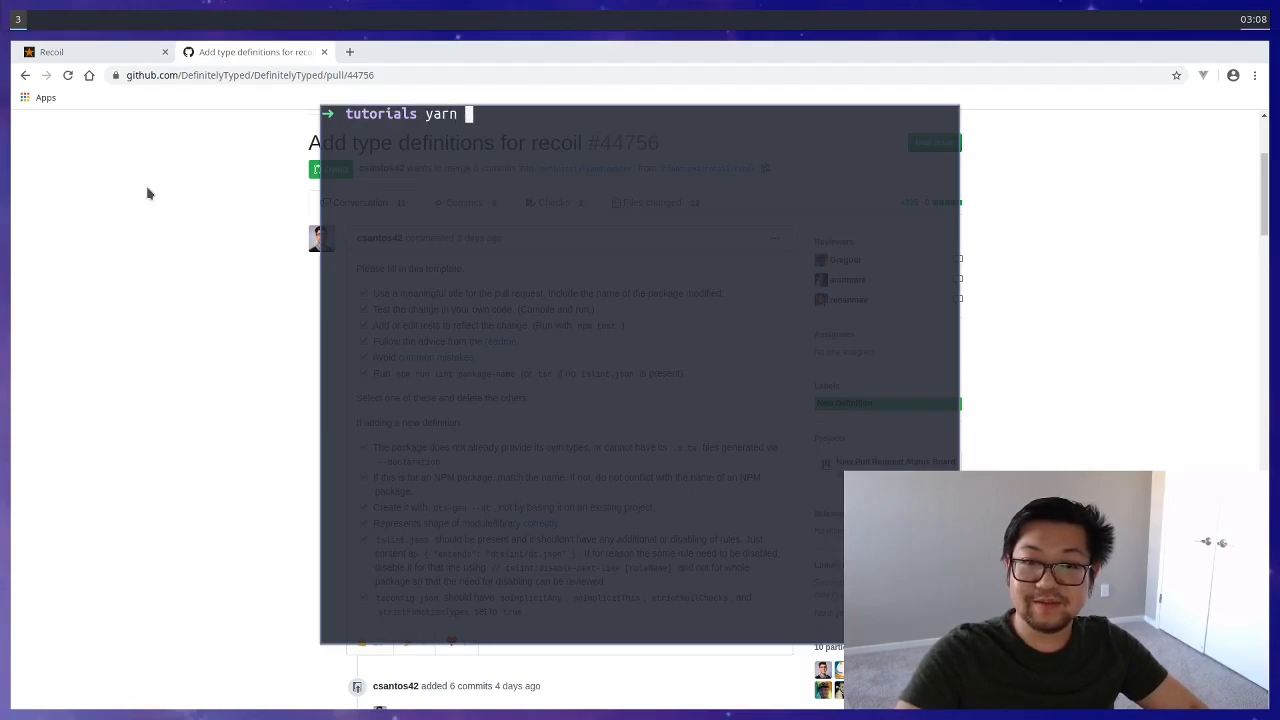
{"action": "type", "text": "create react-app recoil-examples"}
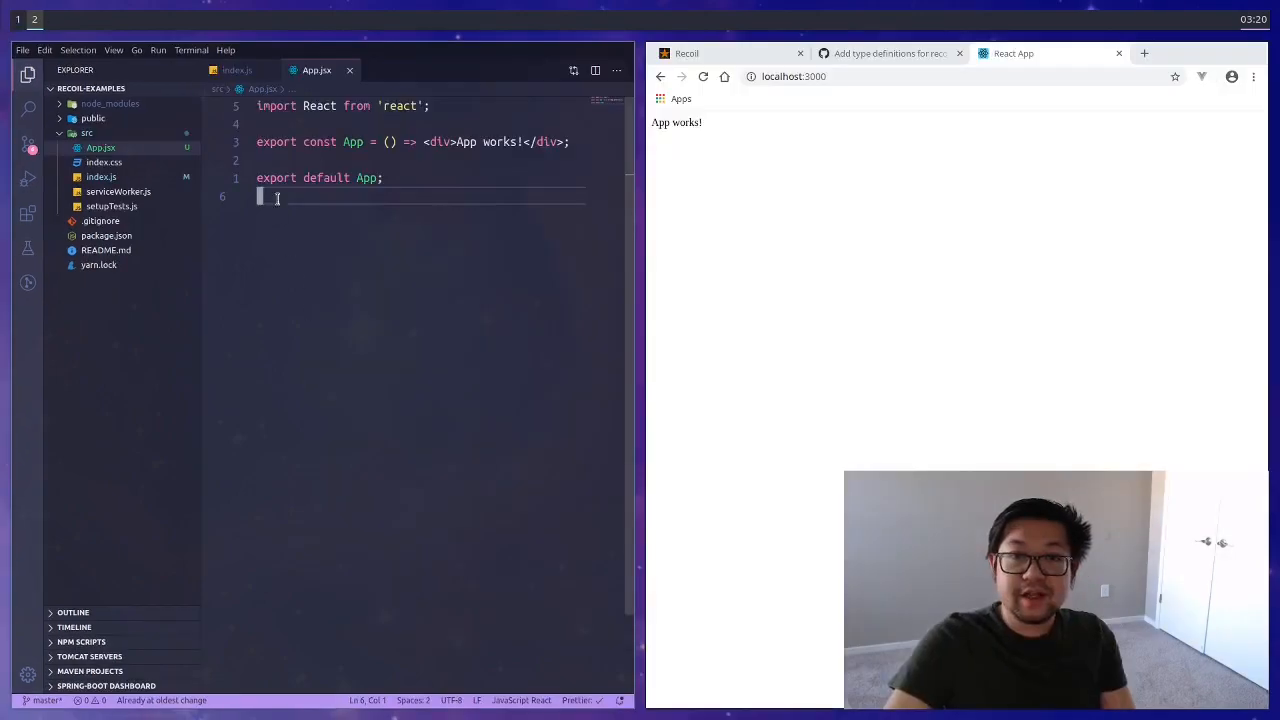
{"action": "left_click", "coordinate": [236, 70]}
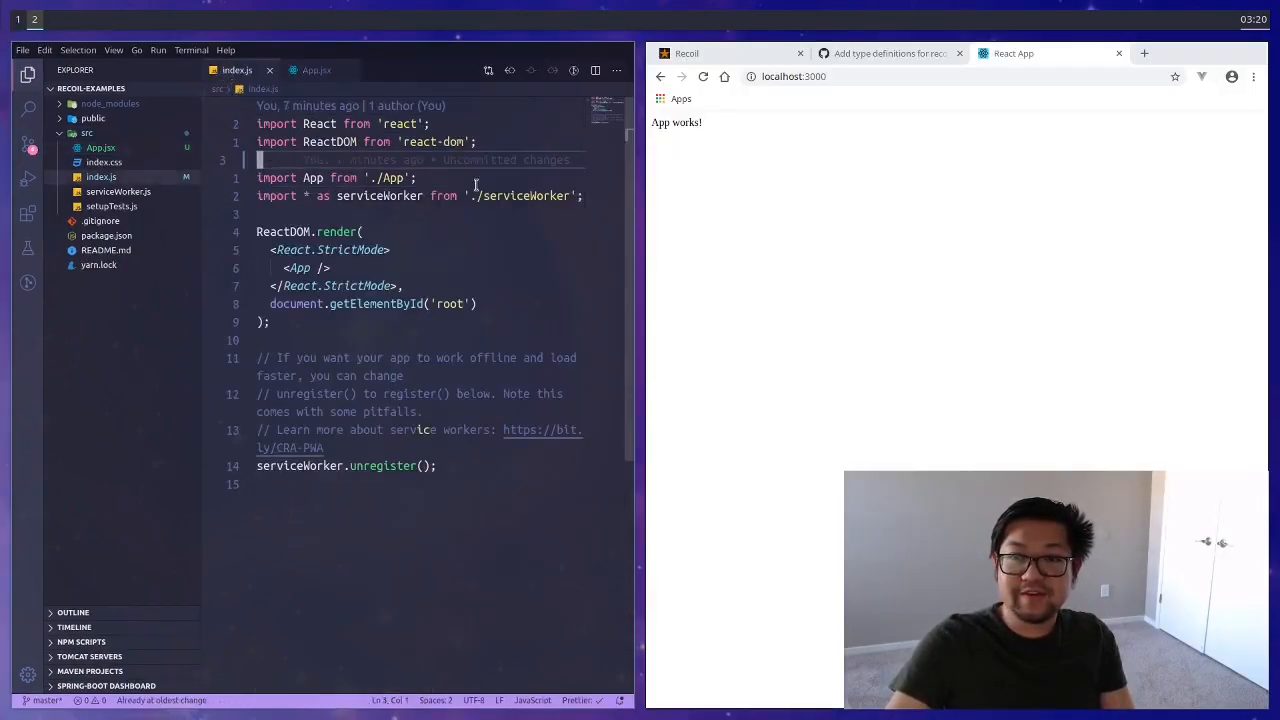
{"action": "left_click", "coordinate": [316, 70]}
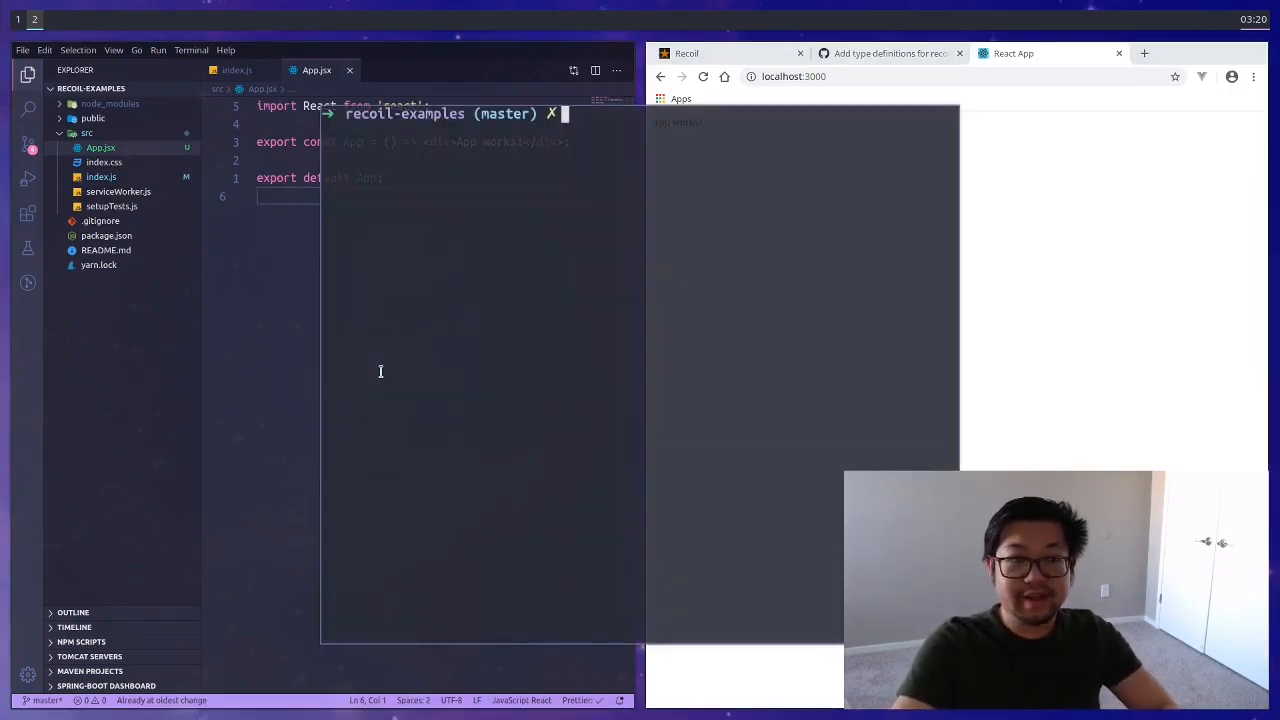
- Run yarn add recoil, then touch src/Counter.jsx to create the component file
{"action": "type", "text": "yarn add recoil"}
{"action": "left_click", "coordinate": [440, 124]}
{"action": "type", "text": "import { RecoilRoot } from 'recoil';"}
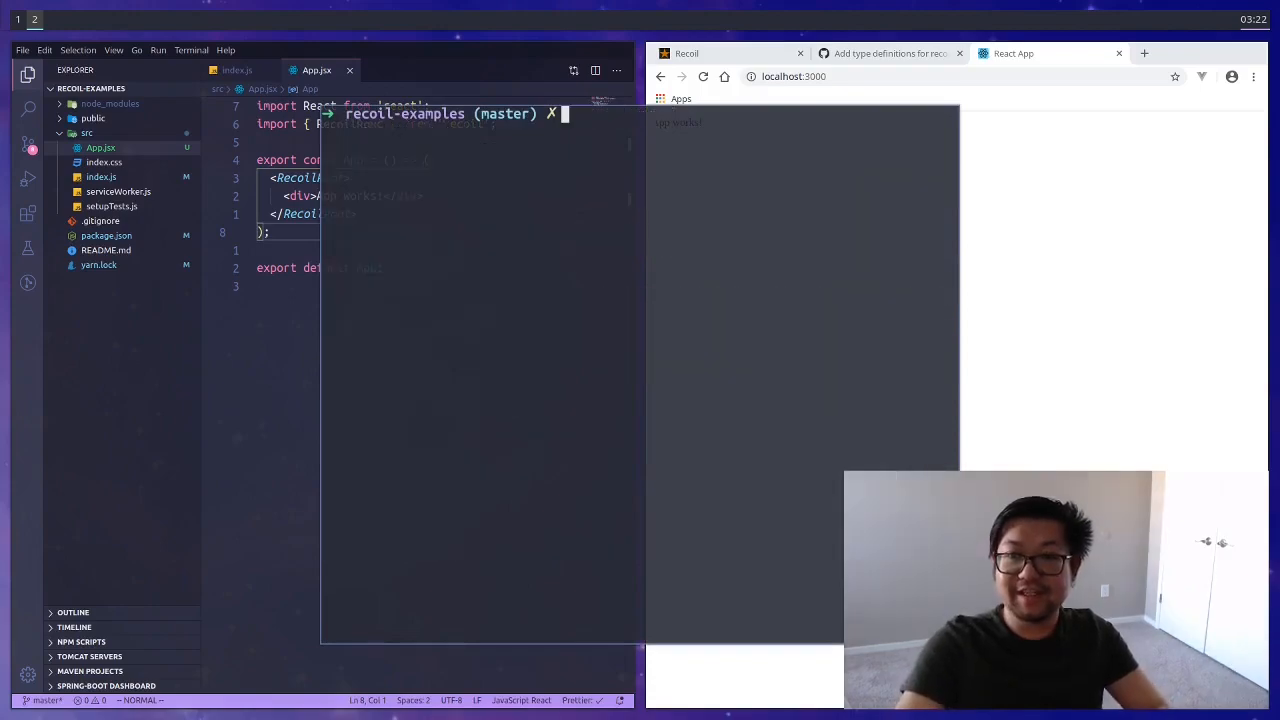
{"action": "type", "text": "touch src/Counter.jsx"}
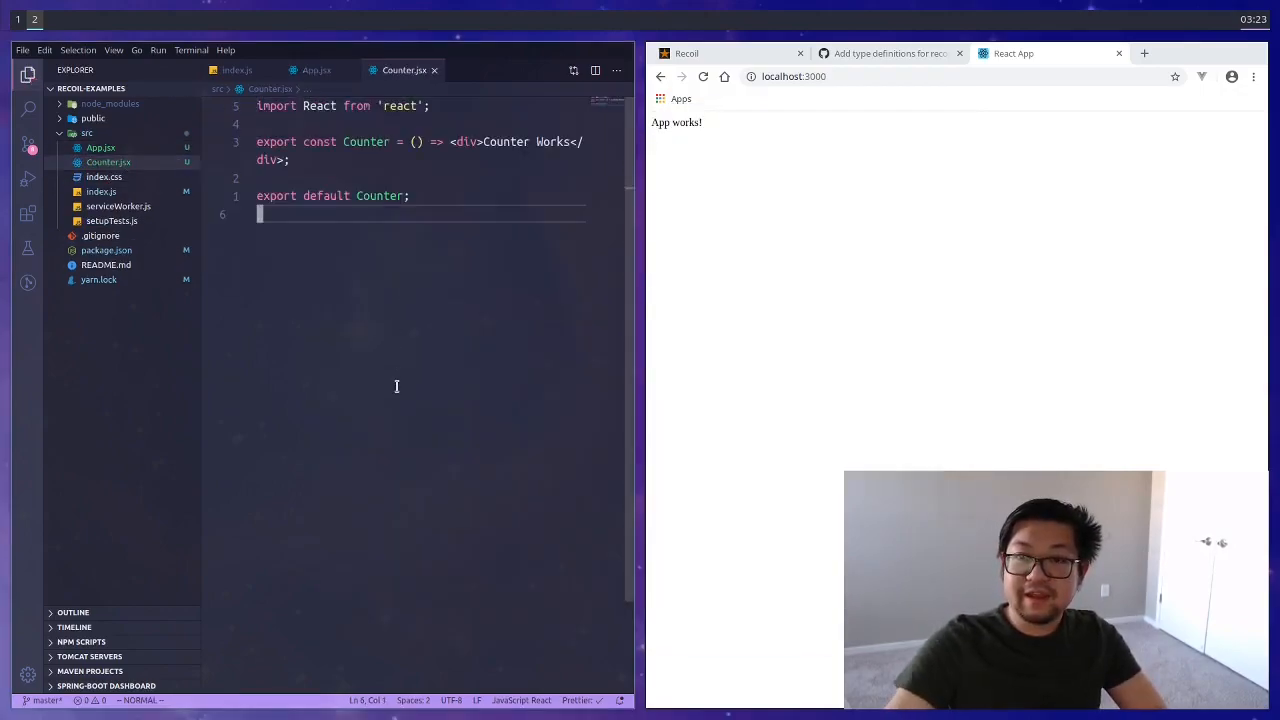
- Render <Counter /> inside RecoilRoot in App.jsx below the App works div
{"action": "left_click", "coordinate": [316, 70]}
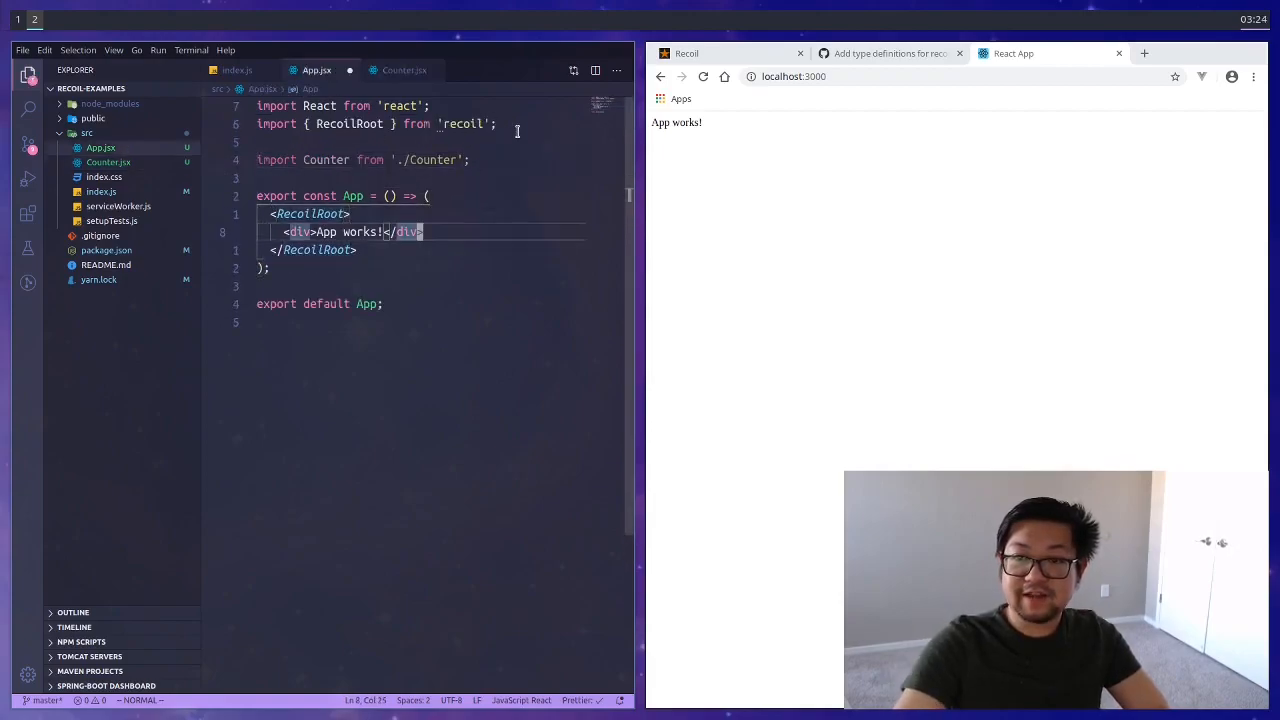
{"action": "type", "text": "<Counter />"}
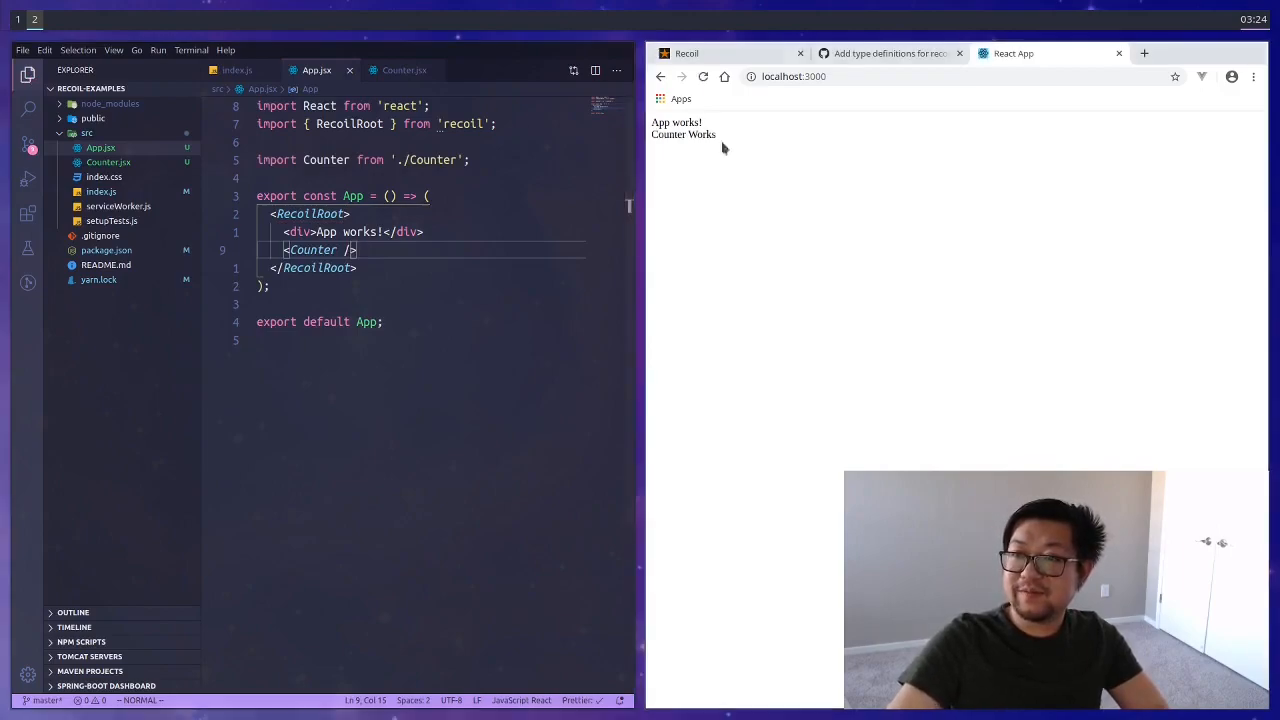
{"action": "left_click", "coordinate": [404, 70]}
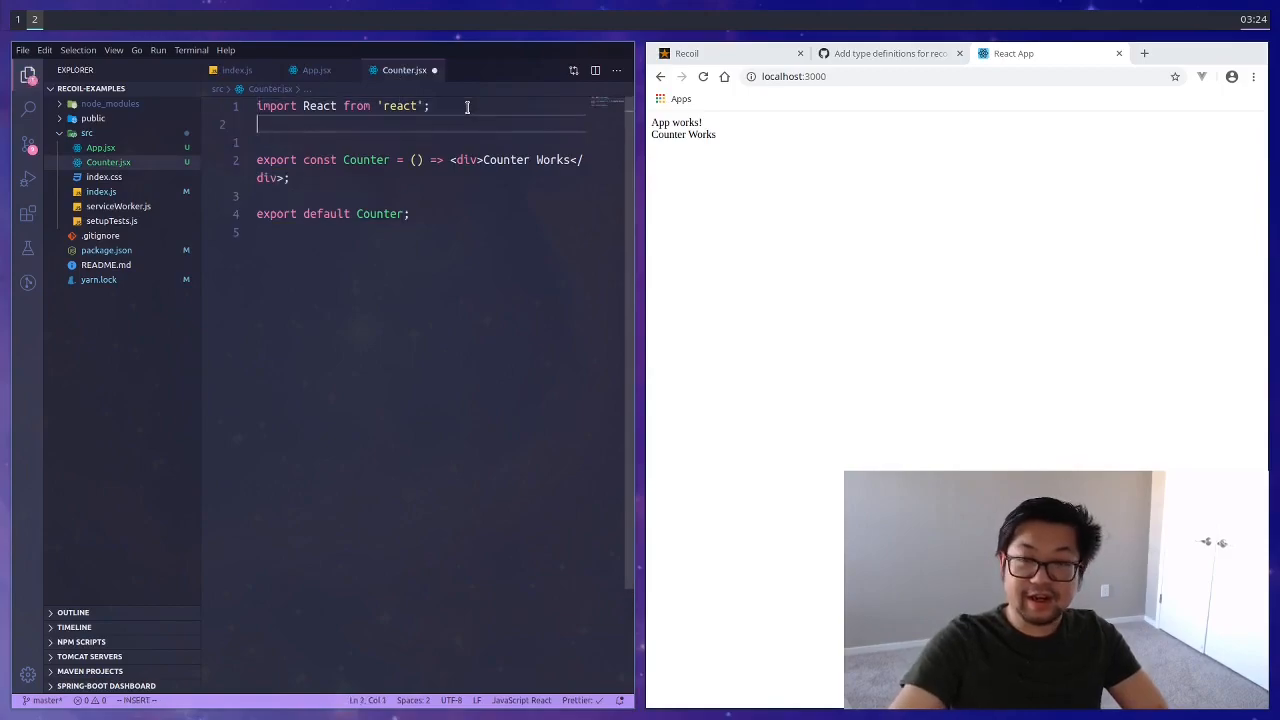
- Import atom from recoil and define counterState with key 'counterState' and default 0
{"action": "type", "text": "import {atom} from 'recoil';"}
{"action": "type", "text": "const counterState = atom();"}
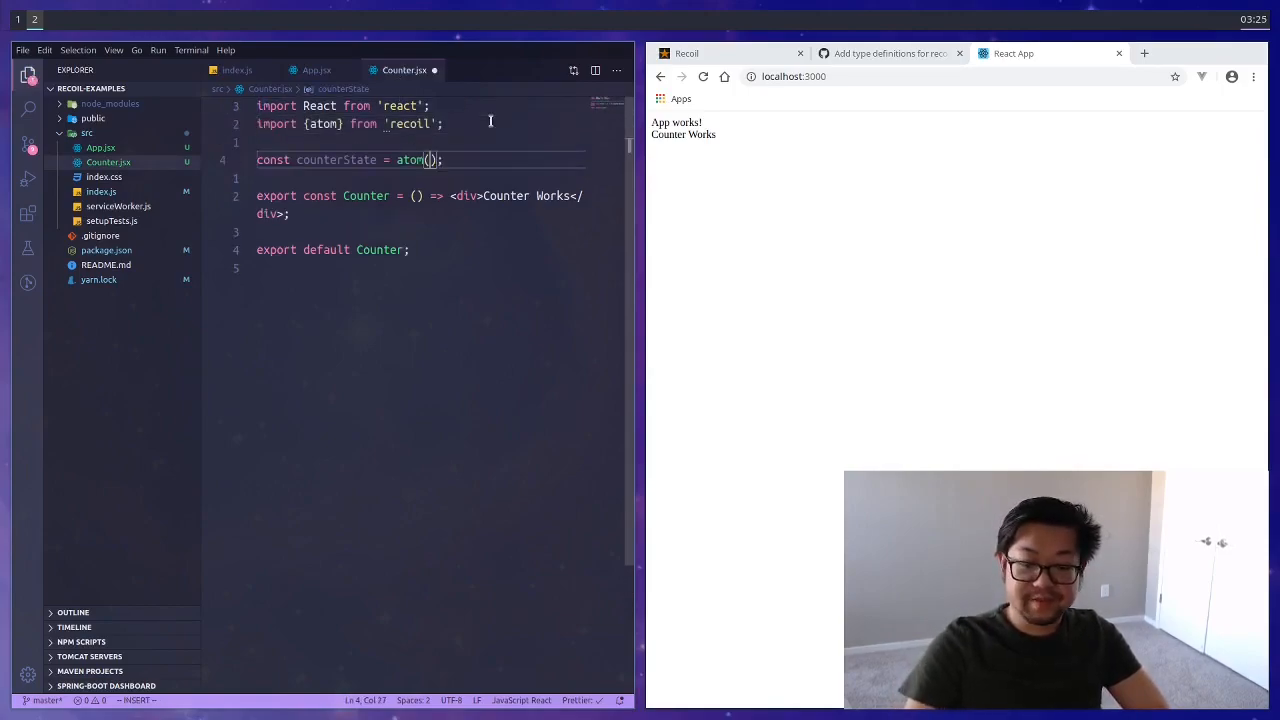
{"action": "type", "text": "{}"}
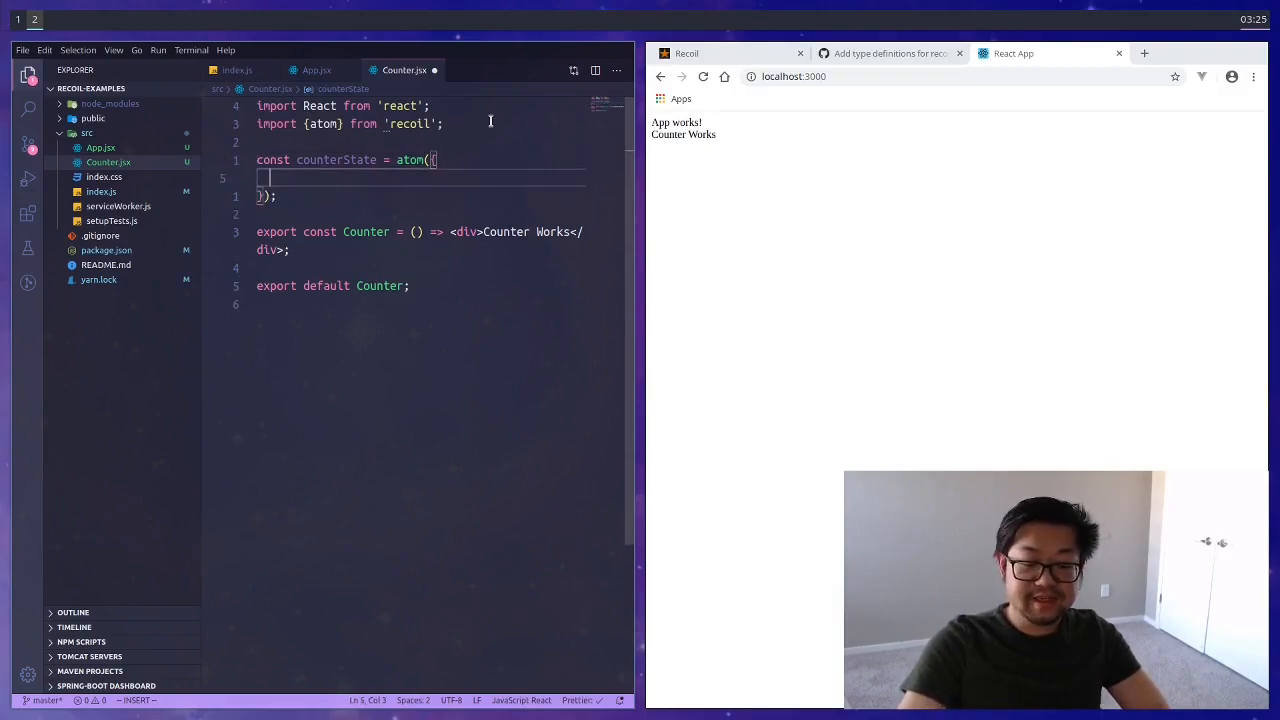
{"action": "type", "text": "default:"}
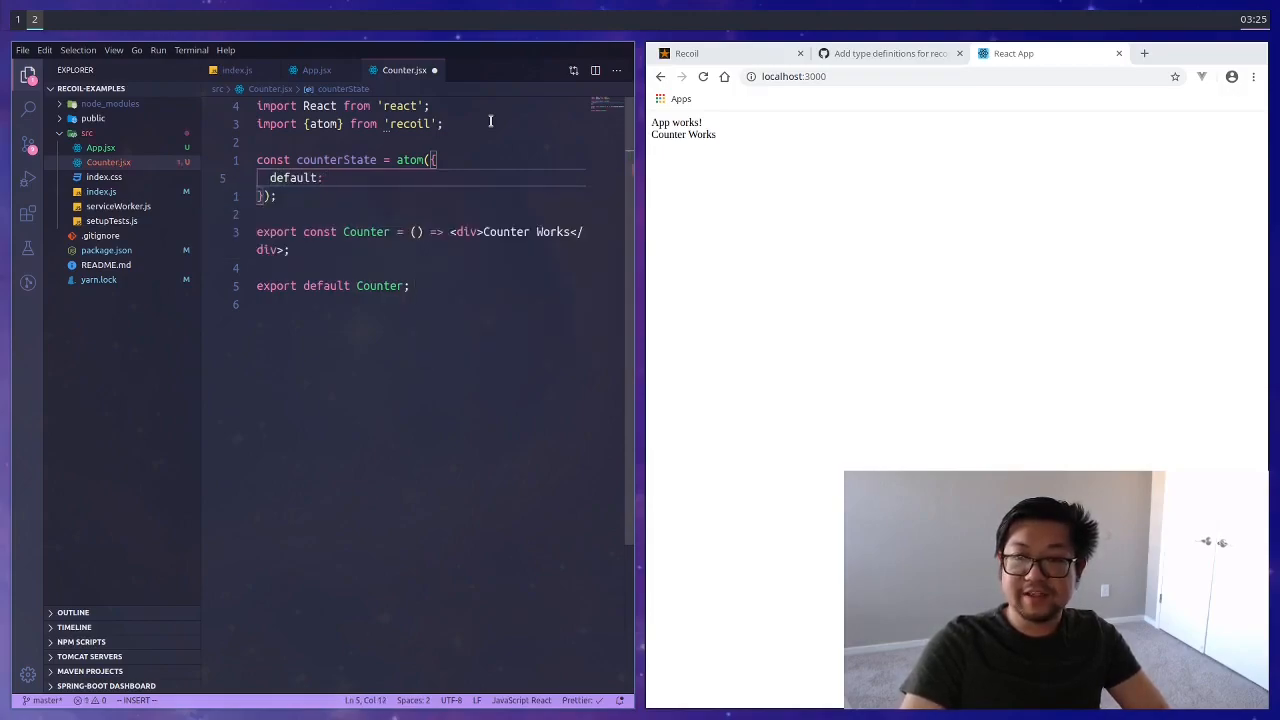
{"action": "type", "text": "0"}
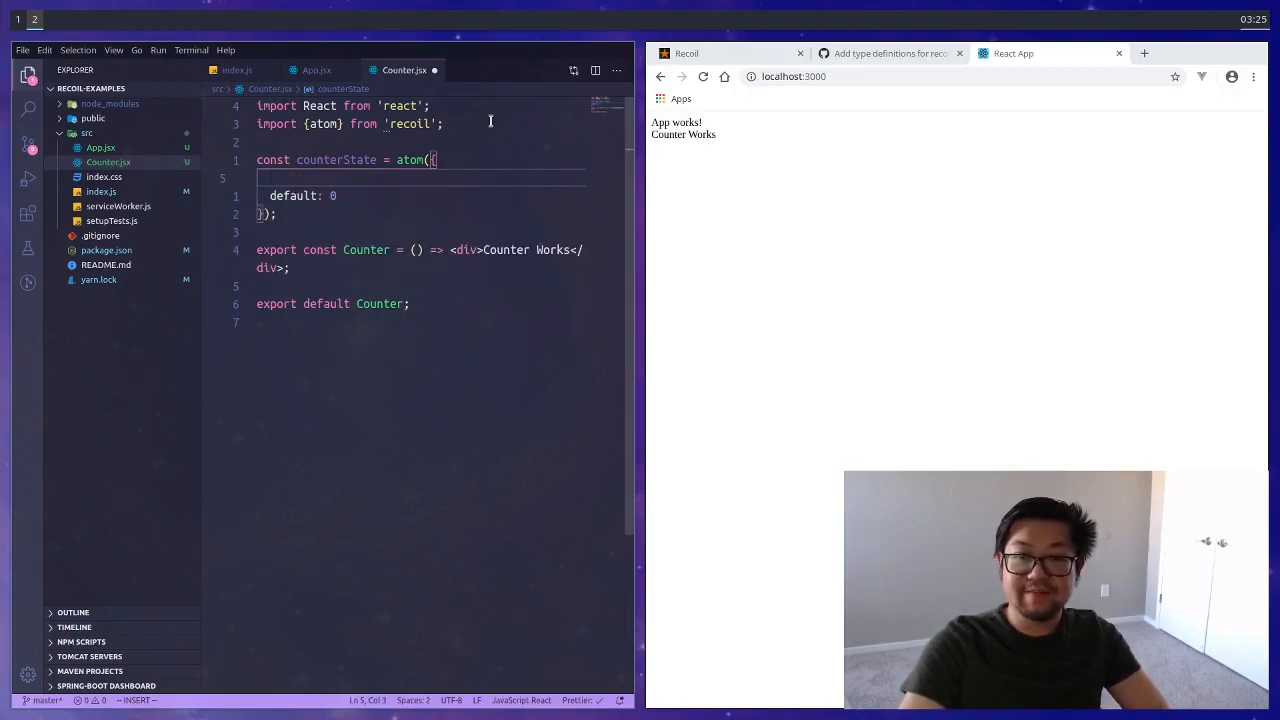
{"action": "type", "text": "key: 'counterState',"}
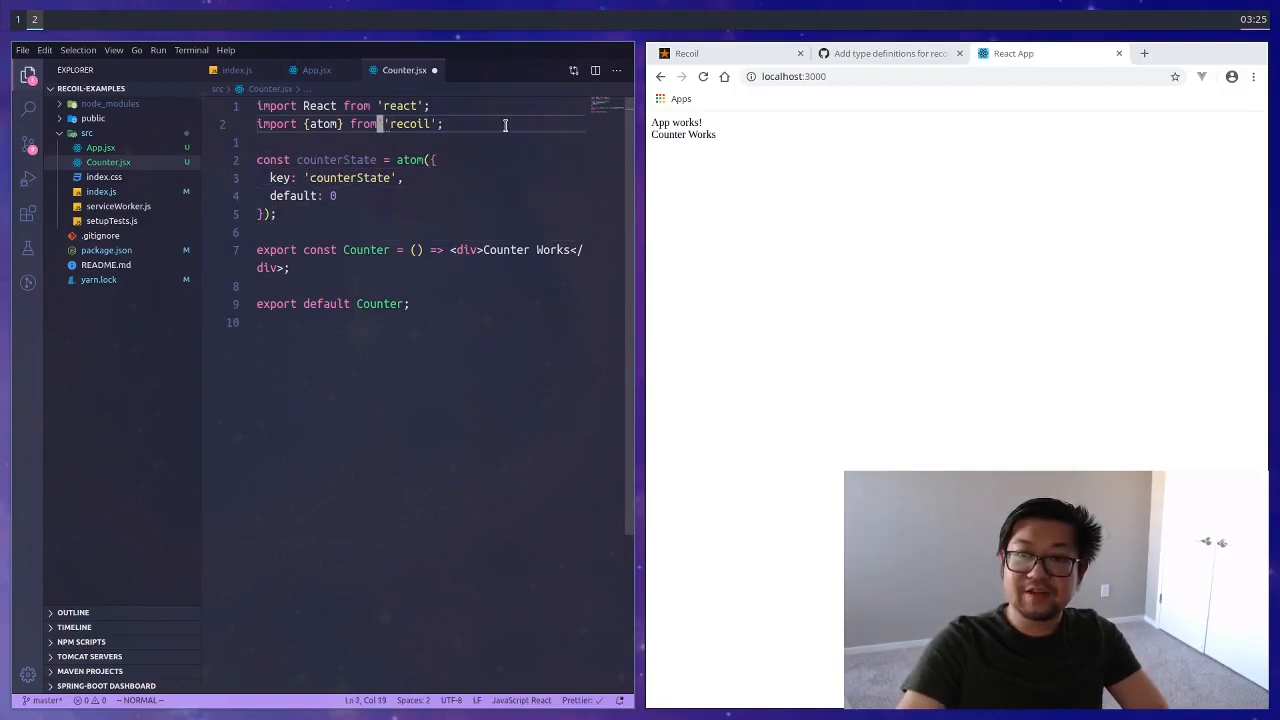
{"action": "type", "text": ","}
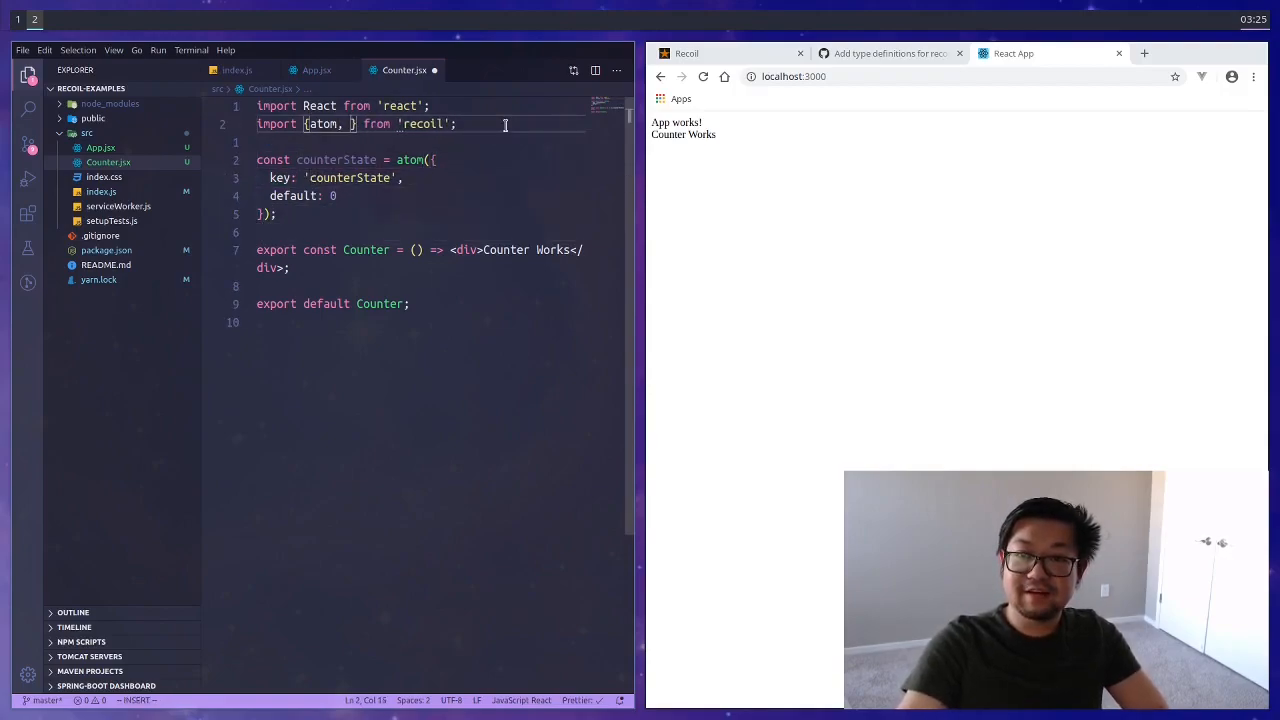
- Import useRecoilState and destructure [value, setValue] from useRecoilState(counterState)
{"action": "type", "text": "useRecoilState"}
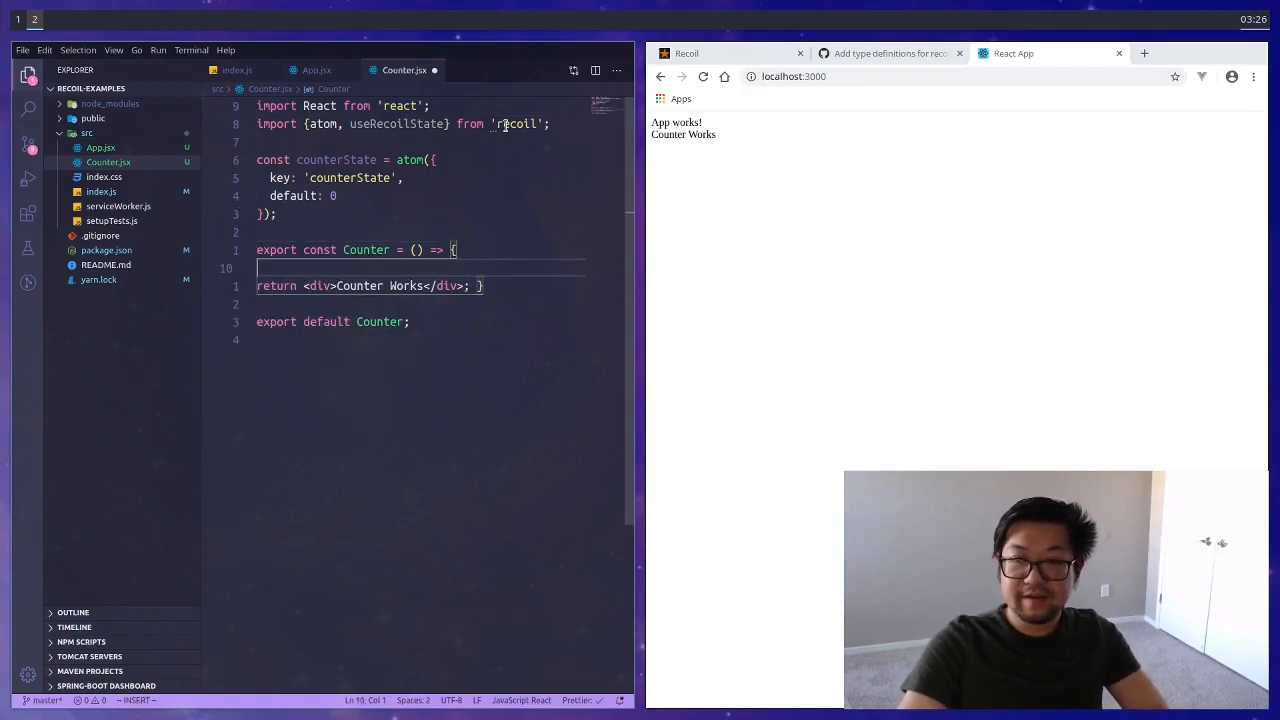
{"action": "type", "text": "const [] = useRecoilState();"}
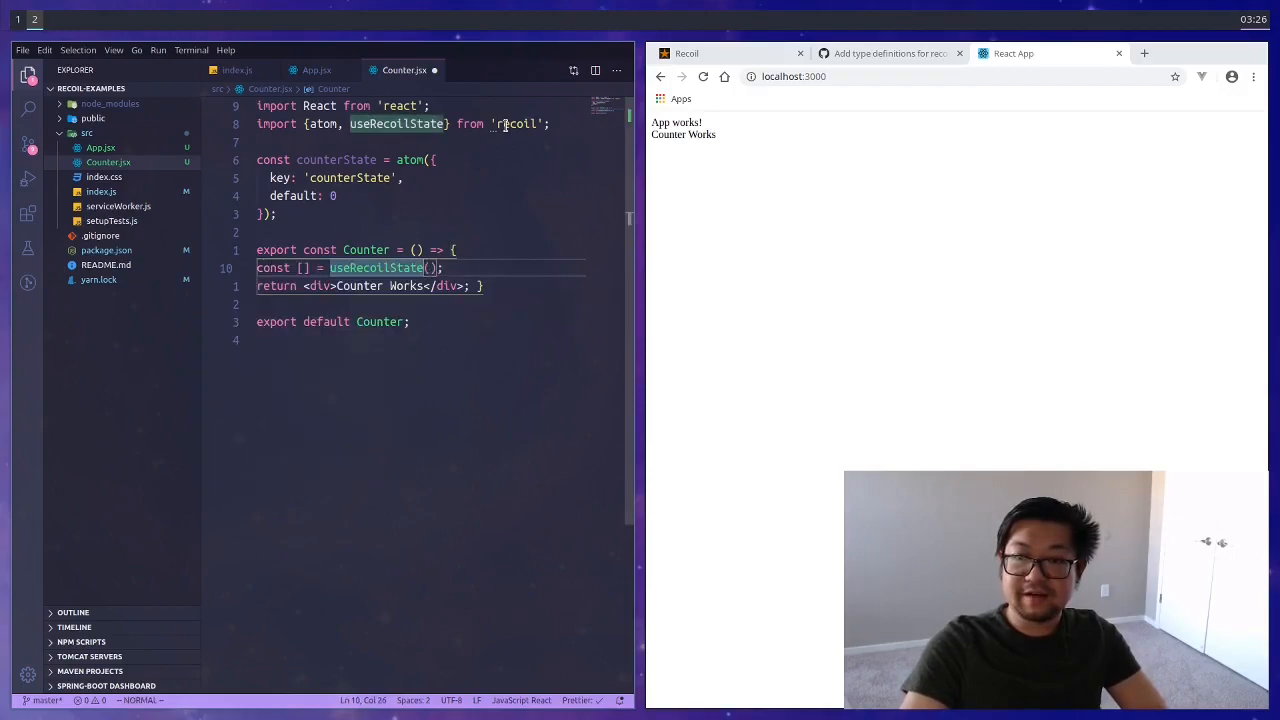
{"action": "type", "text": "counterState"}
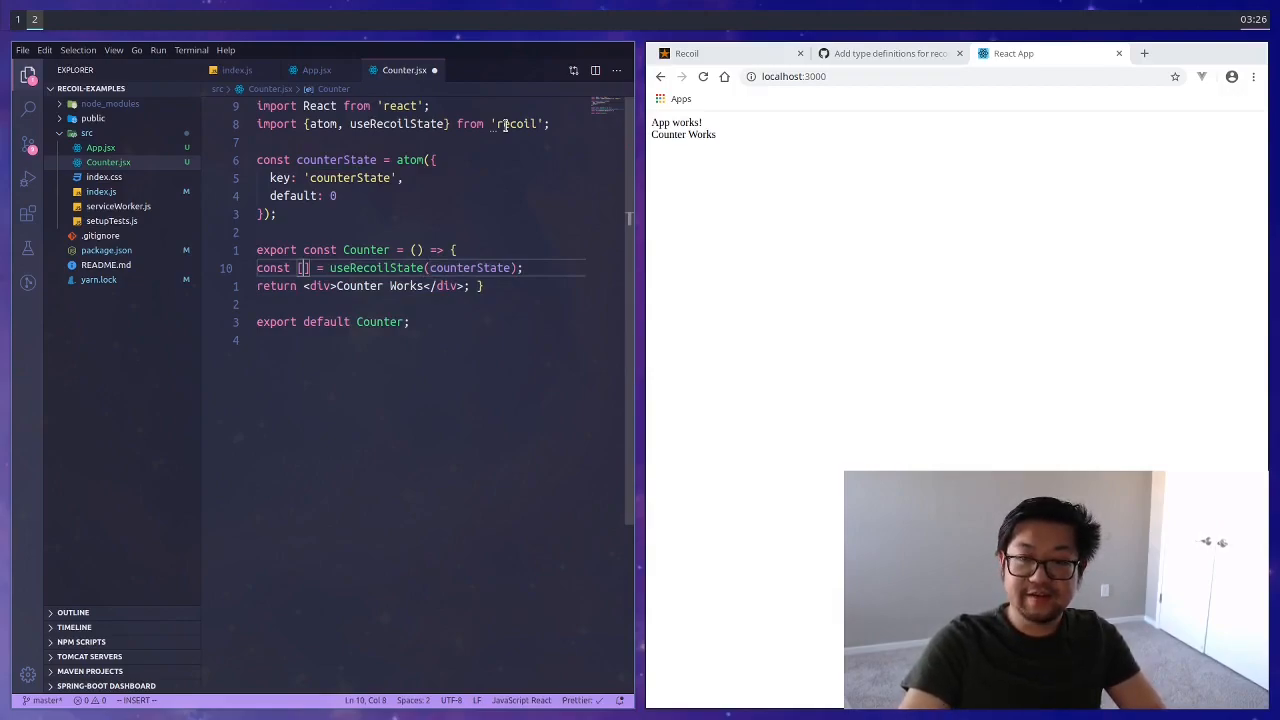
{"action": "type", "text": "value"}
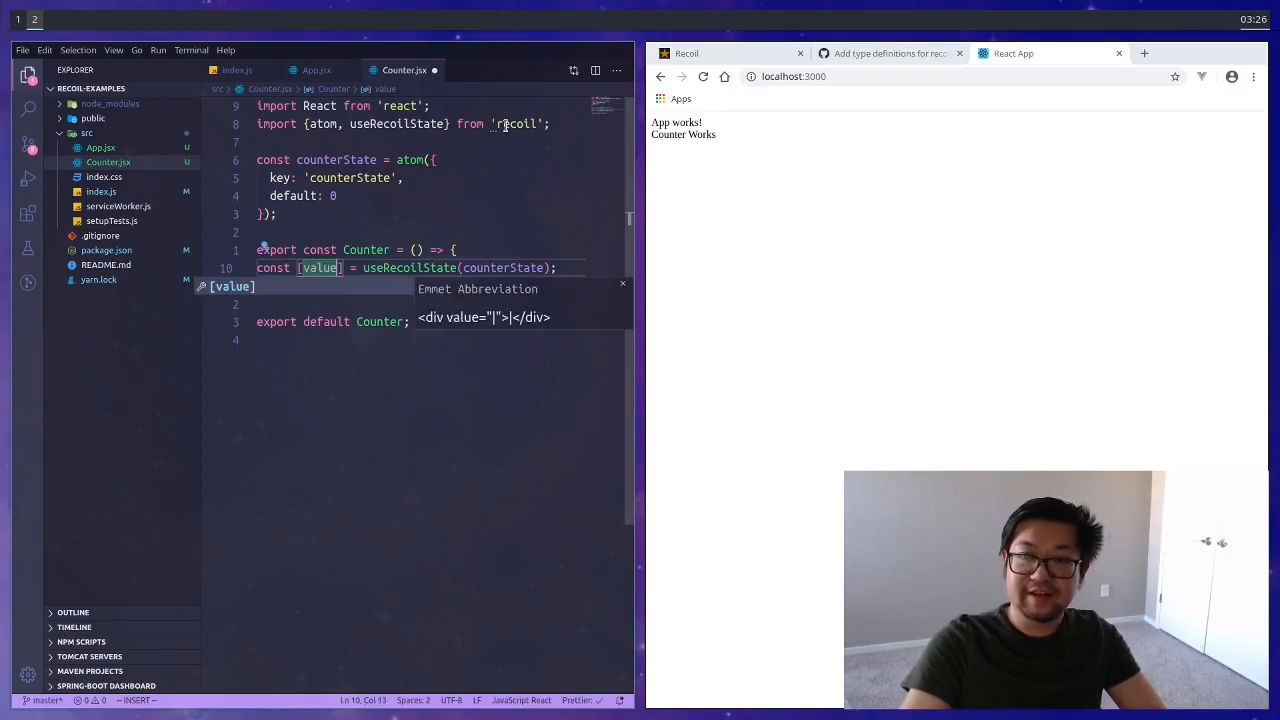
{"action": "type", "text": ", setV"}
{"action": "type", "text": "return ("}
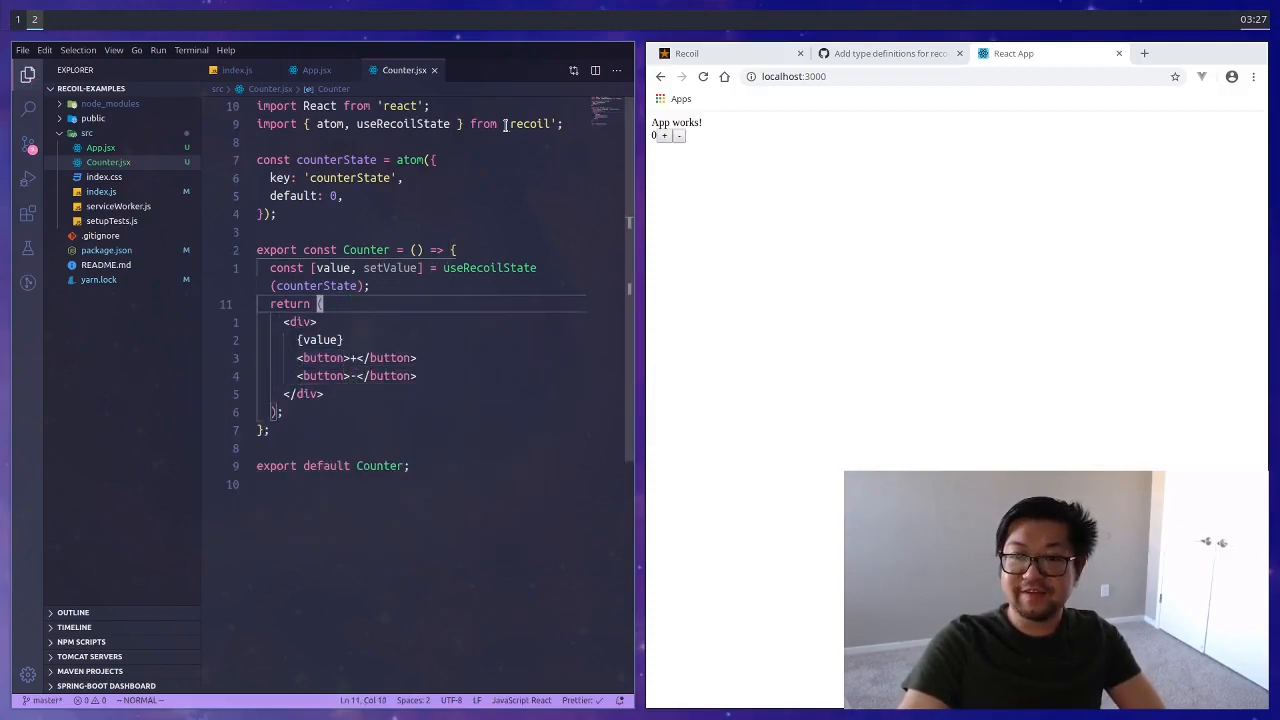
- Add increment and decrement handlers calling setValue(value ± 1) and try the buttons in the browser
{"action": "type", "text": "const increment = () => setValue(value + 1);"}
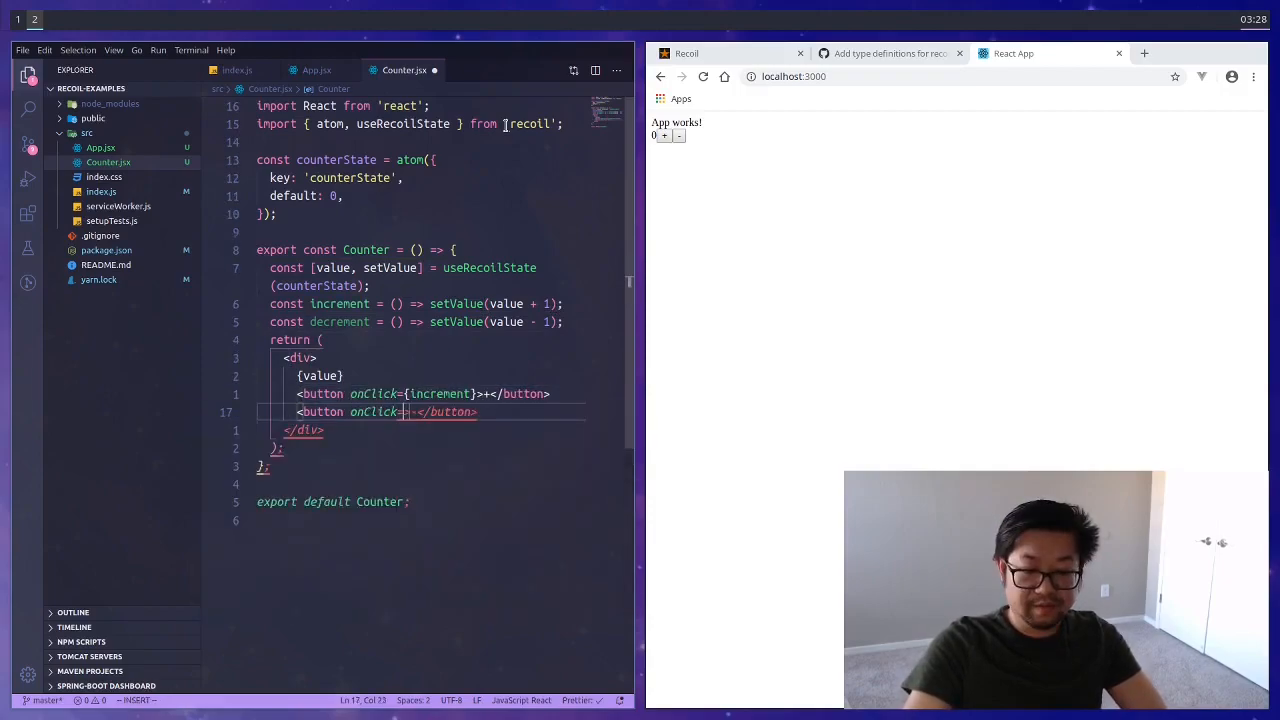
{"action": "type", "text": "decrement"}
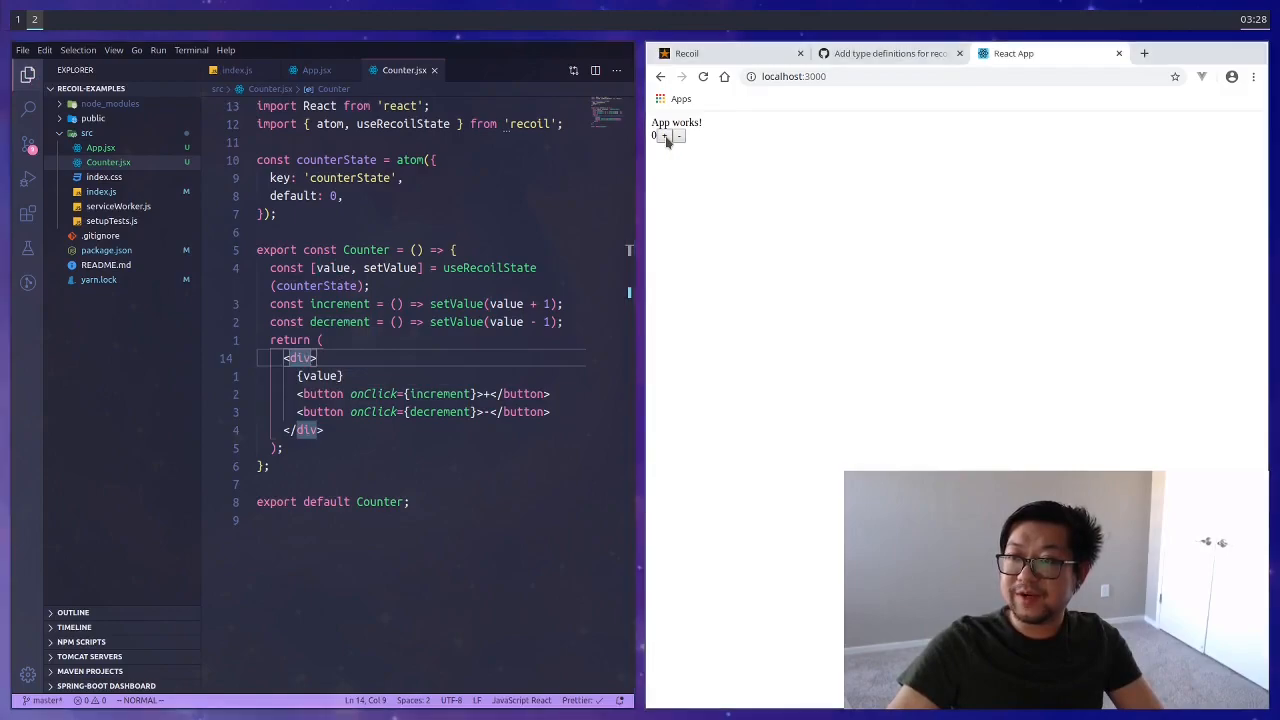
{"action": "left_click", "coordinate": [664, 136]}
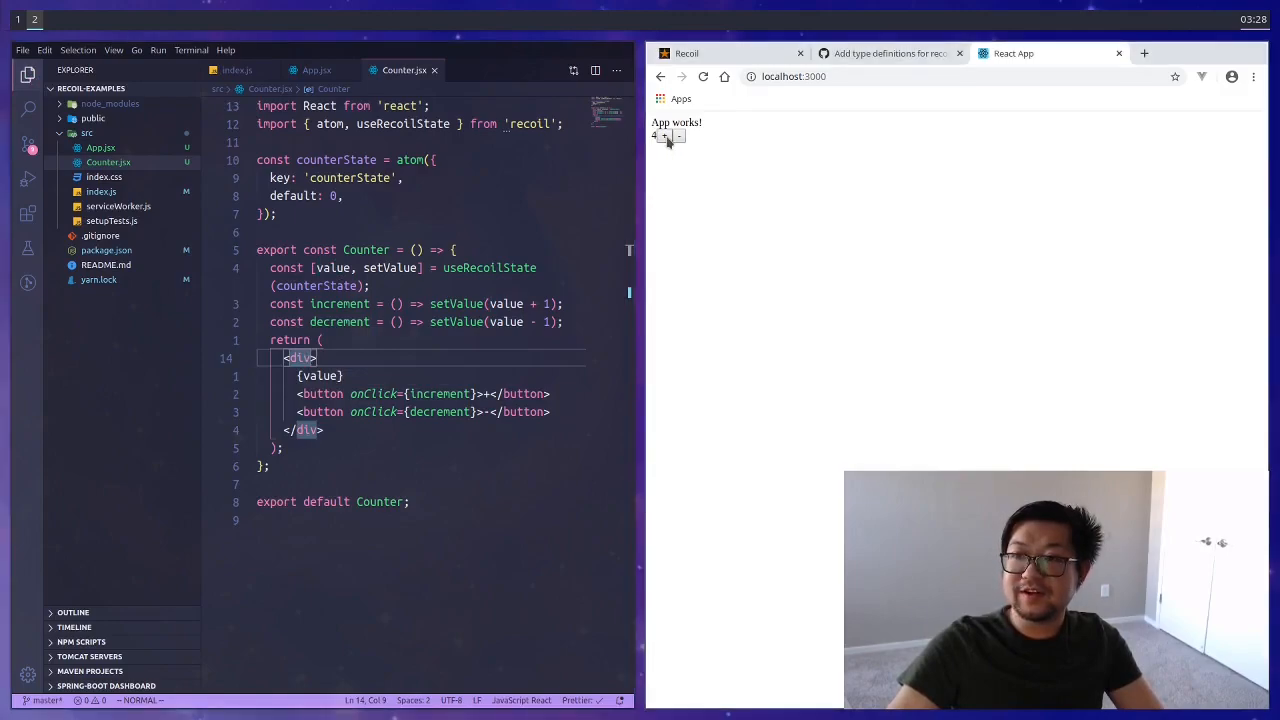
{"action": "left_click", "coordinate": [680, 136]}
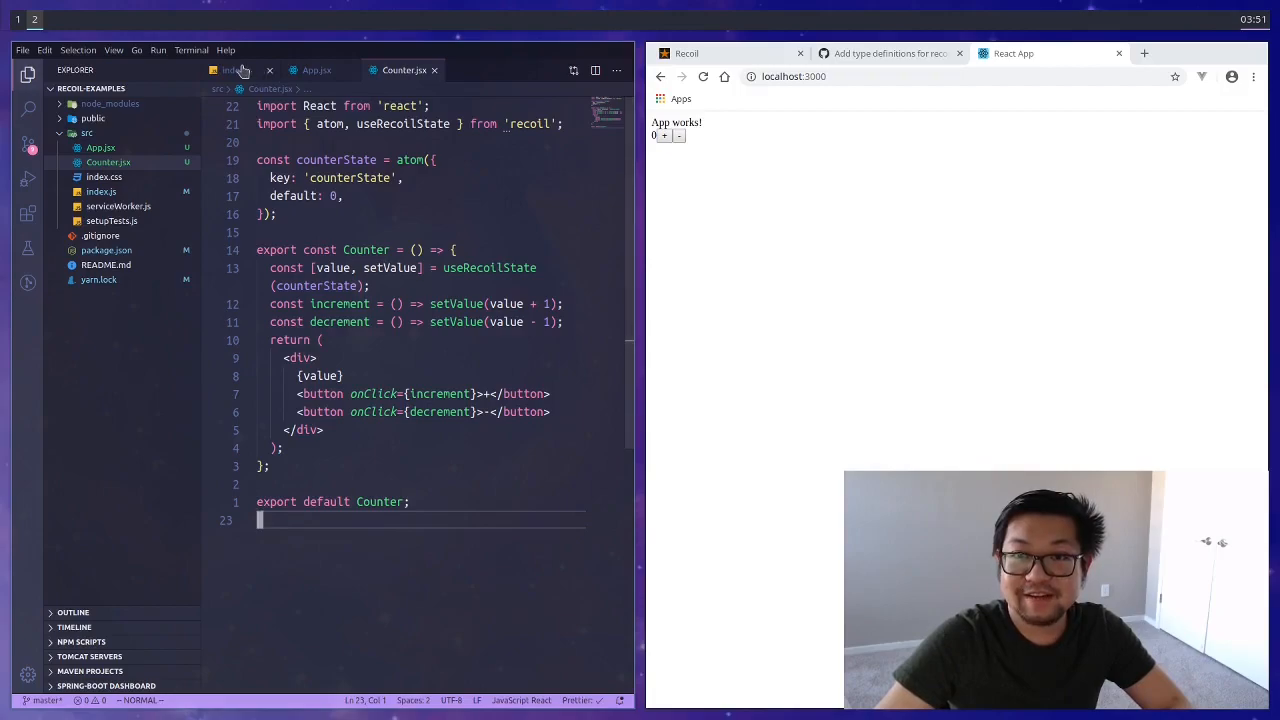
- Start an .example rule in index.css and add className="example" to Counter's wrapping div
{"action": "left_click", "coordinate": [236, 70]}
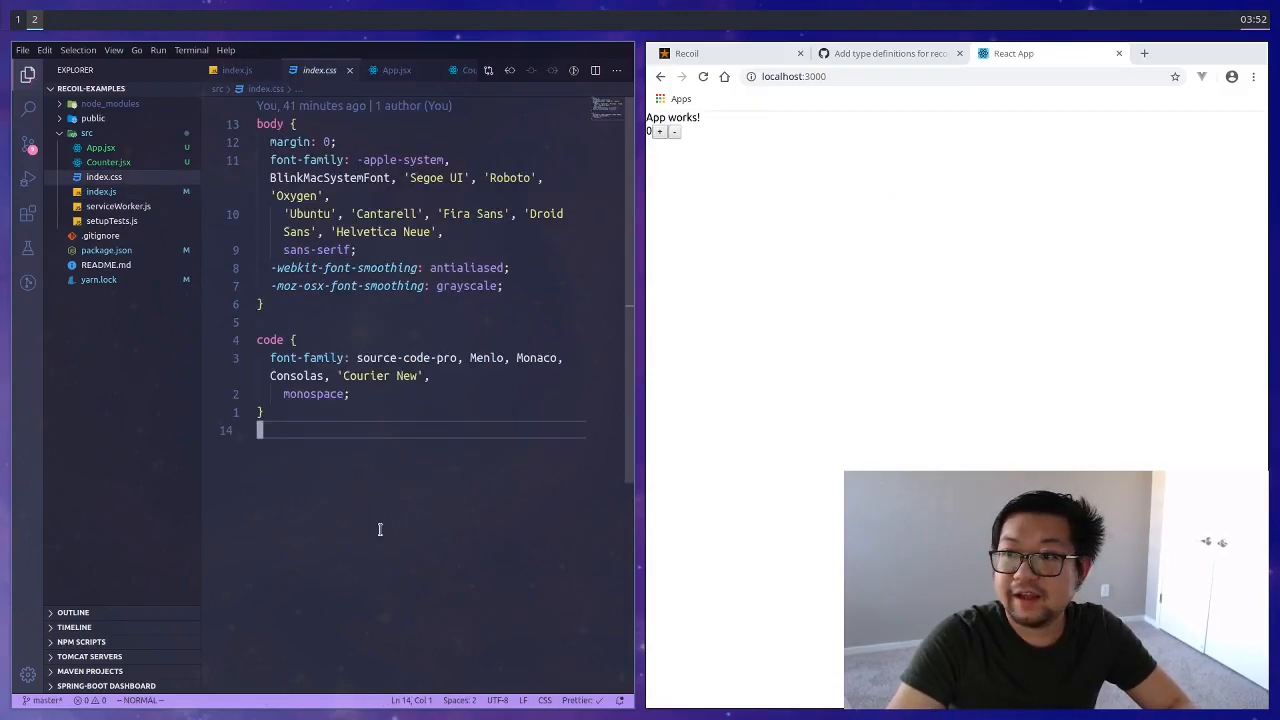
{"action": "key", "text": "Enter"}
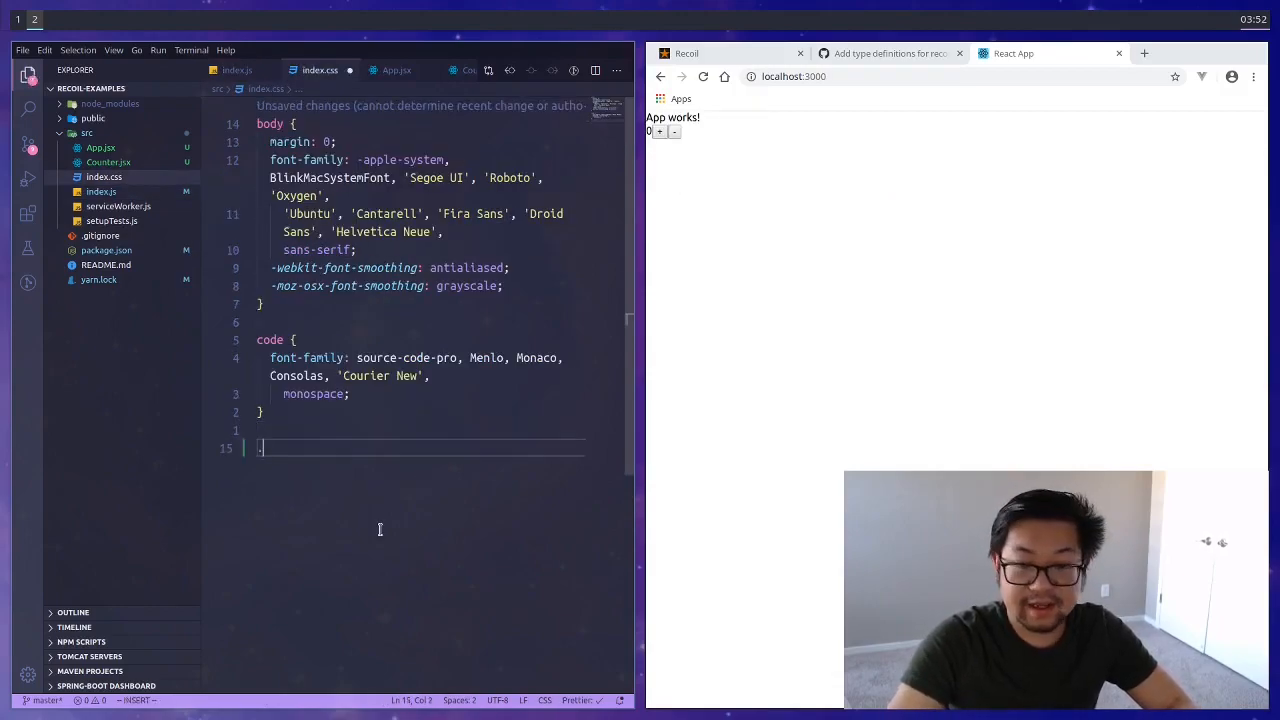
{"action": "type", "text": ".example"}
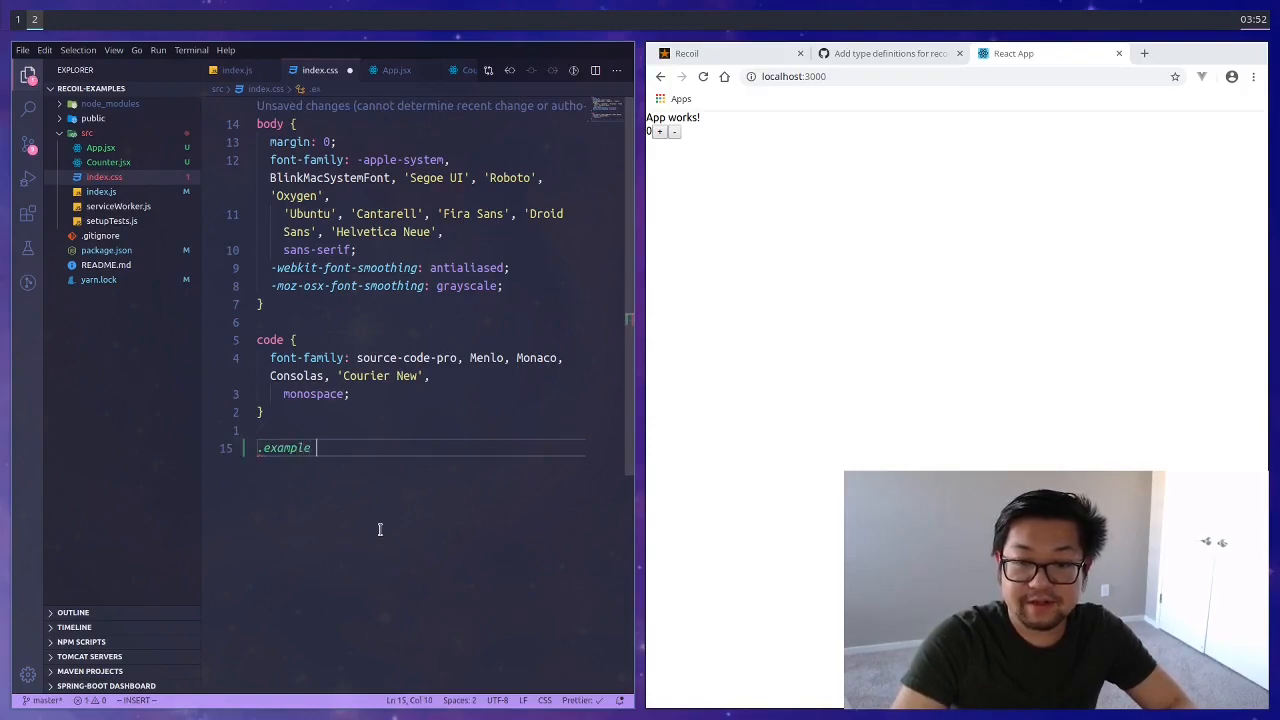
{"action": "type", "text": "{"}
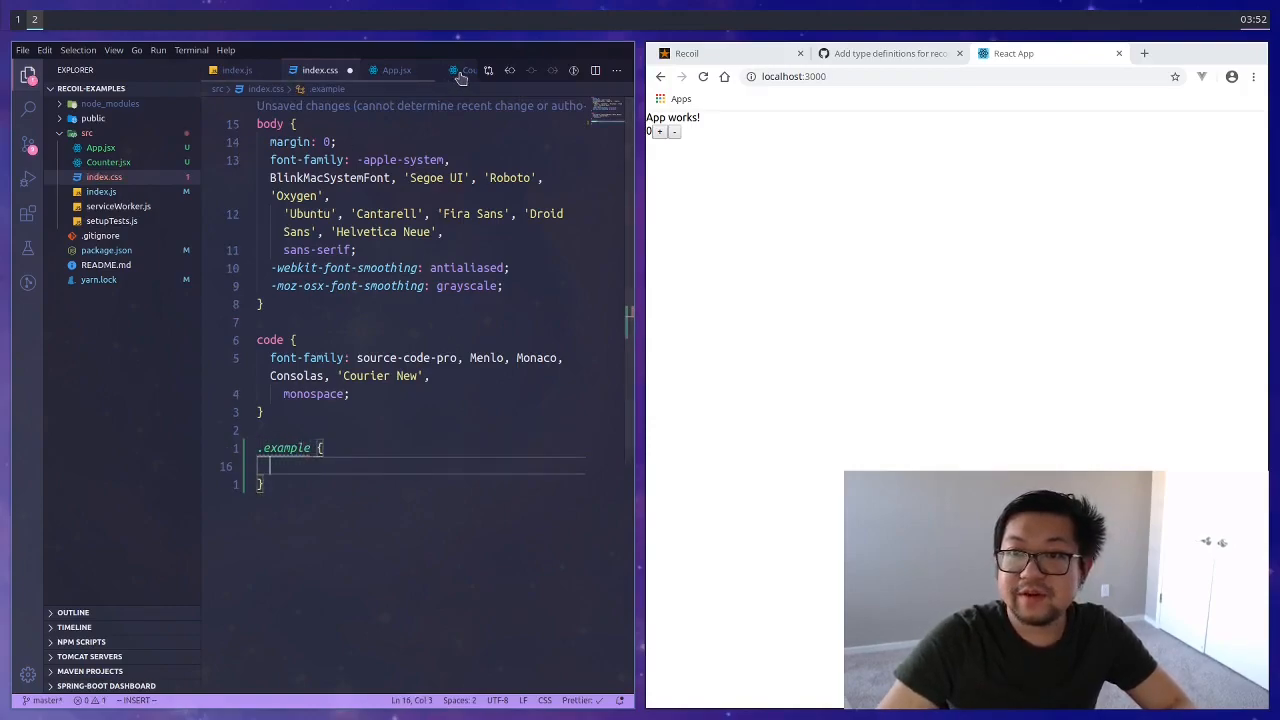
{"action": "left_click", "coordinate": [484, 70]}
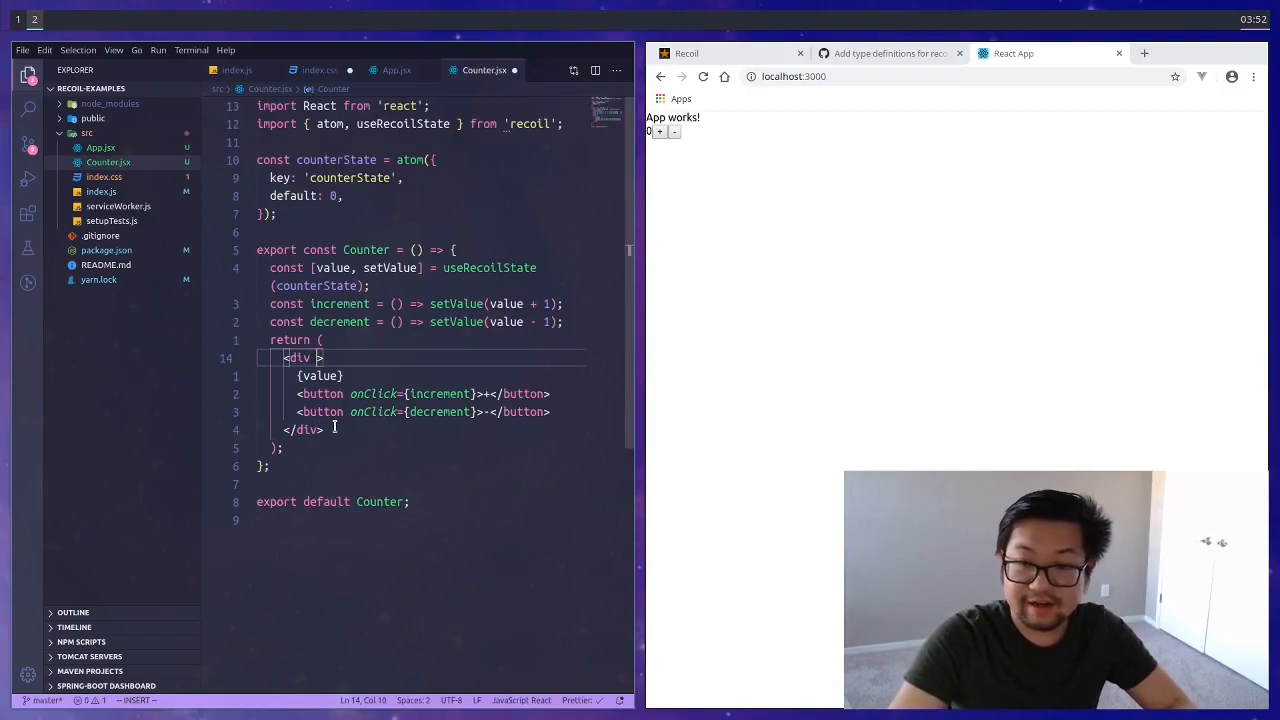
{"action": "type", "text": "className=\"\""}
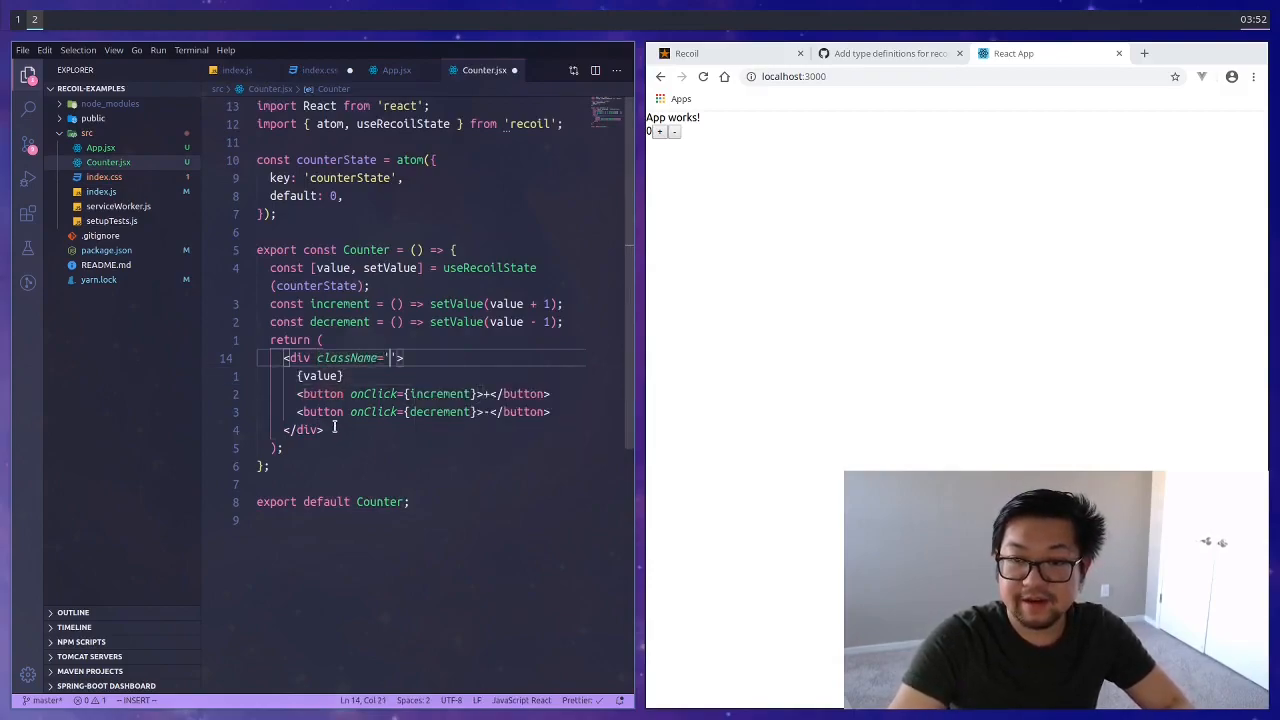
- Review the .example card rules in index.css and return to App.jsx
{"action": "left_click", "coordinate": [272, 70]}
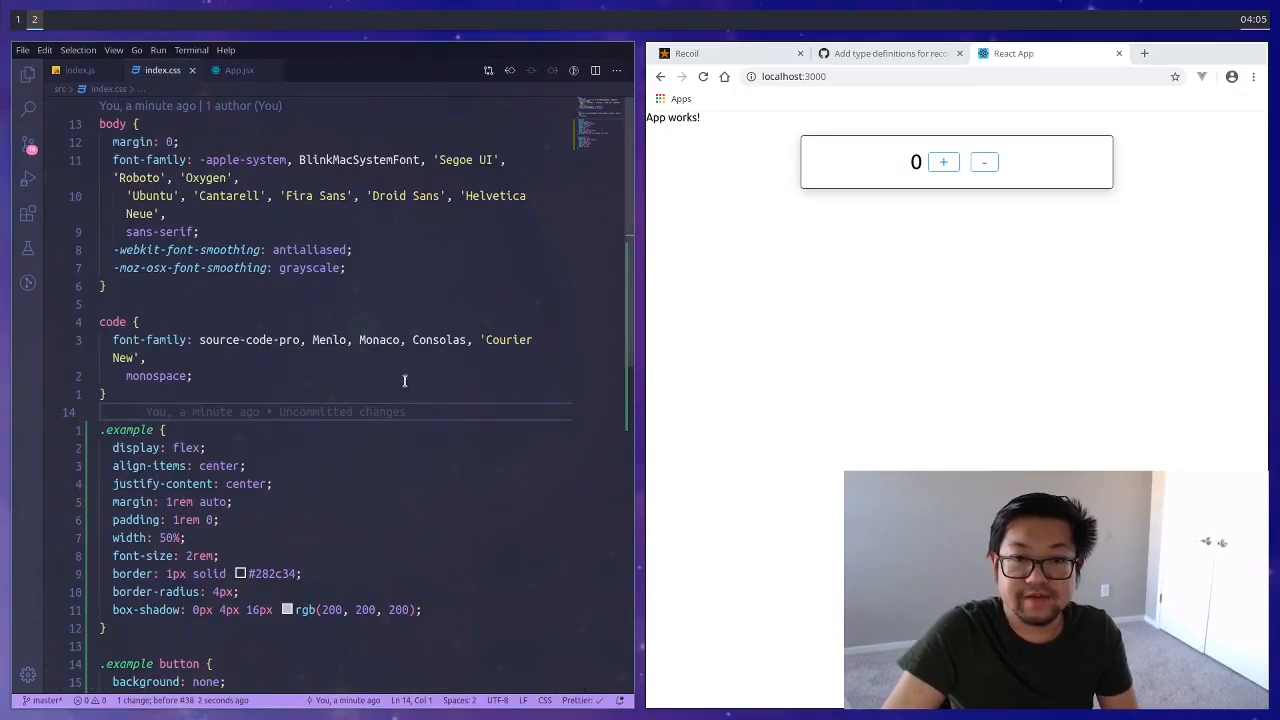
{"action": "scroll", "scroll_direction": "down", "scroll_amount": 3}
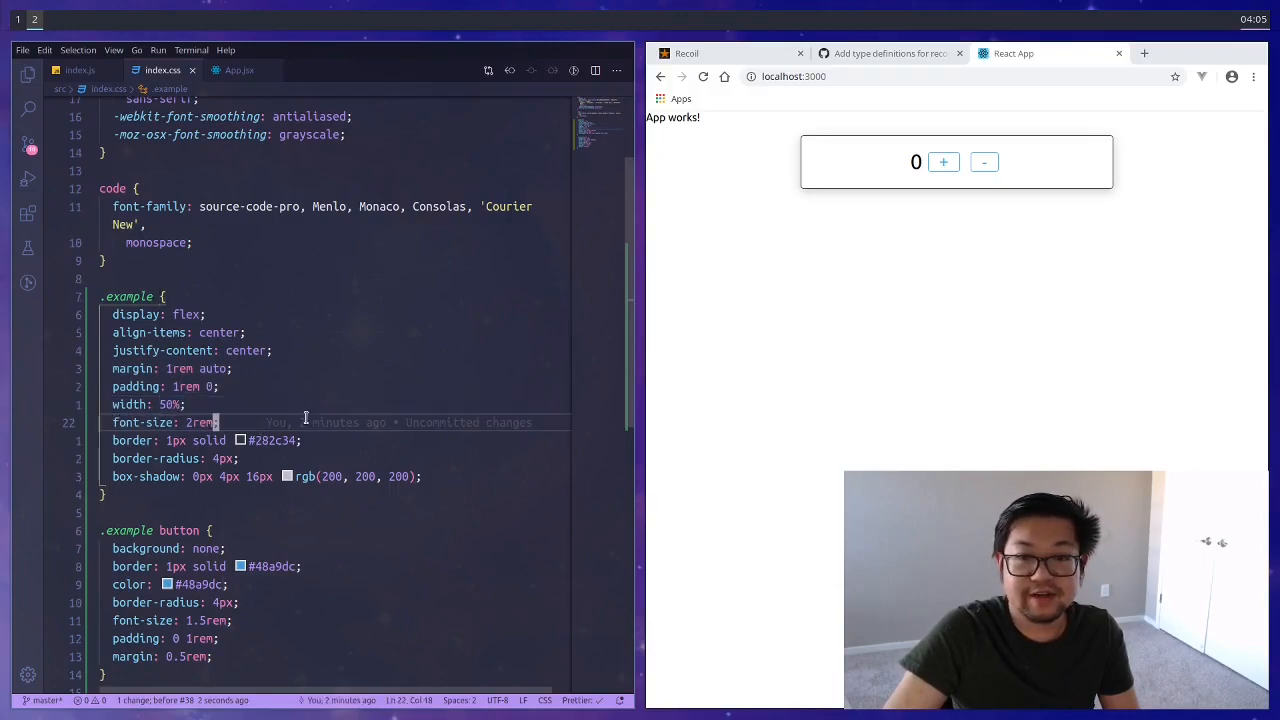
{"action": "double_click", "coordinate": [200, 422]}
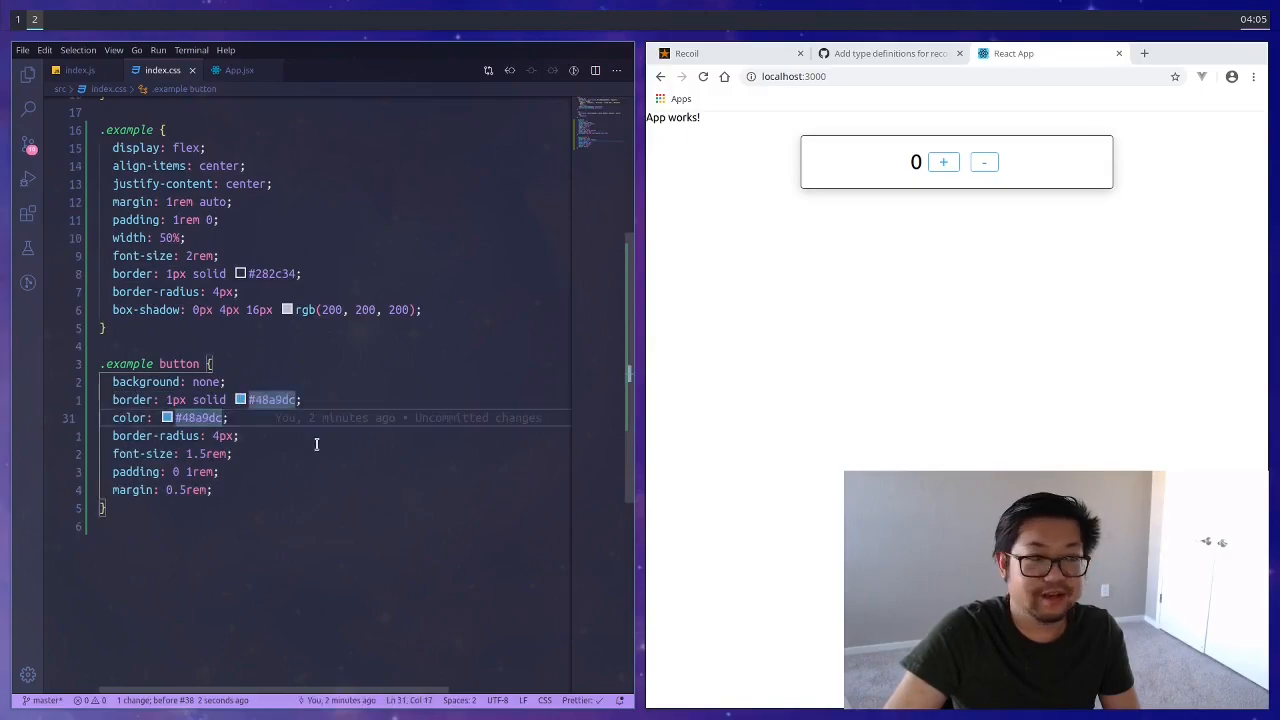
{"action": "left_click", "coordinate": [28, 76]}
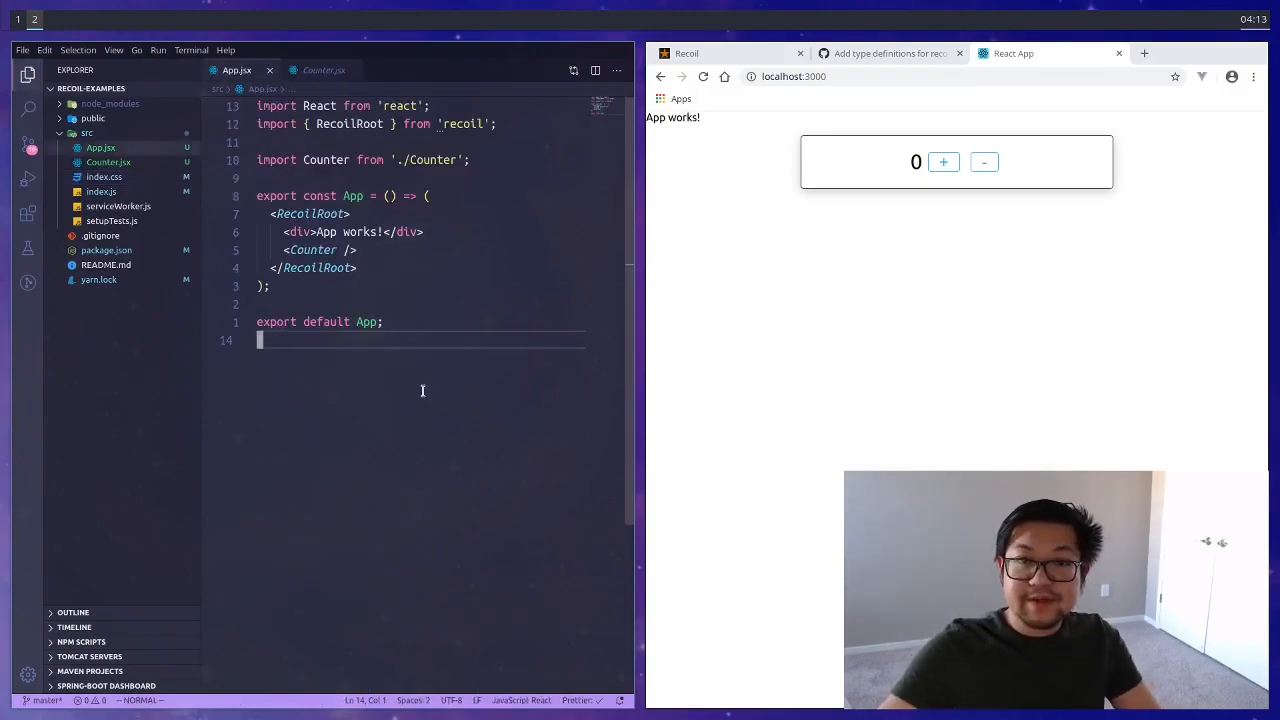
{"action": "mouse_move", "coordinate": [438, 402]}
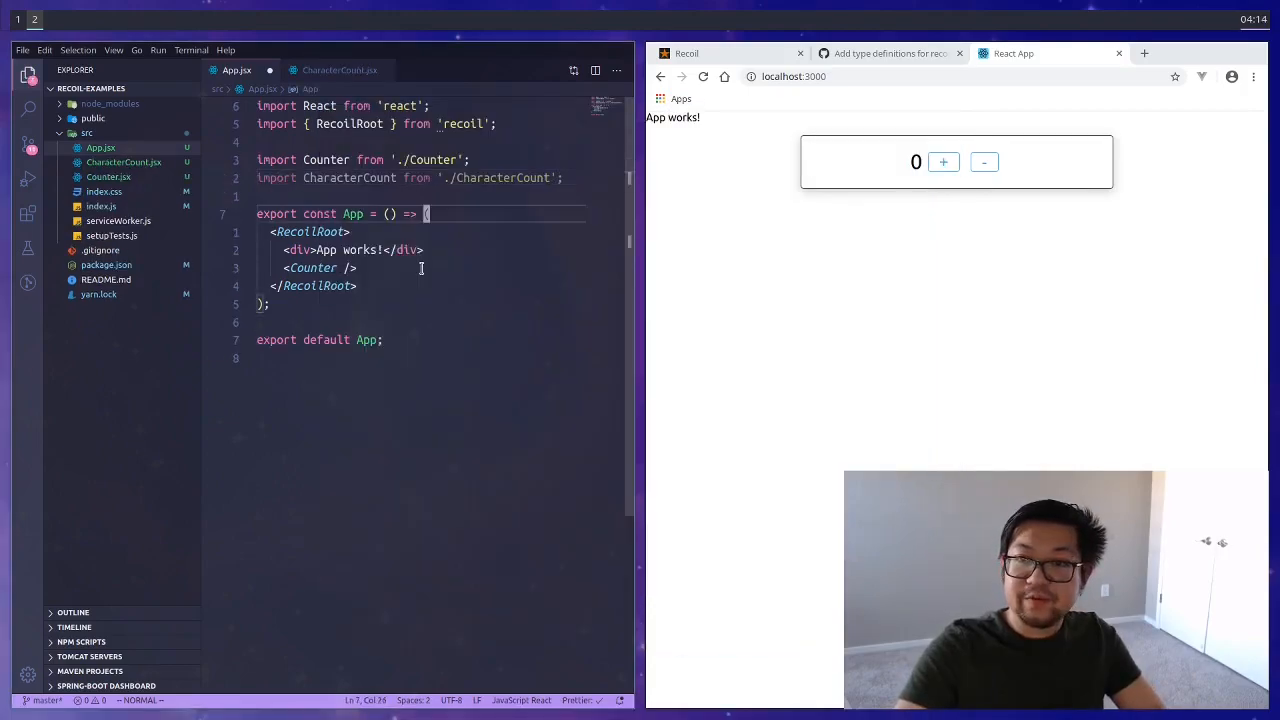
- Render <CharacterCount /> in App.jsx with h2 headings for the Counter and Character Count examples
{"action": "type", "text": "<CharacterCount />"}
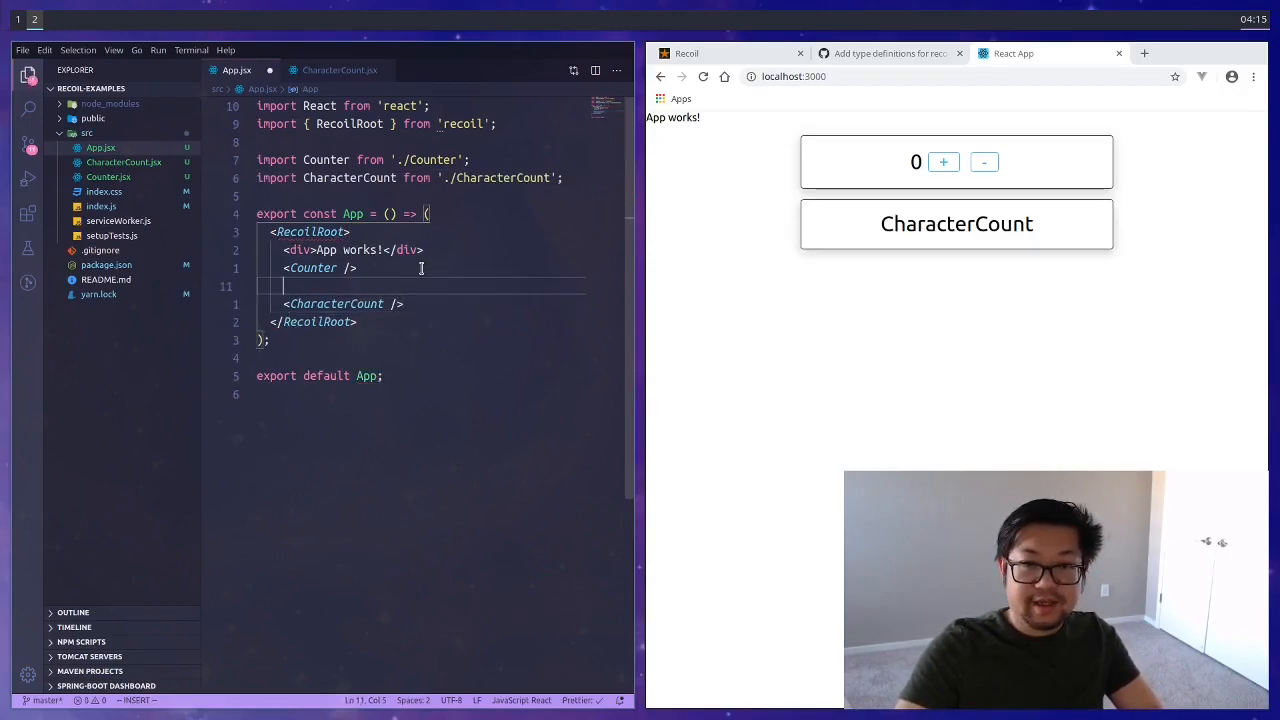
{"action": "type", "text": "<h2"}
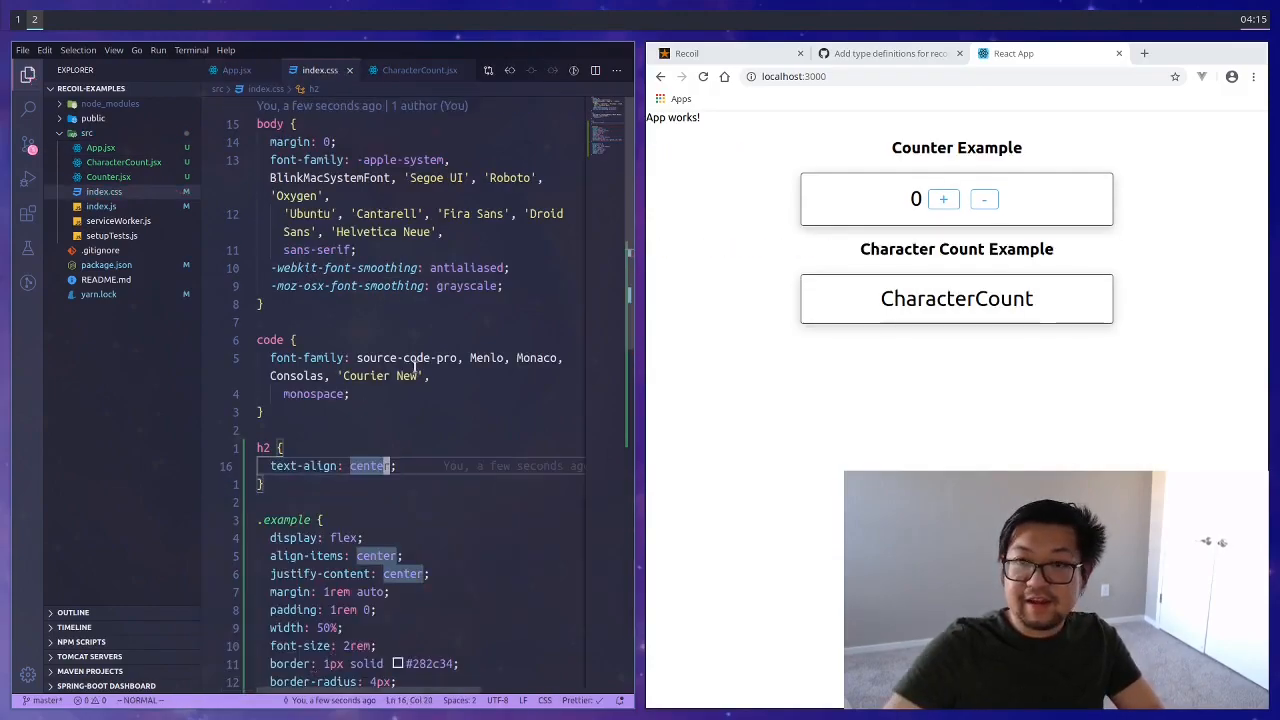
{"action": "left_click", "coordinate": [236, 68]}
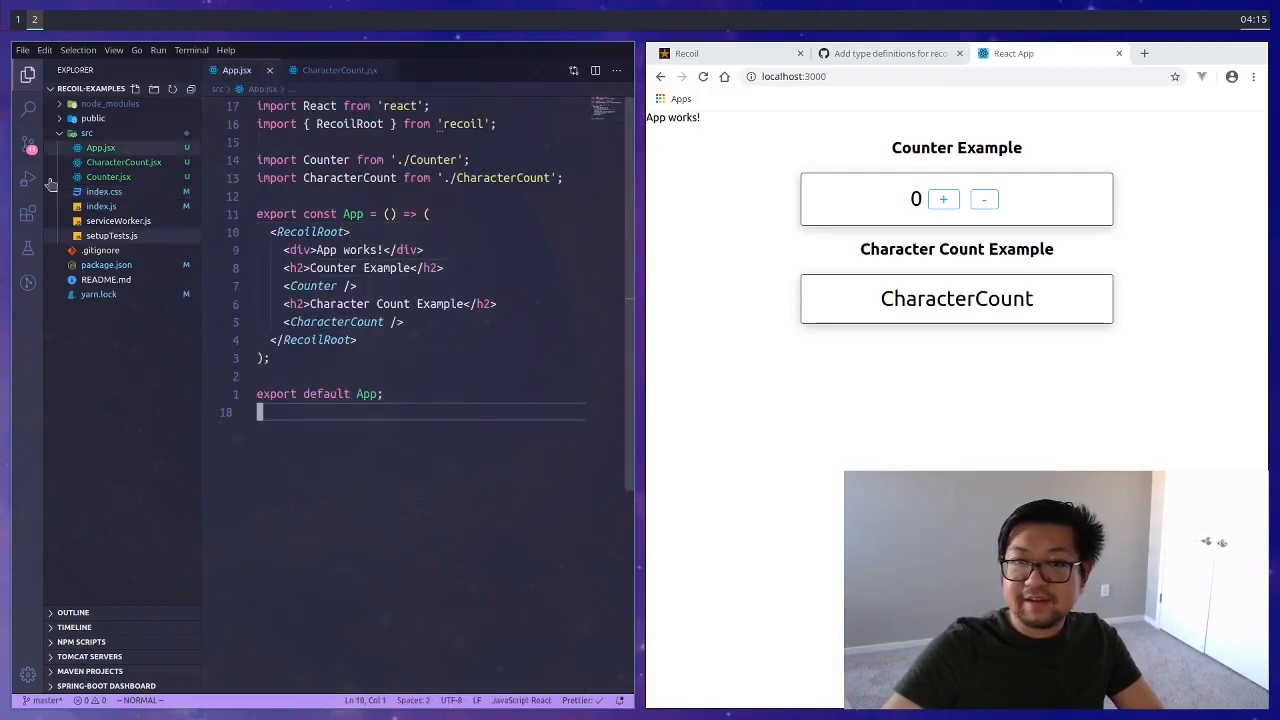
- In CharacterCount.jsx import recoil, define the characterState atom and read it with useRecoilState
{"action": "left_click", "coordinate": [340, 70]}
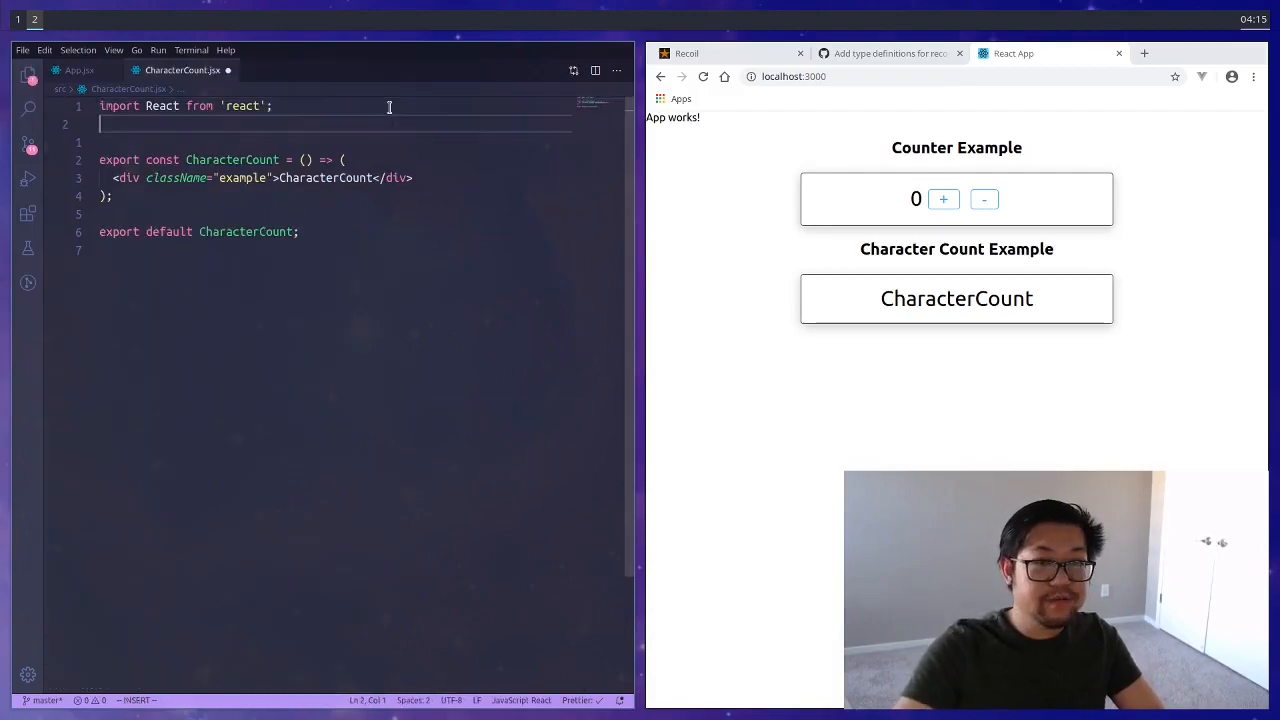
{"action": "type", "text": "import {atom} from 'recoil';"}
{"action": "type", "text": "const characterState = atom();"}
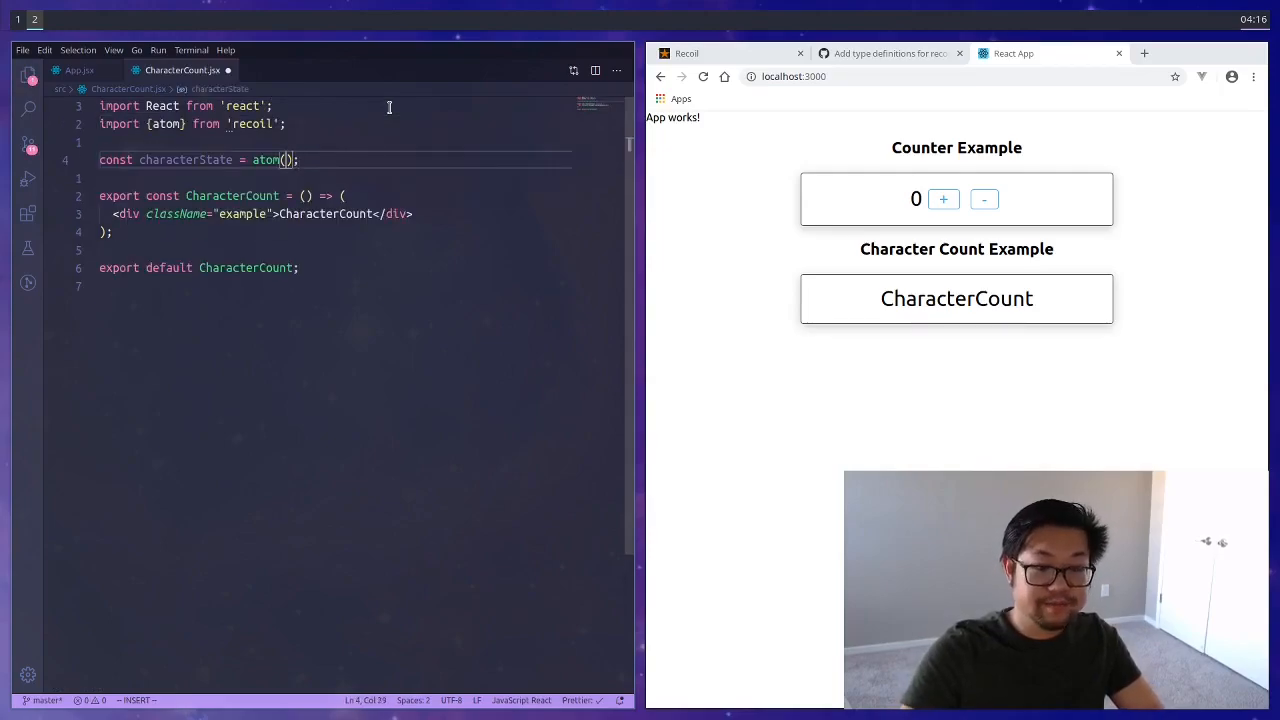
{"action": "type", "text": "key: 'char'"}
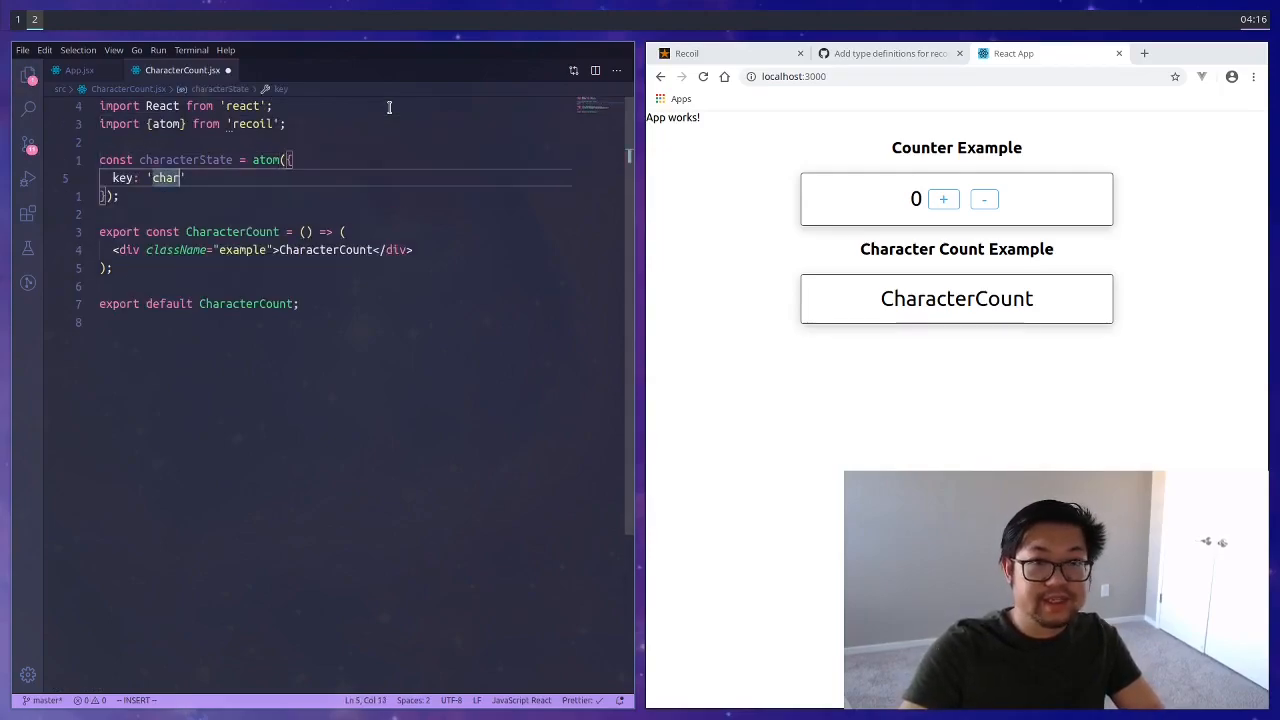
{"action": "type", "text": "acterState',"}
{"action": "type", "text": "const [] ="}
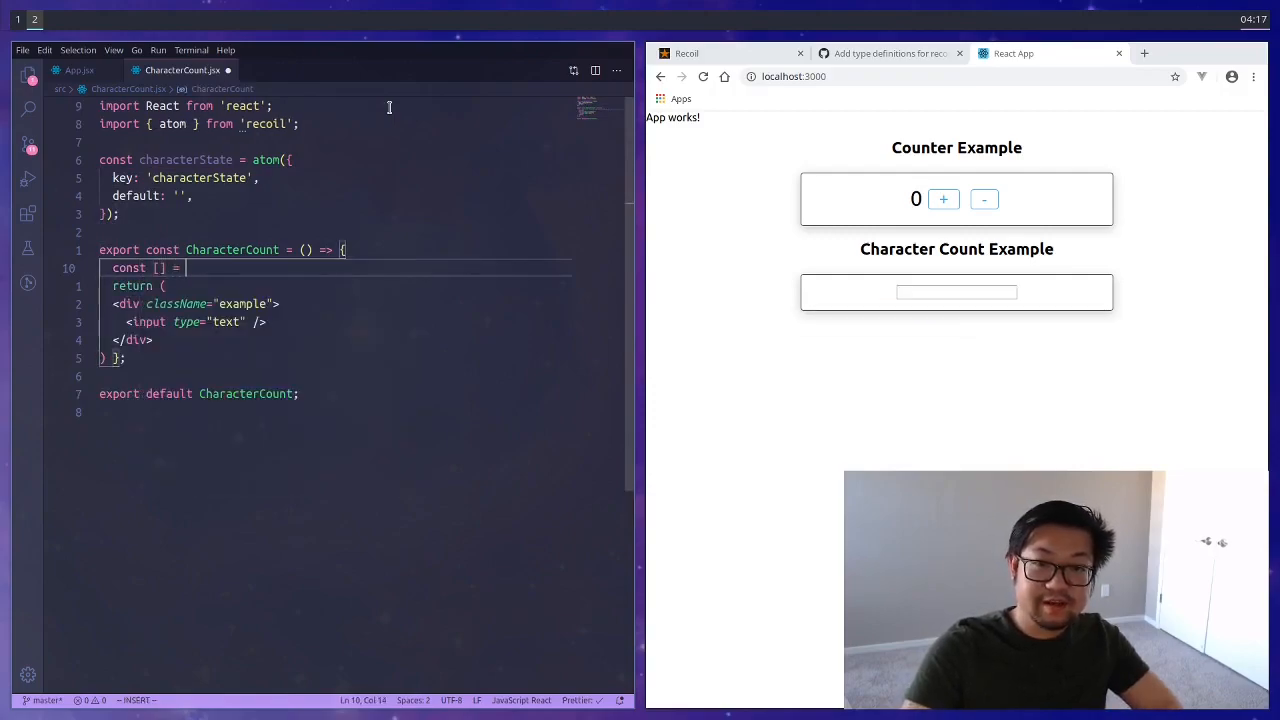
{"action": "type", "text": "useRecoilState(characterState);"}
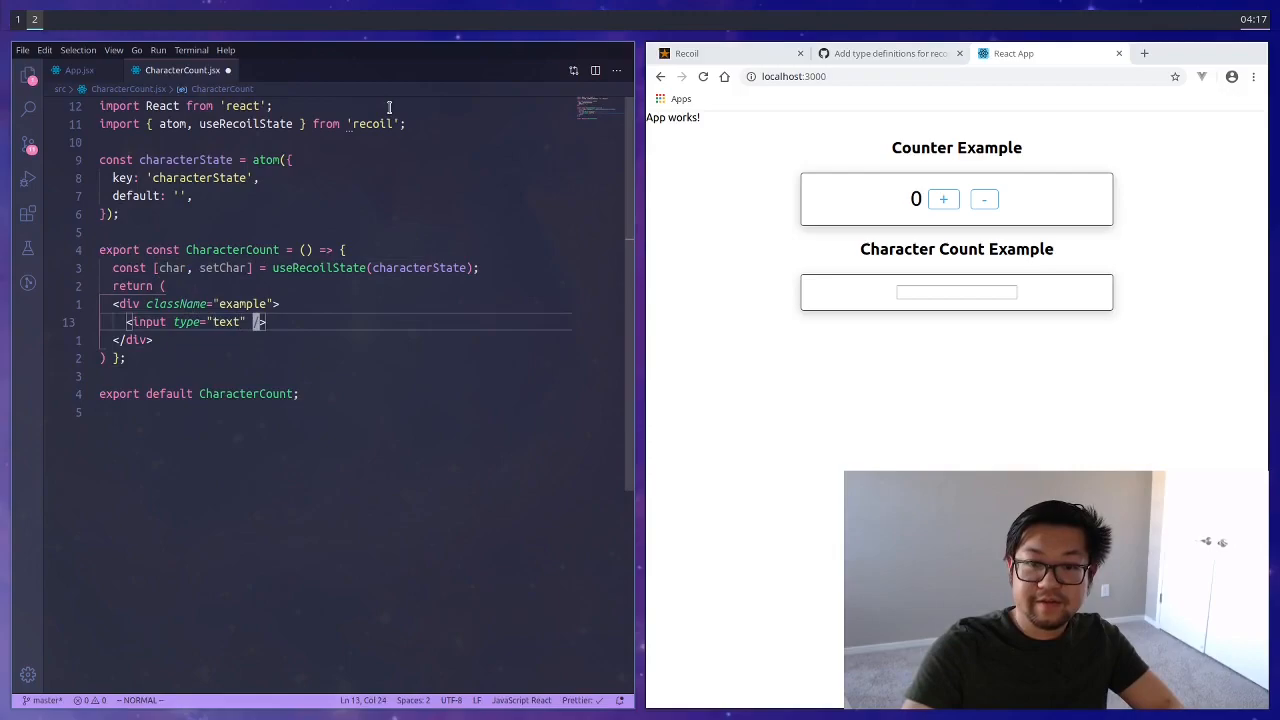
- Render an input with value={char} and onChange setting setChar(e.target.value), then test typing
{"action": "type", "text": "value={char} onChange={"}
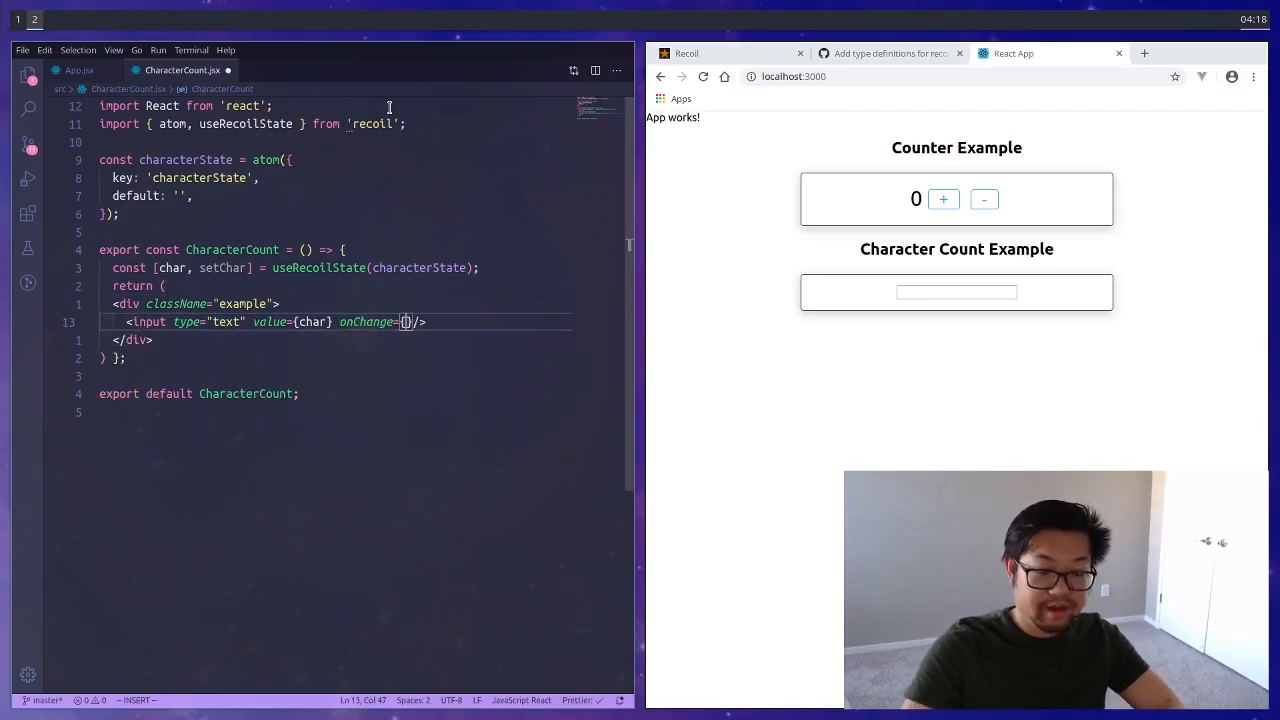
{"action": "type", "text": "e =>"}
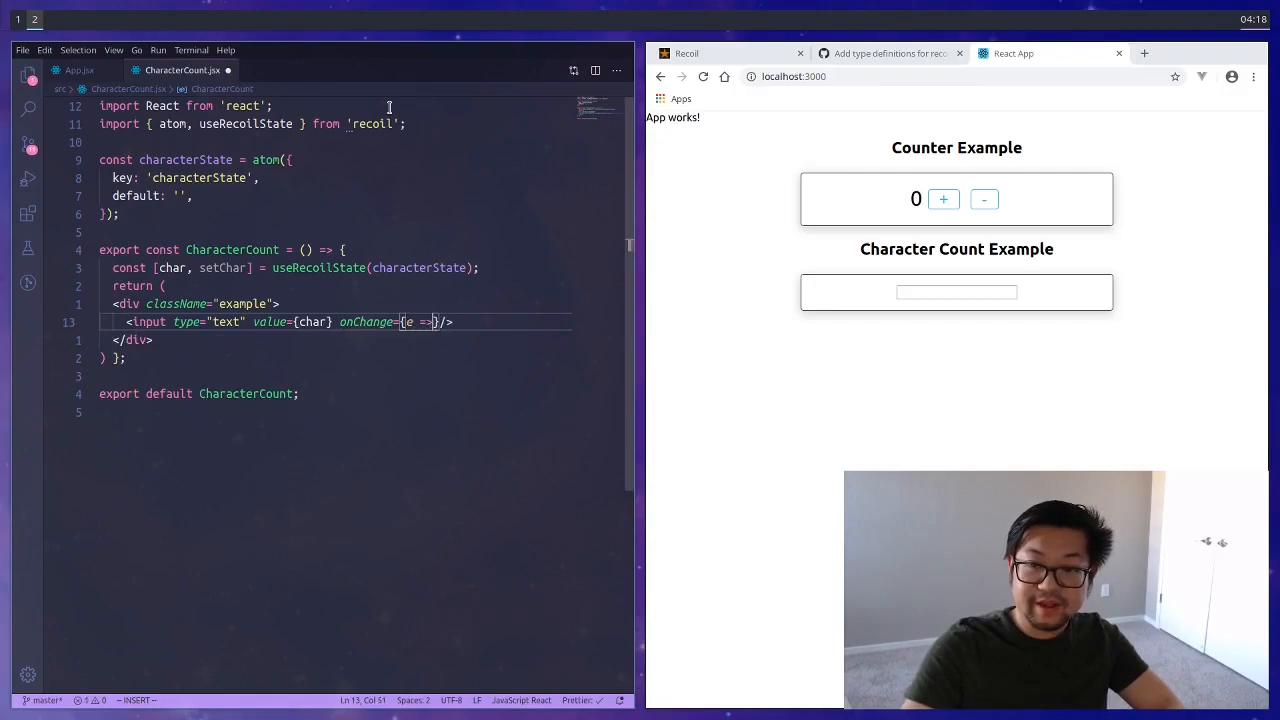
{"action": "type", "text": "setChar(e.target.value)}"}
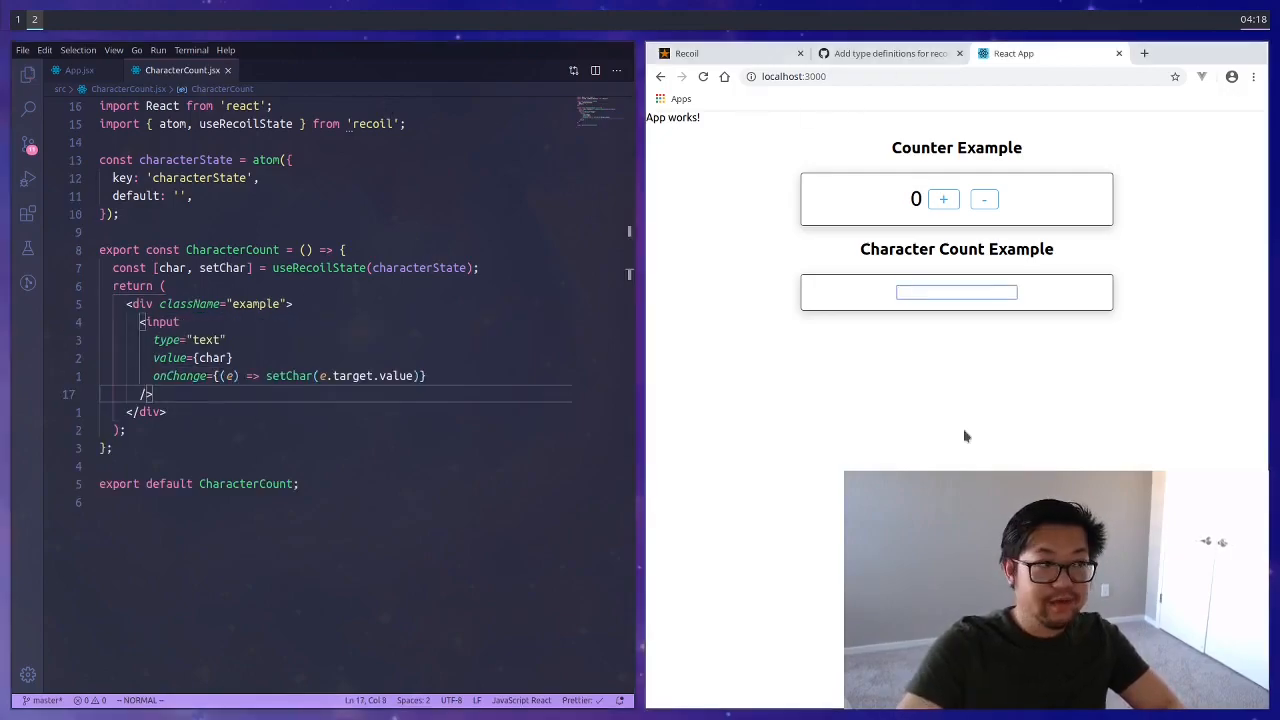
{"action": "type", "text": "aoeusthaoeu"}
{"action": "left_click", "coordinate": [336, 124]}
{"action": "type", "text": ", selector"}
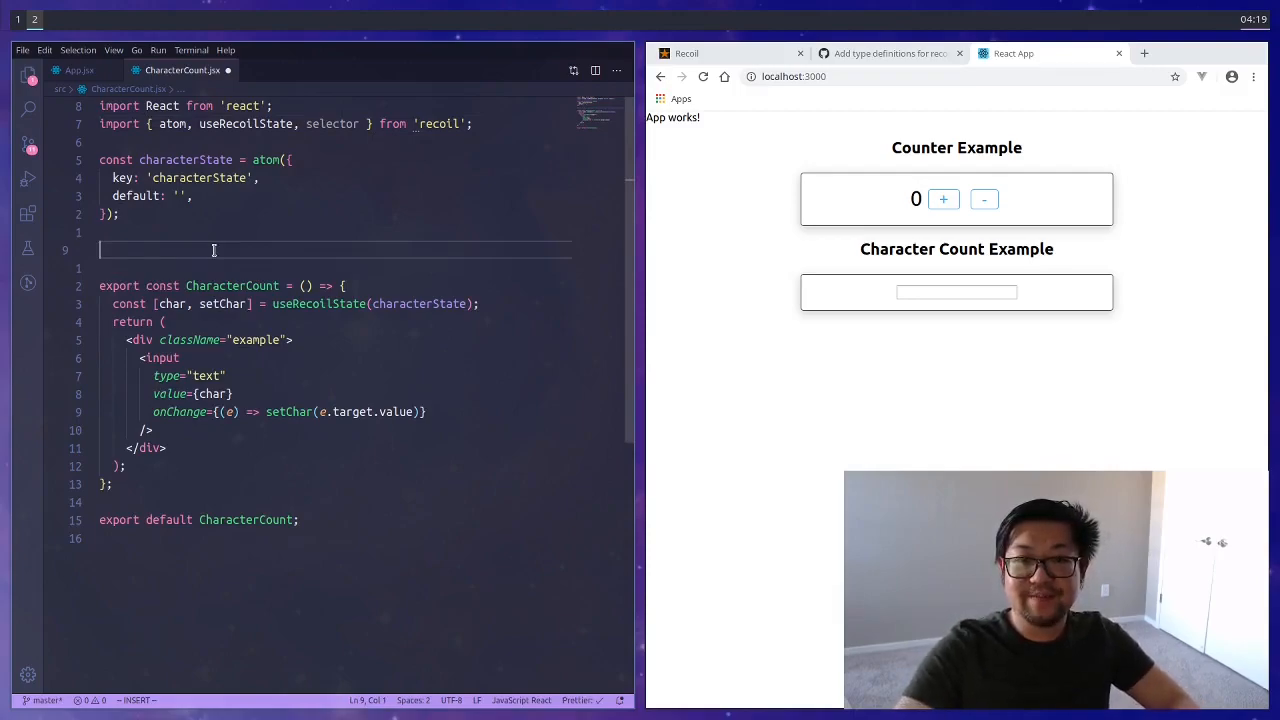
- Define charCountState selector whose get returns get(characterState).length
{"action": "type", "text": "const charCountState = selector({"}
{"action": "type", "text": "key: '',"}
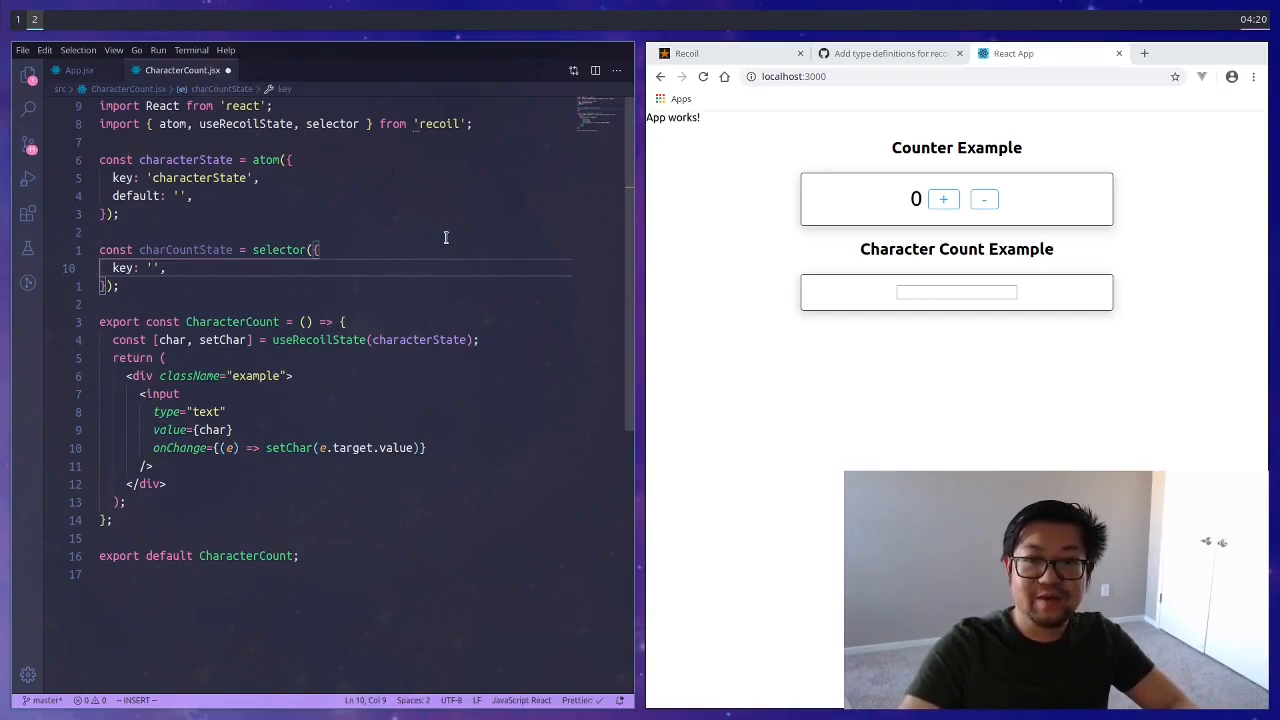
{"action": "type", "text": "charCountState"}
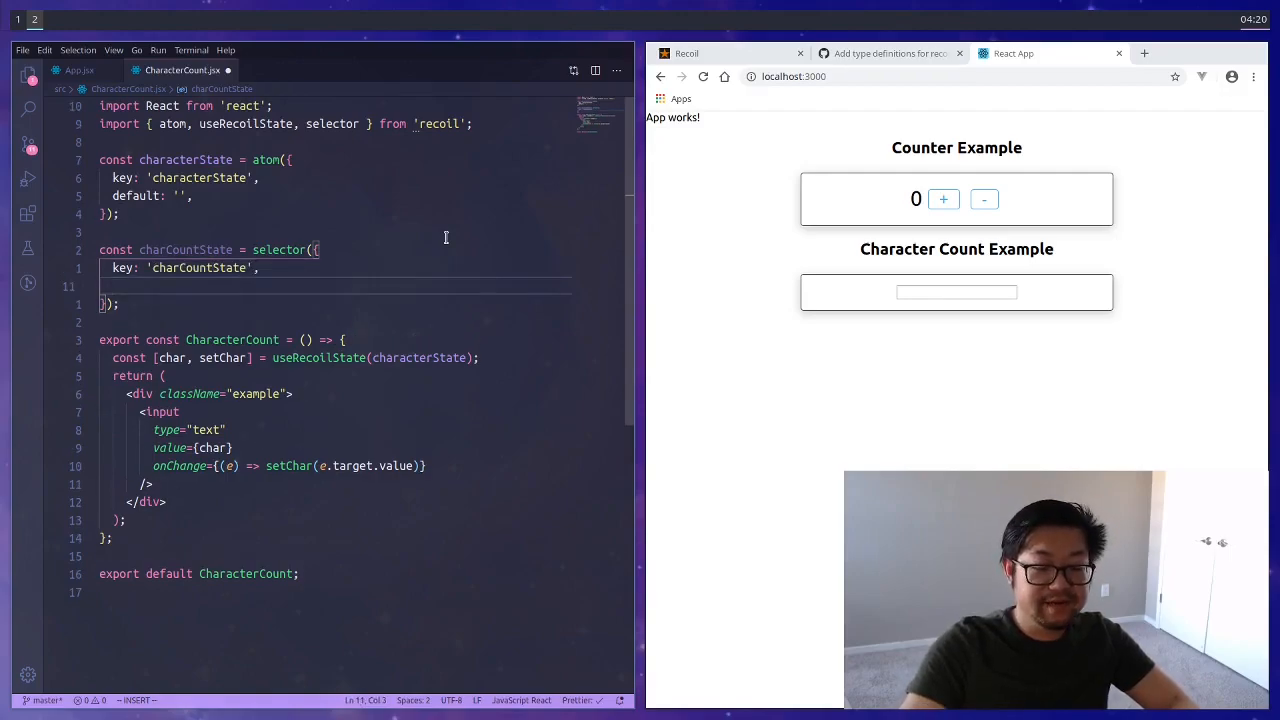
{"action": "type", "text": "get:"}
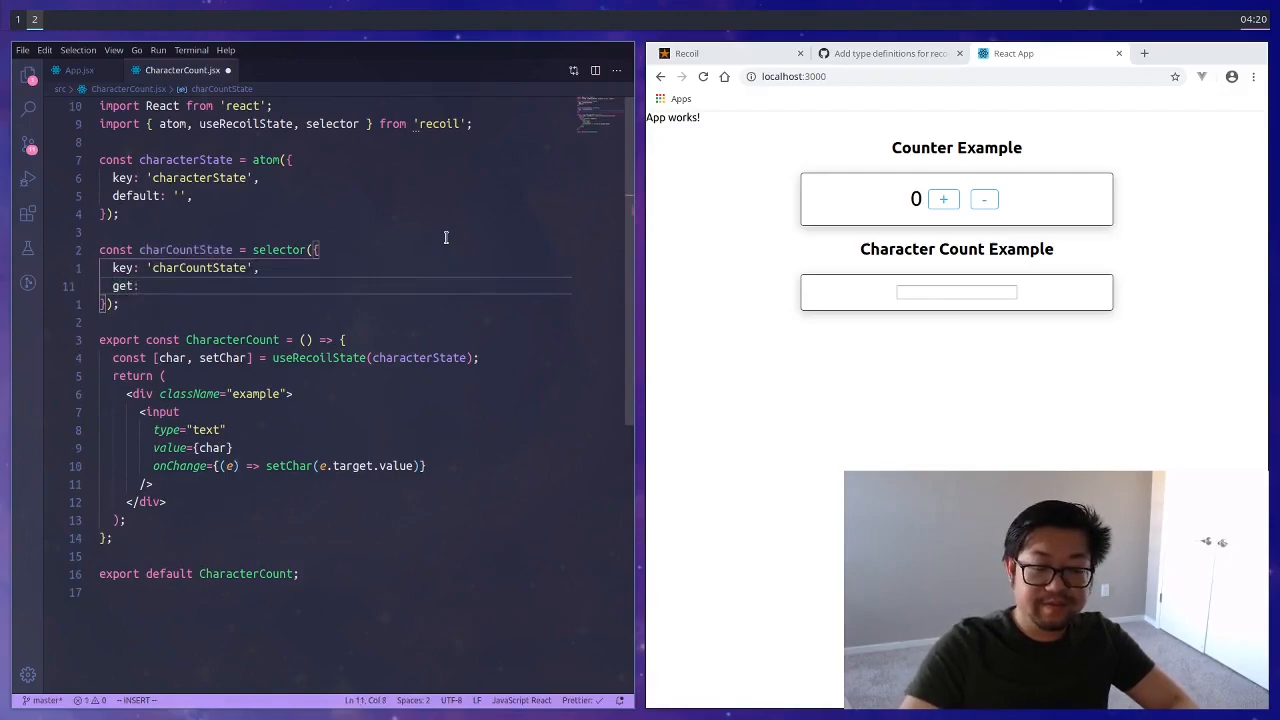
{"action": "type", "text": "({})"}
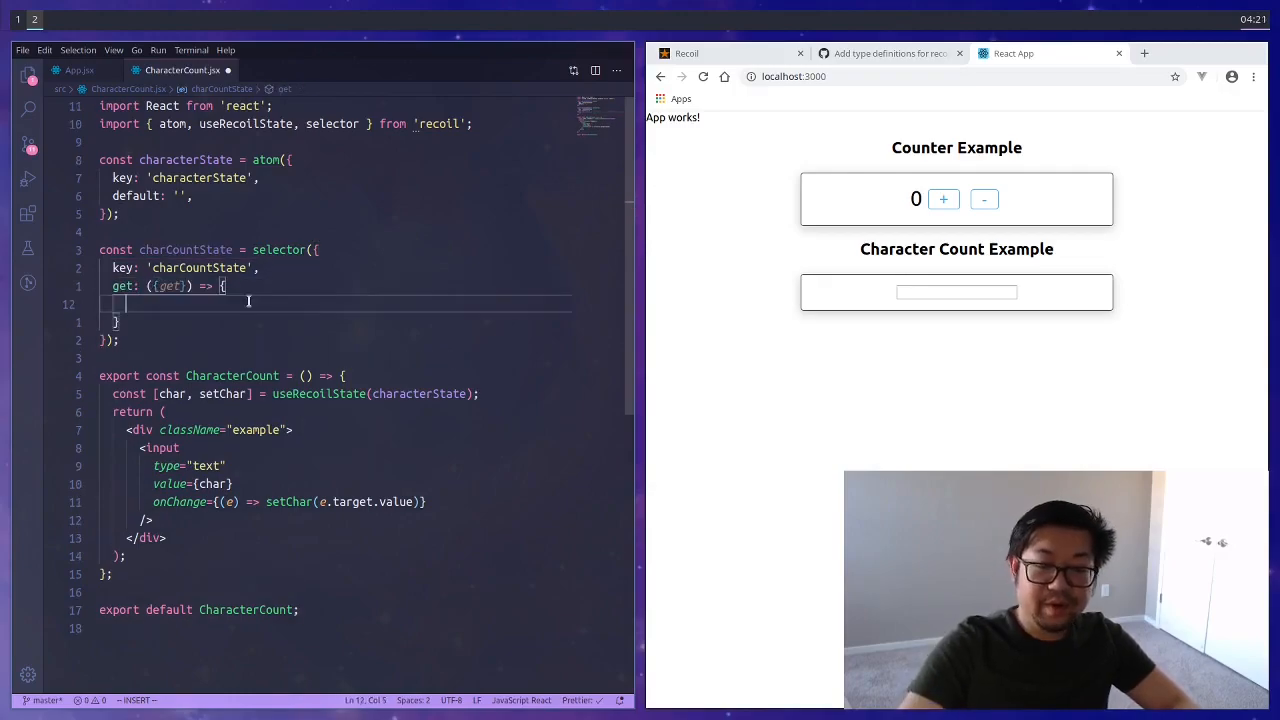
{"action": "type", "text": "return"}
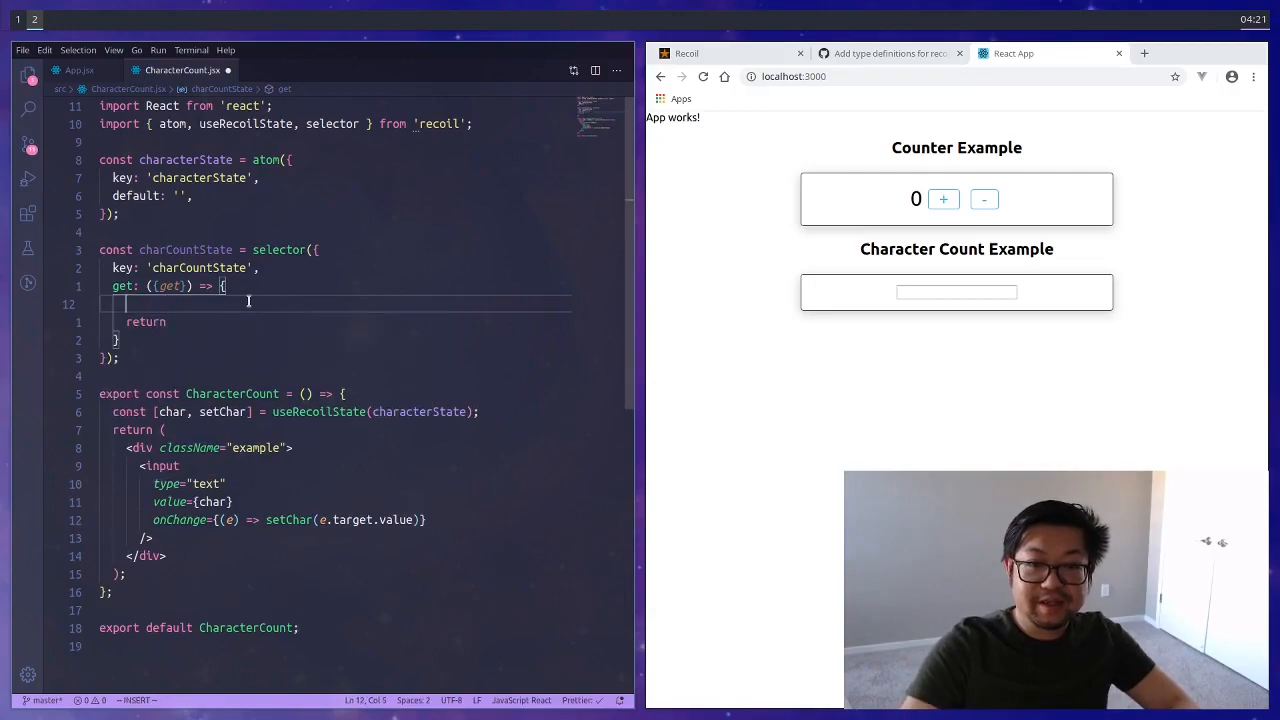
{"action": "type", "text": "get()"}
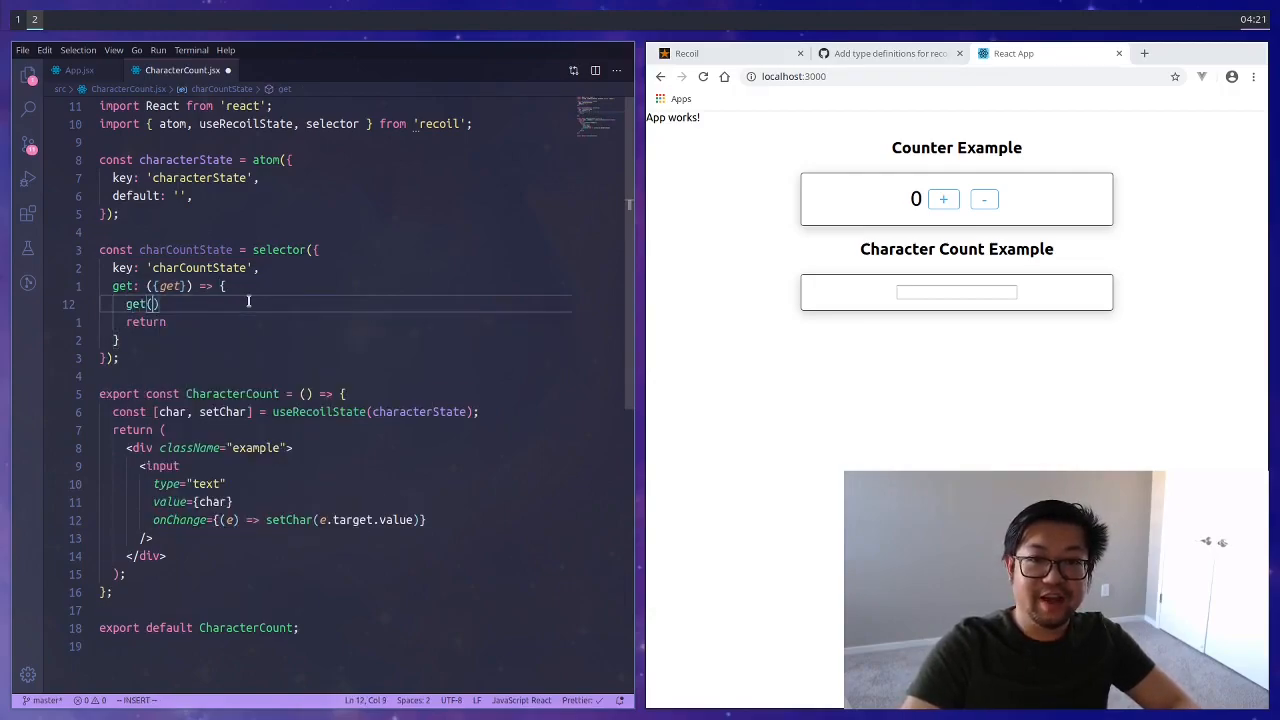
{"action": "type", "text": "chars ="}
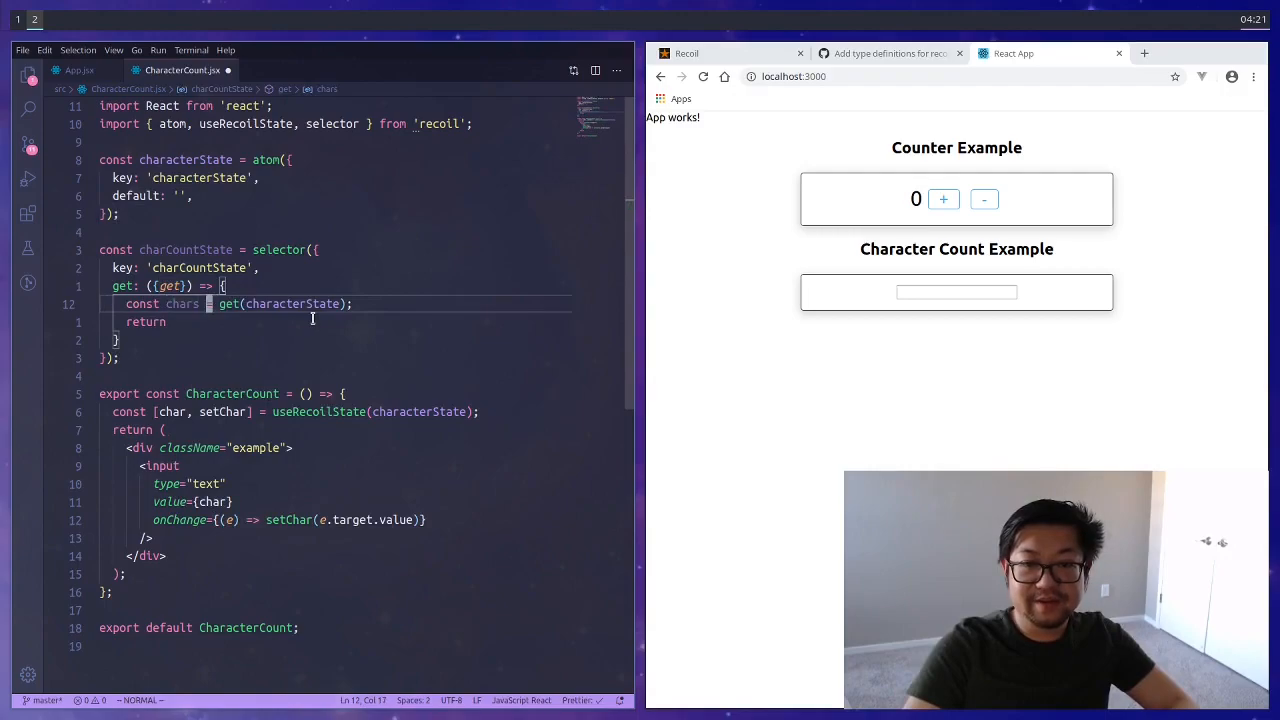
{"action": "type", "text": "chars."}
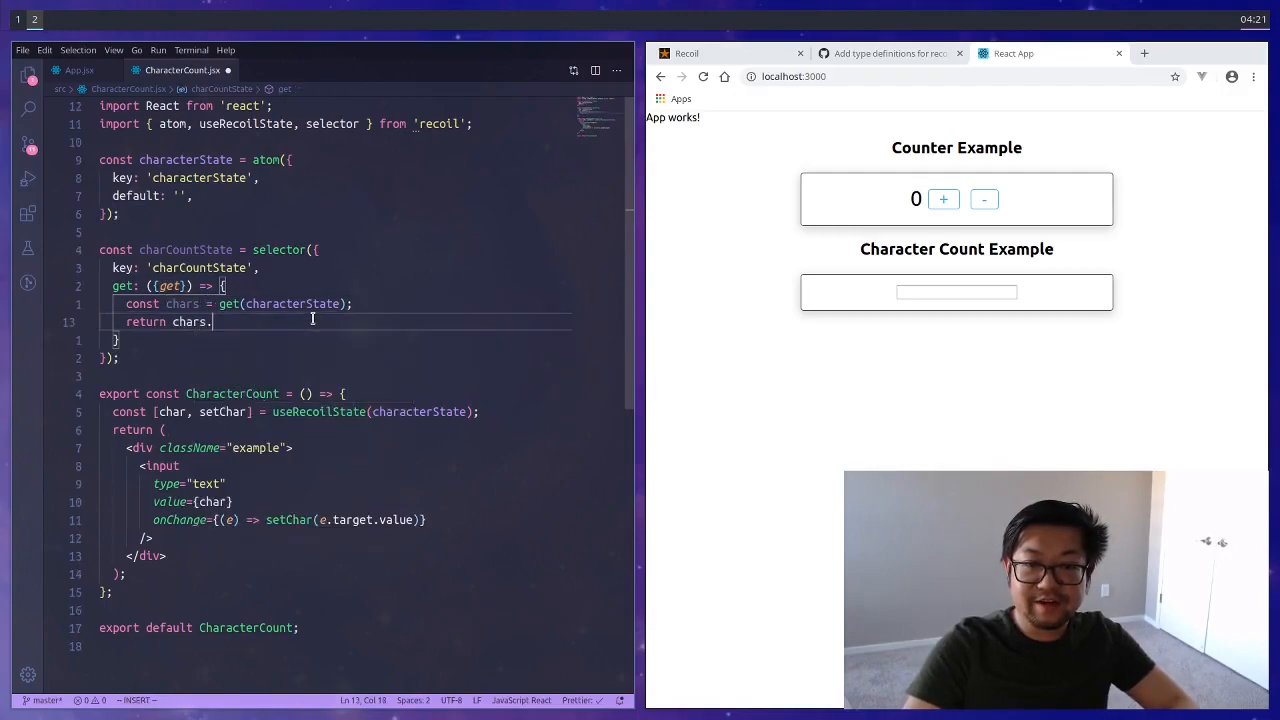
{"action": "type", "text": "length;"}
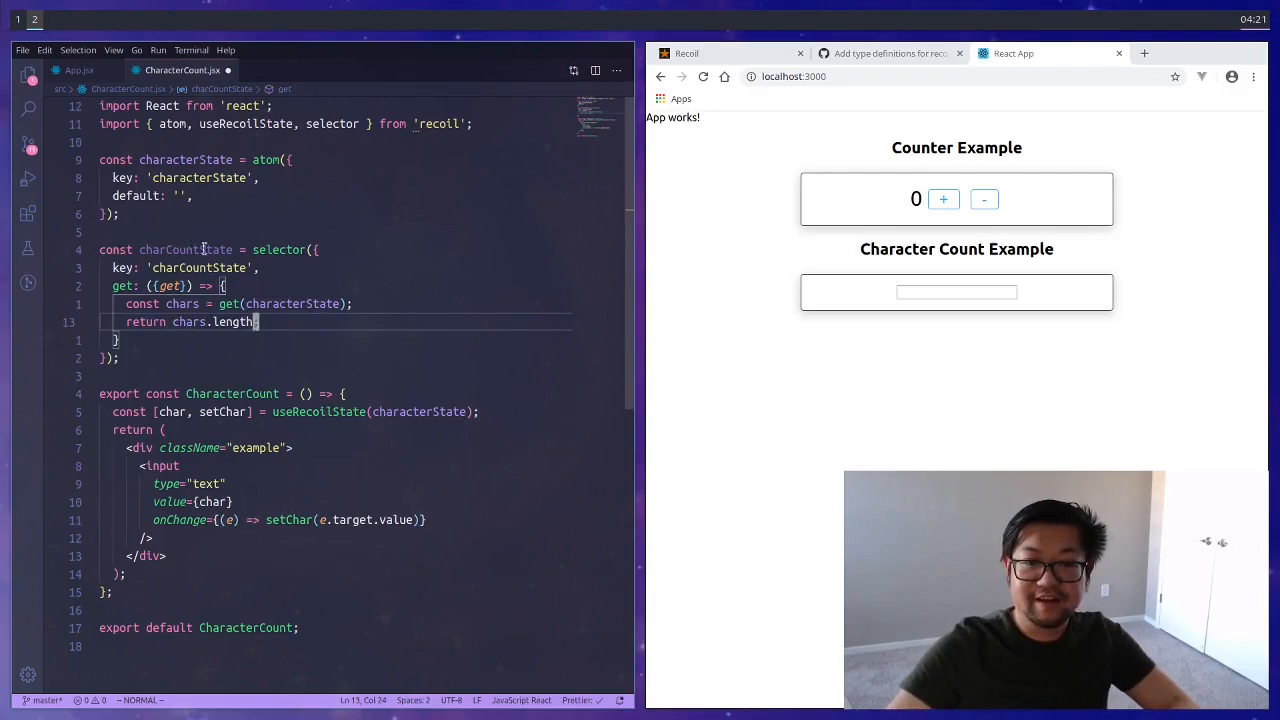
- Read the count with const [] = useRecoilState(charCountState)
{"action": "type", "text": "const [] = useRecoilState(charCountState);"}
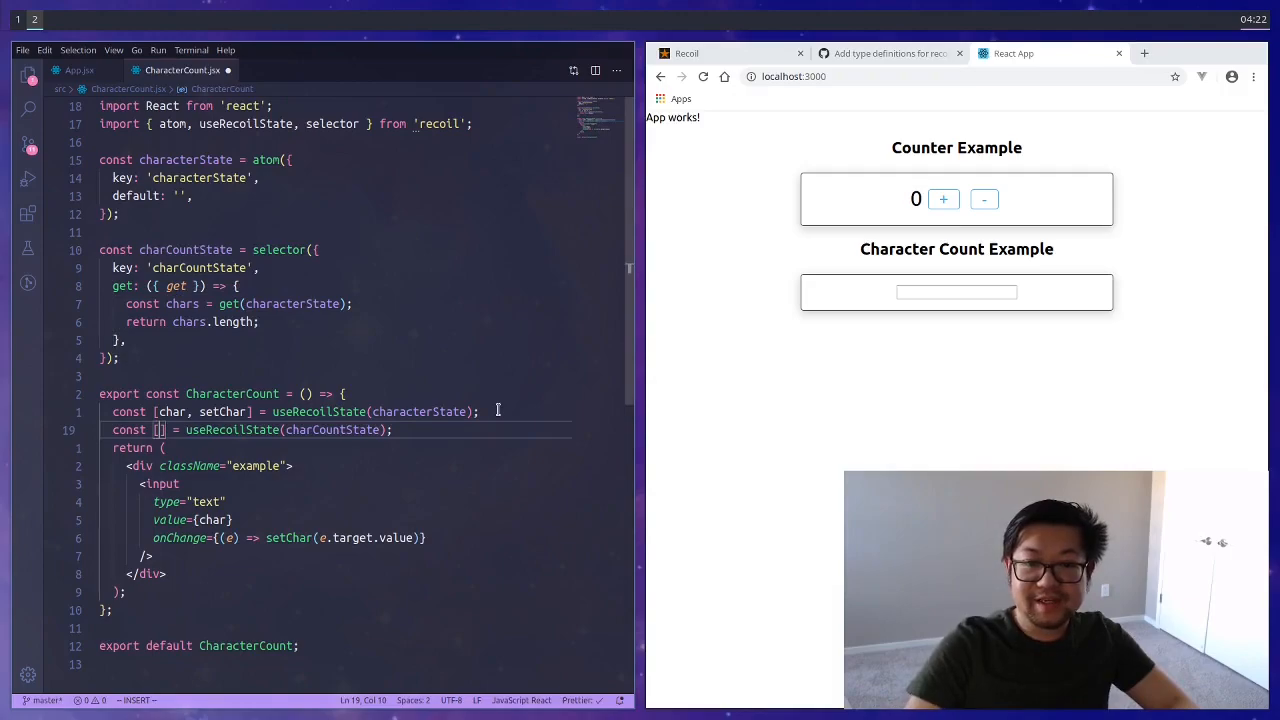
{"action": "mouse_move", "coordinate": [264, 428]}
{"action": "type", "text": "charCount"}
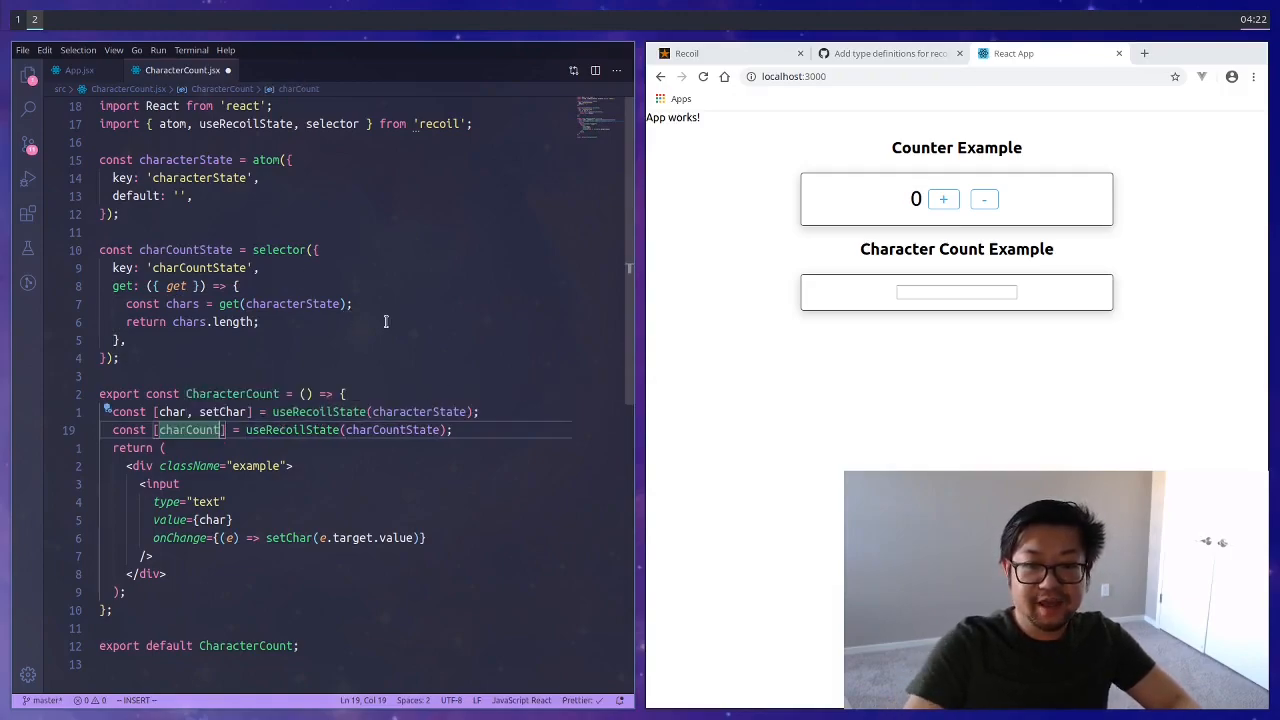
- Render 'count: {charCount}' beside the input and test it by typing 'hel' / 'kelv' in the browser
{"action": "type", "text": ","}
{"action": "type", "text": "<span>count:</span>"}
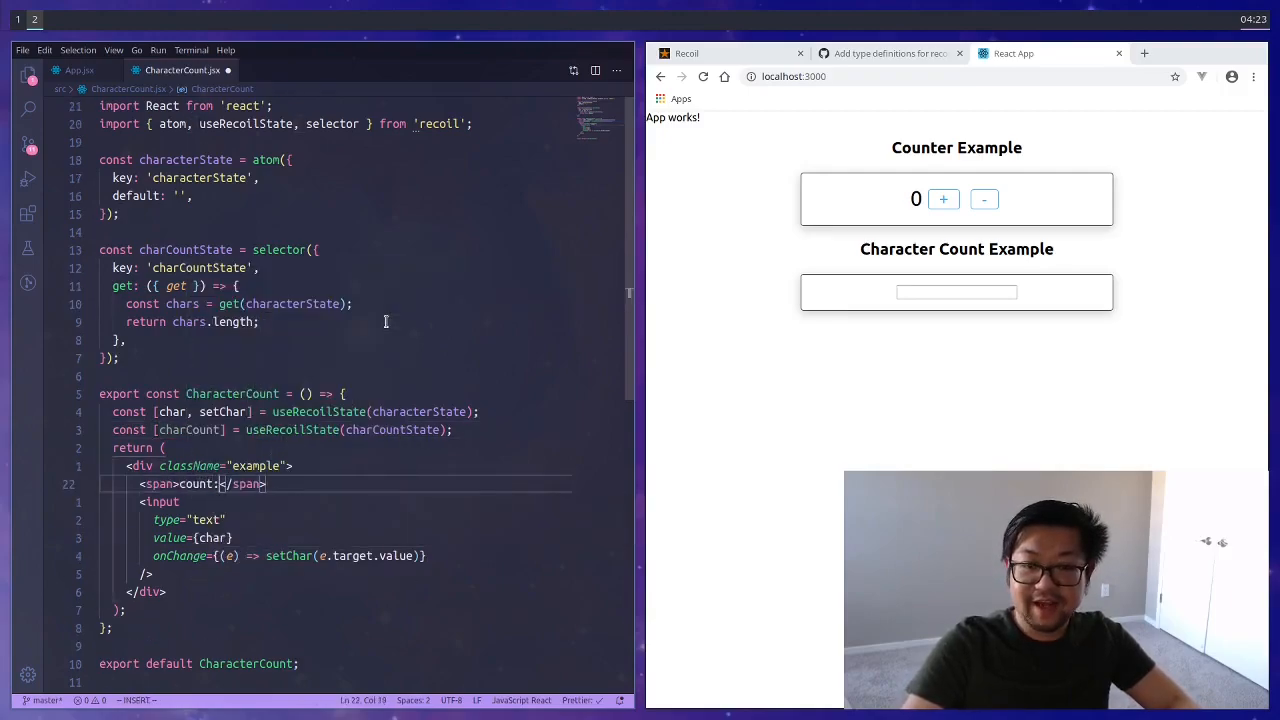
{"action": "type", "text": "{char}"}
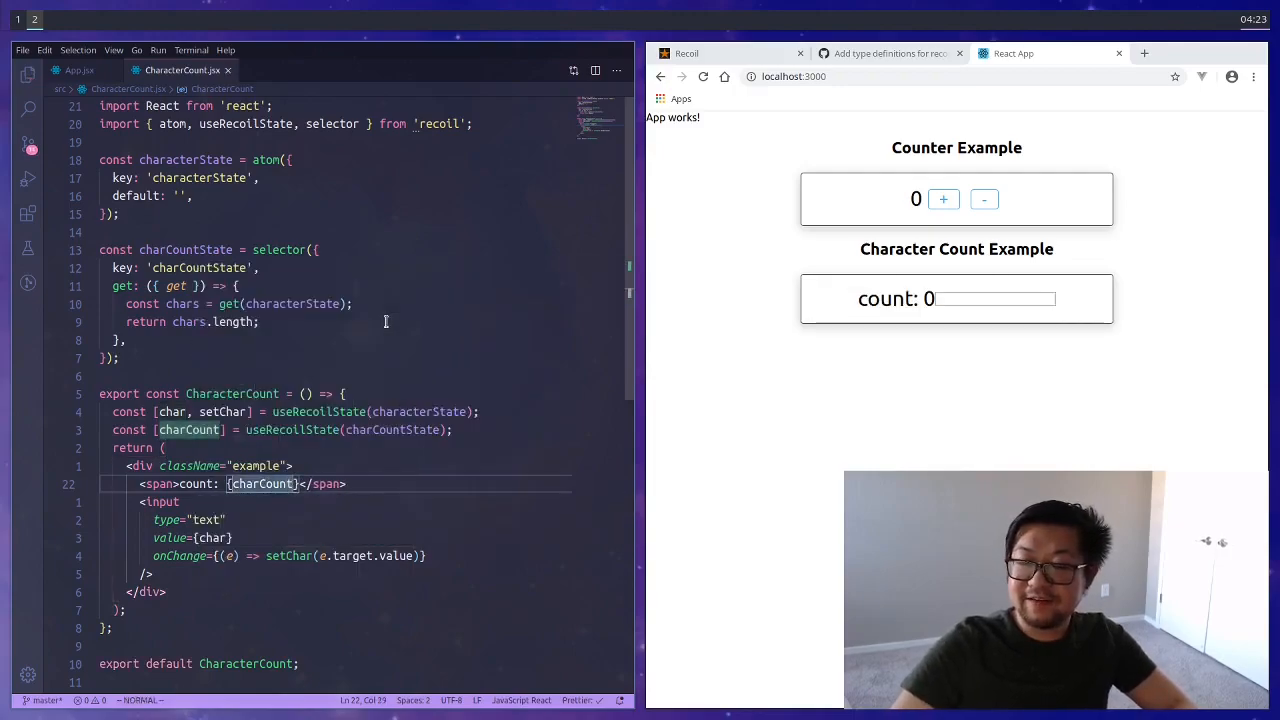
{"action": "type", "text": "1"}
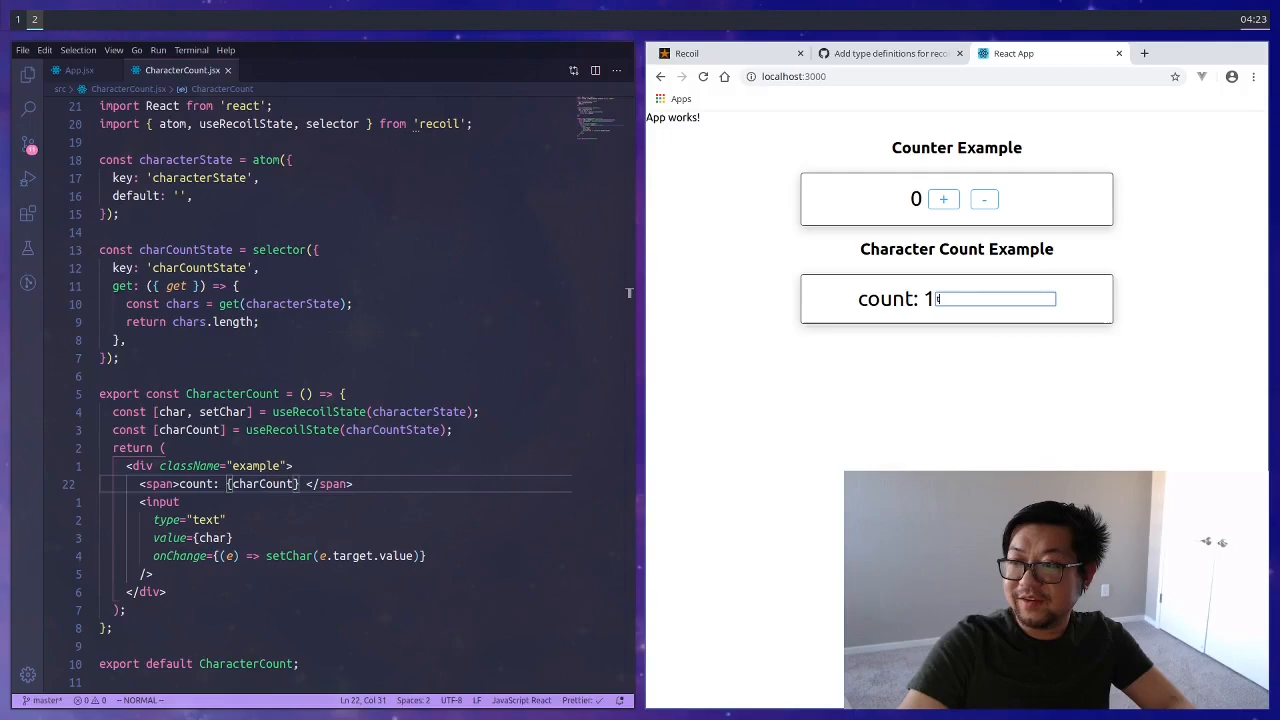
{"action": "type", "text": "hel"}
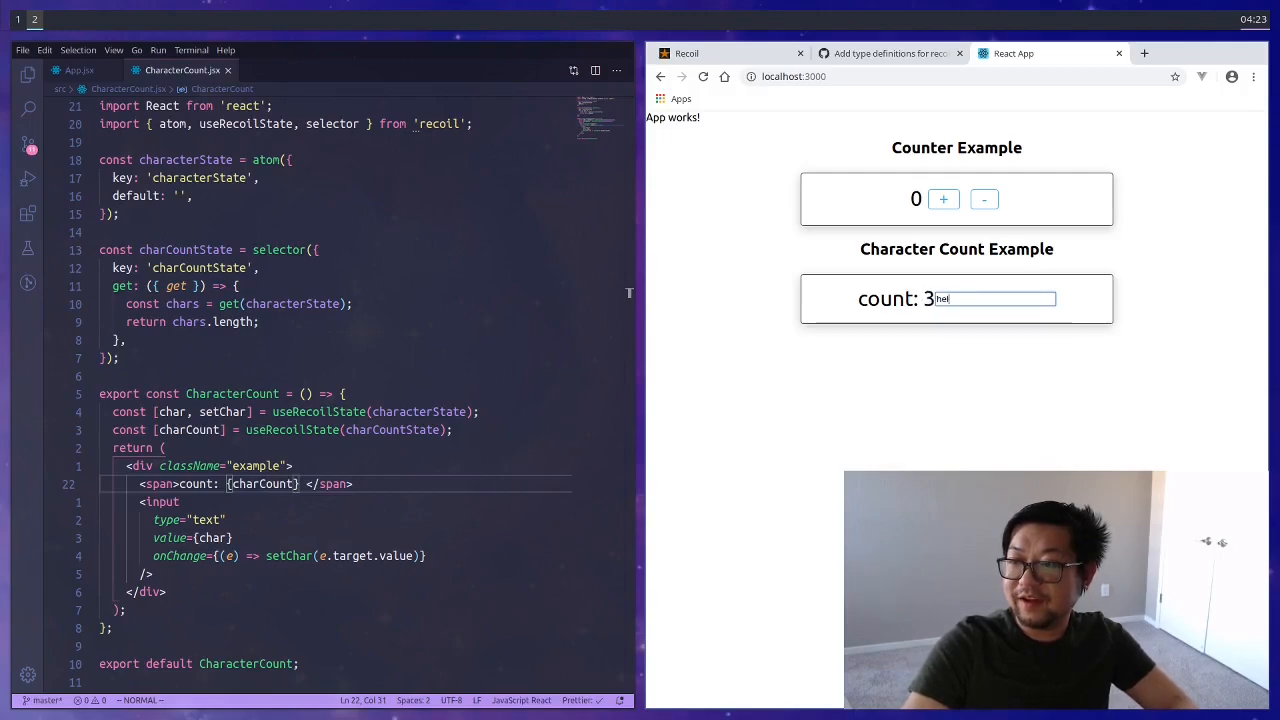
{"action": "type", "text": "kelv"}
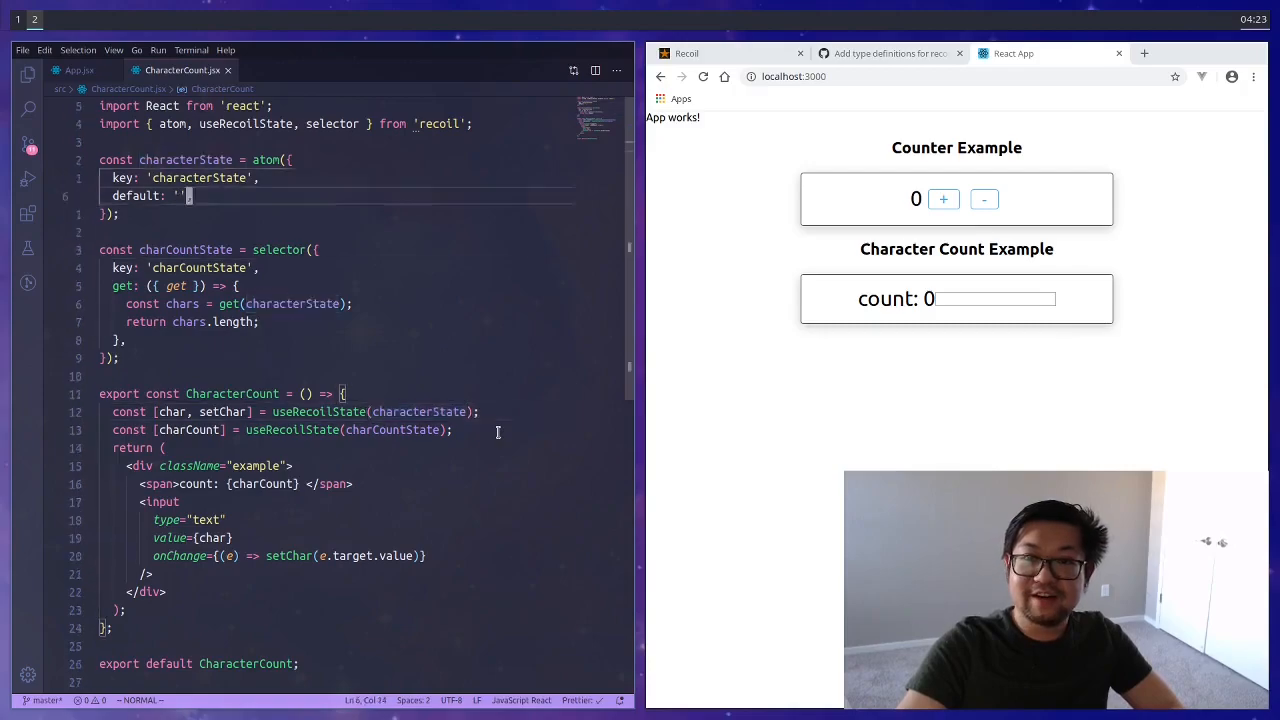
- Read charCount via useRecoilValue and import useRecoilValue and useSetRecoilState from 'recoil'
{"action": "type", "text": "useRecoilValue"}
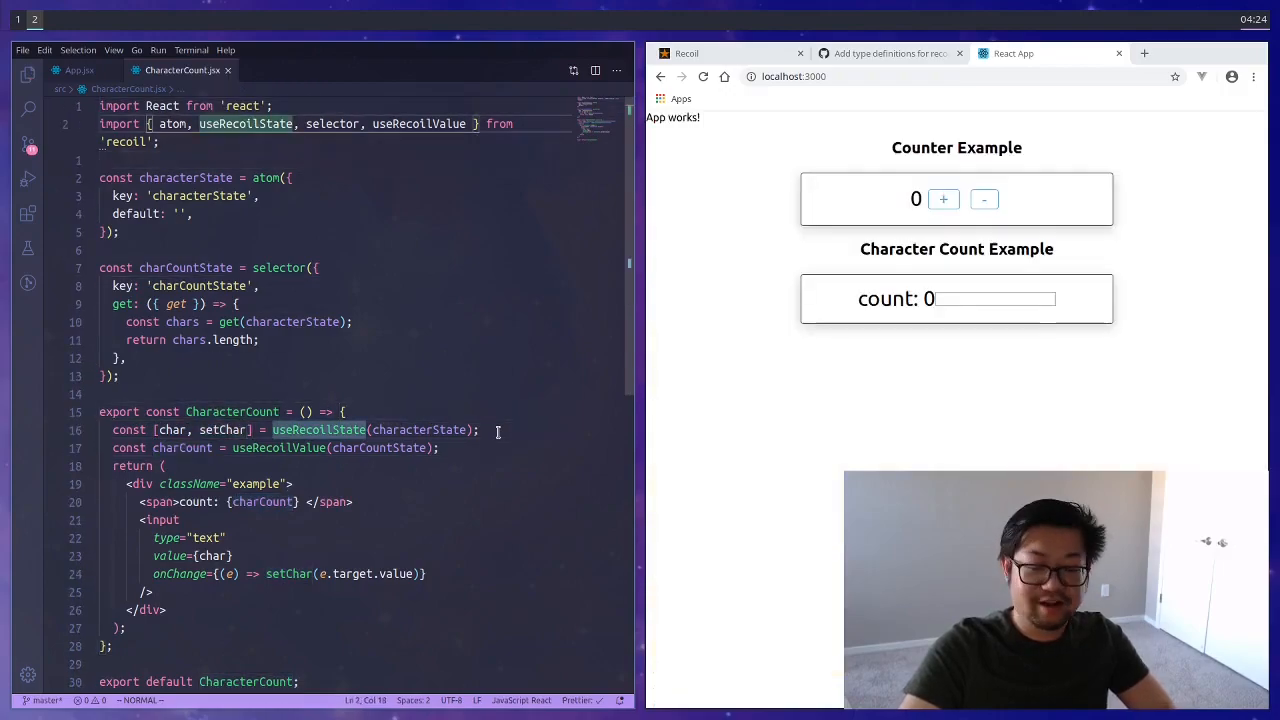
{"action": "type", "text": "useRecoil"}
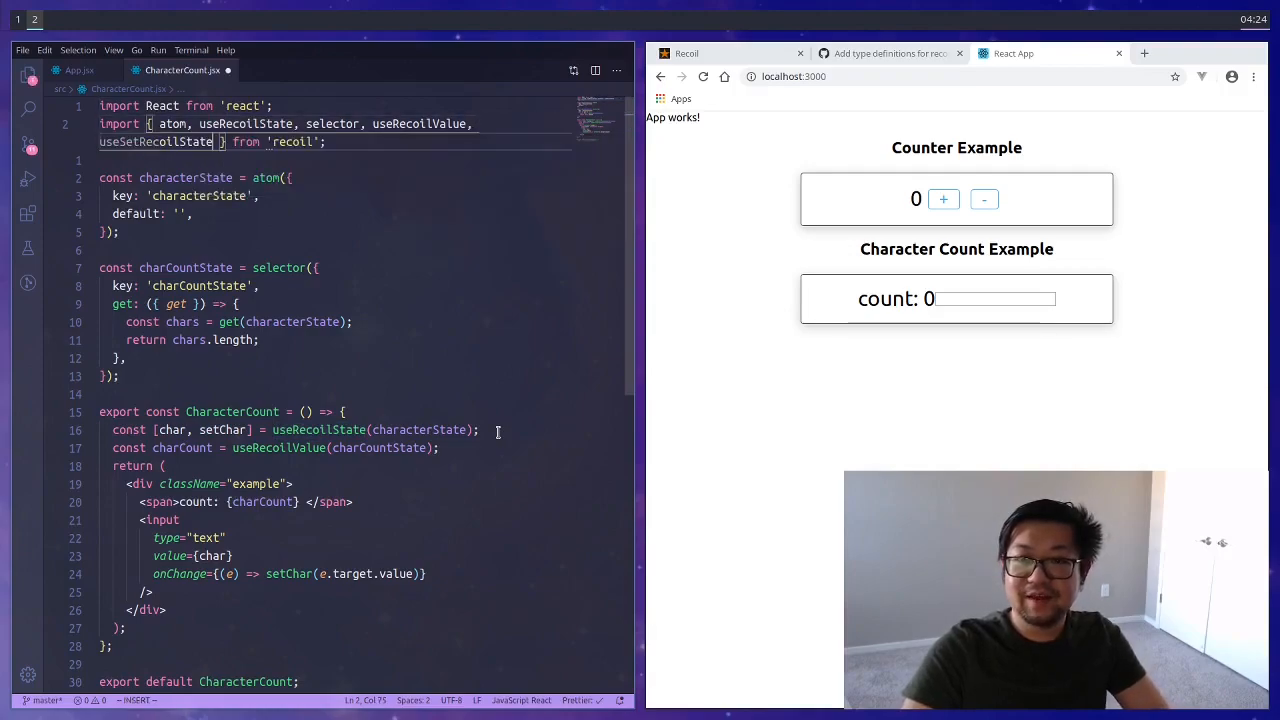
{"action": "key", "text": "Escape"}
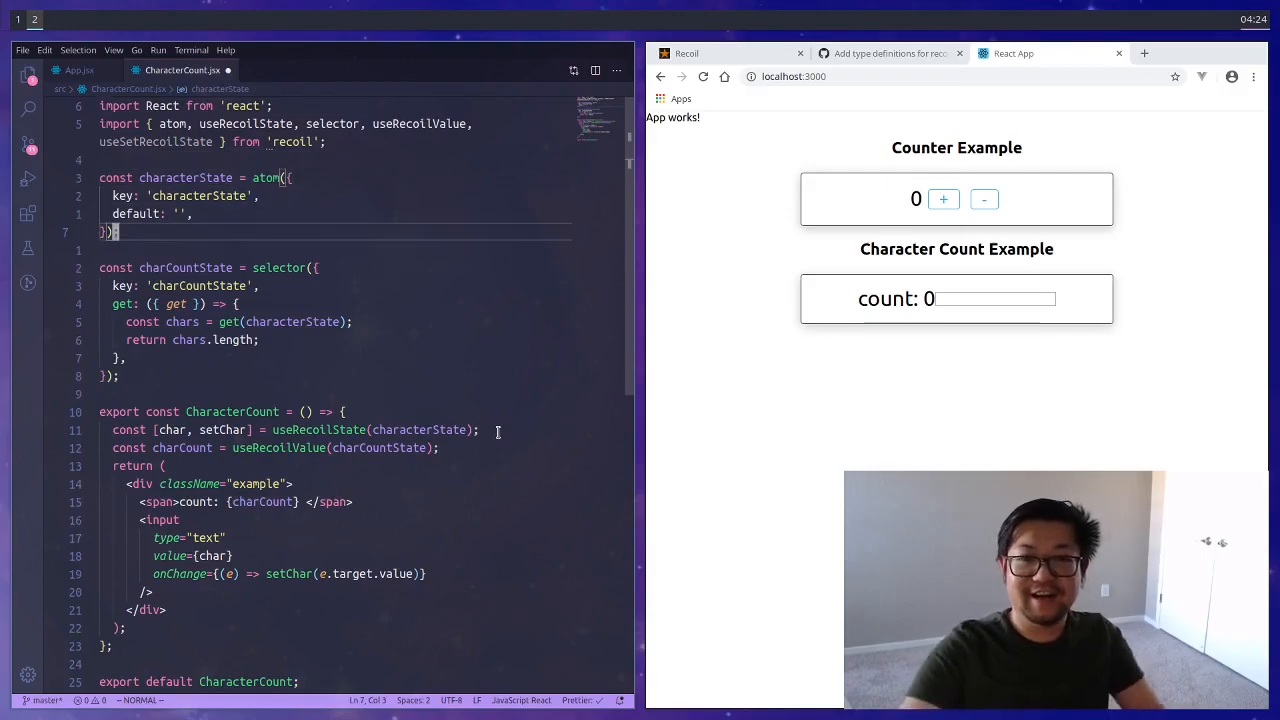
{"action": "left_click", "coordinate": [80, 70]}
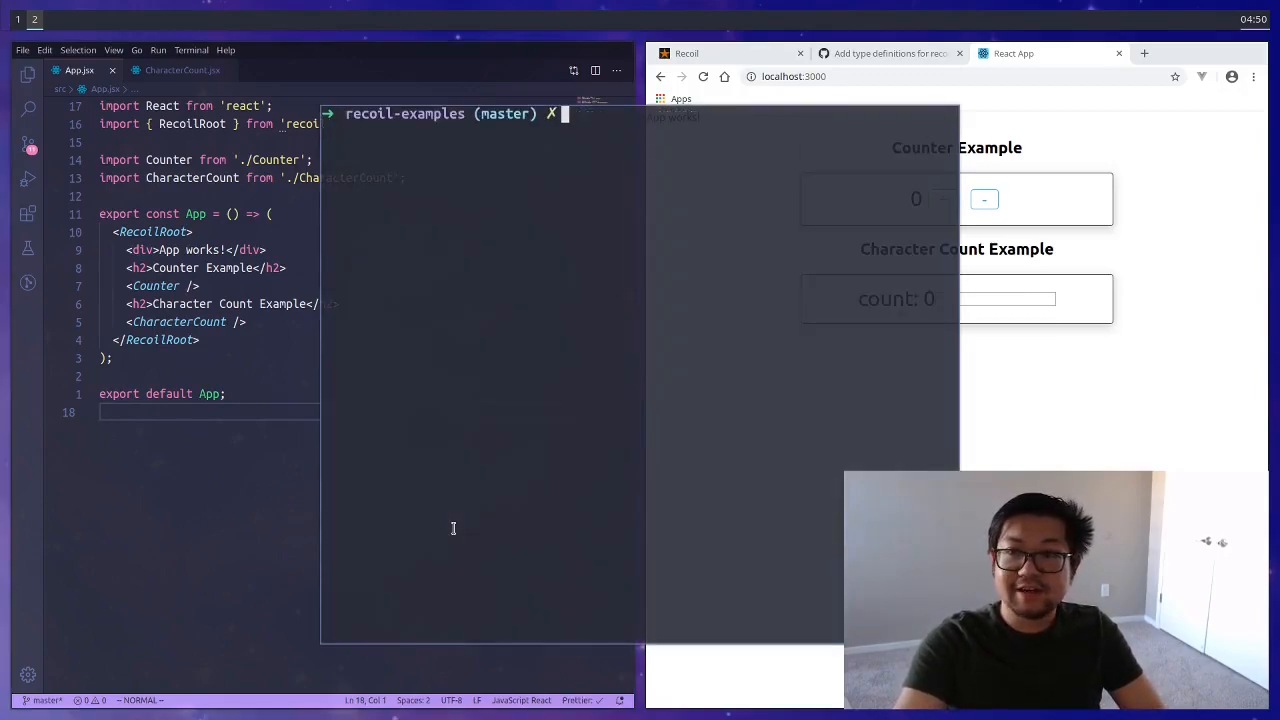
- Create src/Dogs.jsx with touch and render <Dogs /> under a 'Dog Pictures Example' heading in App.jsx
{"action": "type", "text": "touch src/Dog"}
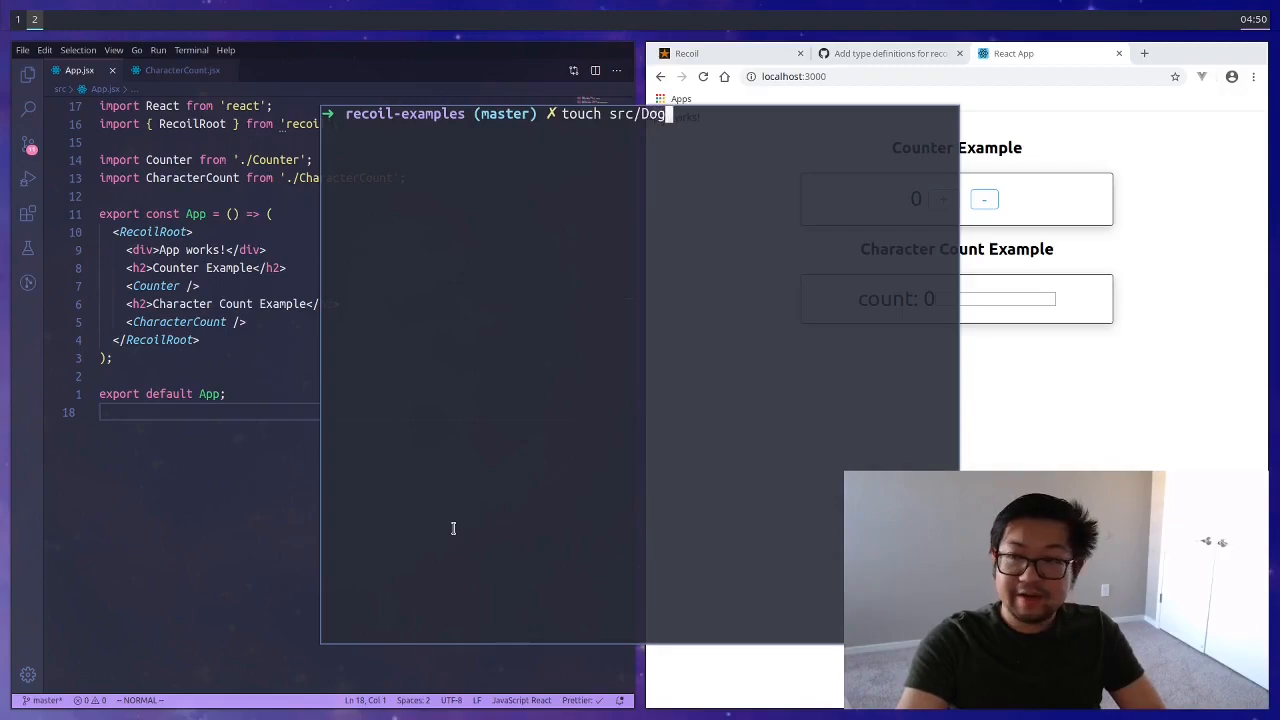
{"action": "type", "text": "."}
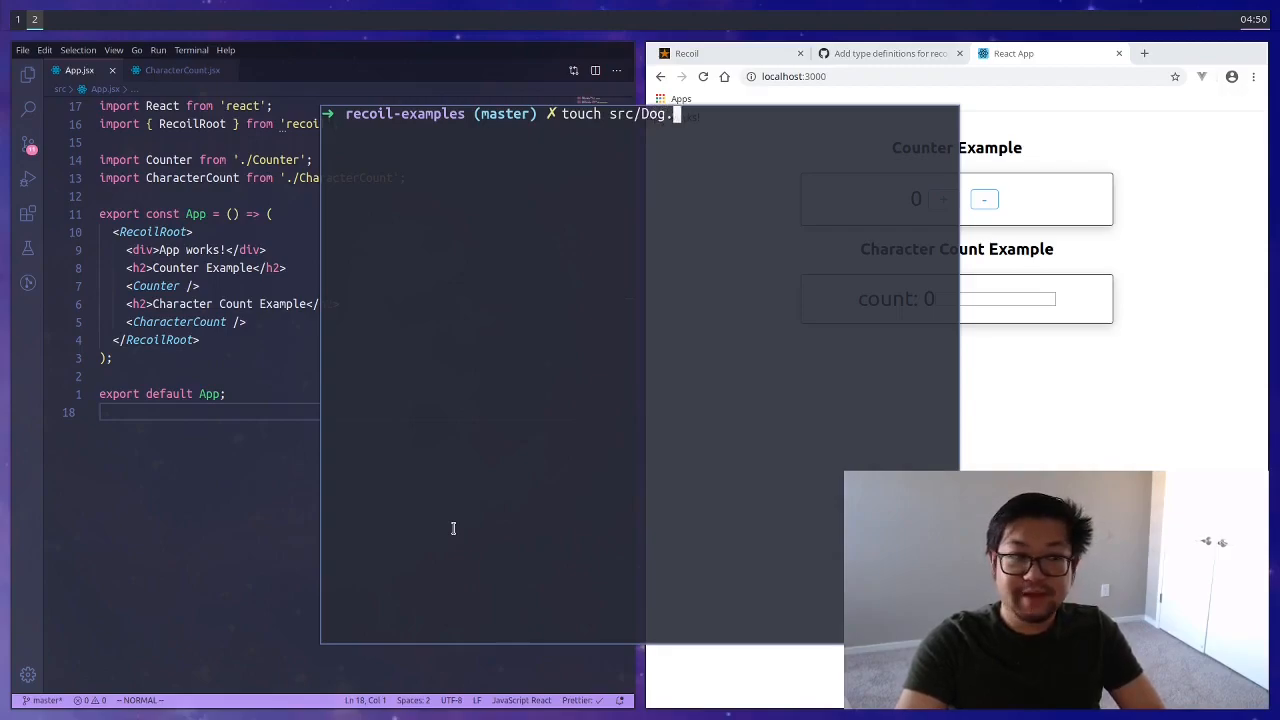
{"action": "type", "text": "s.jsx"}
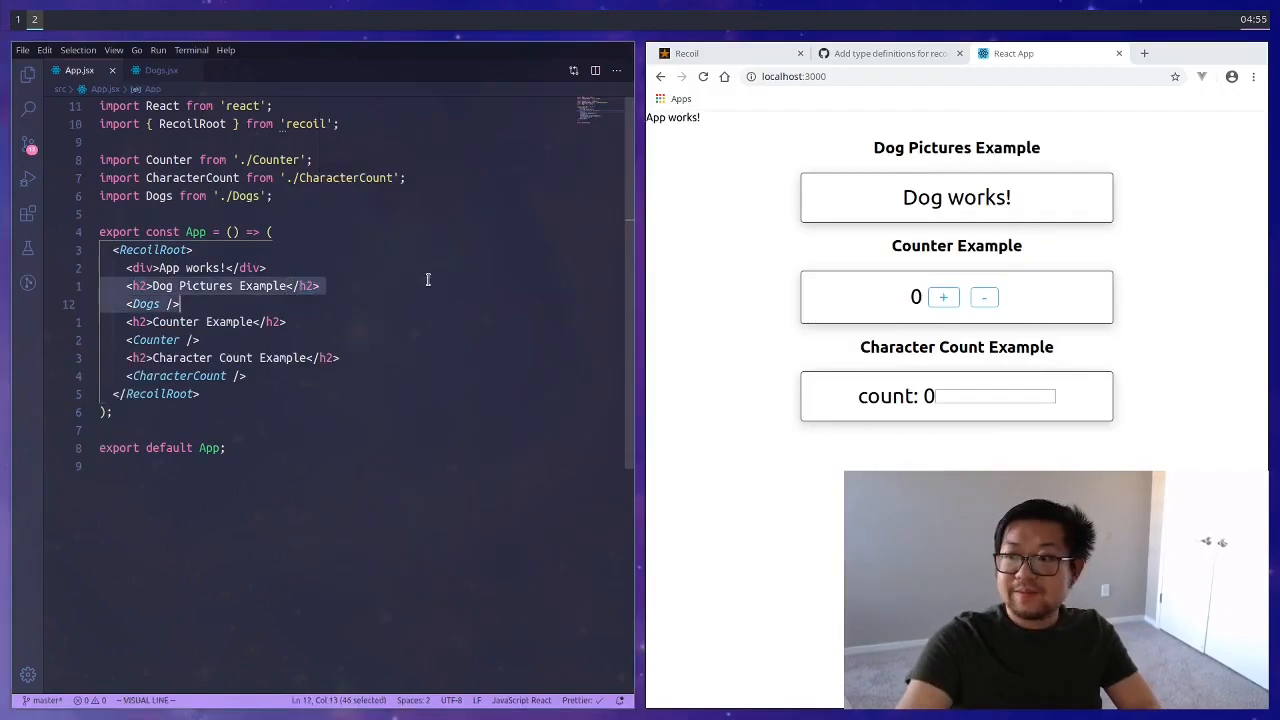
{"action": "key", "text": "Escape"}
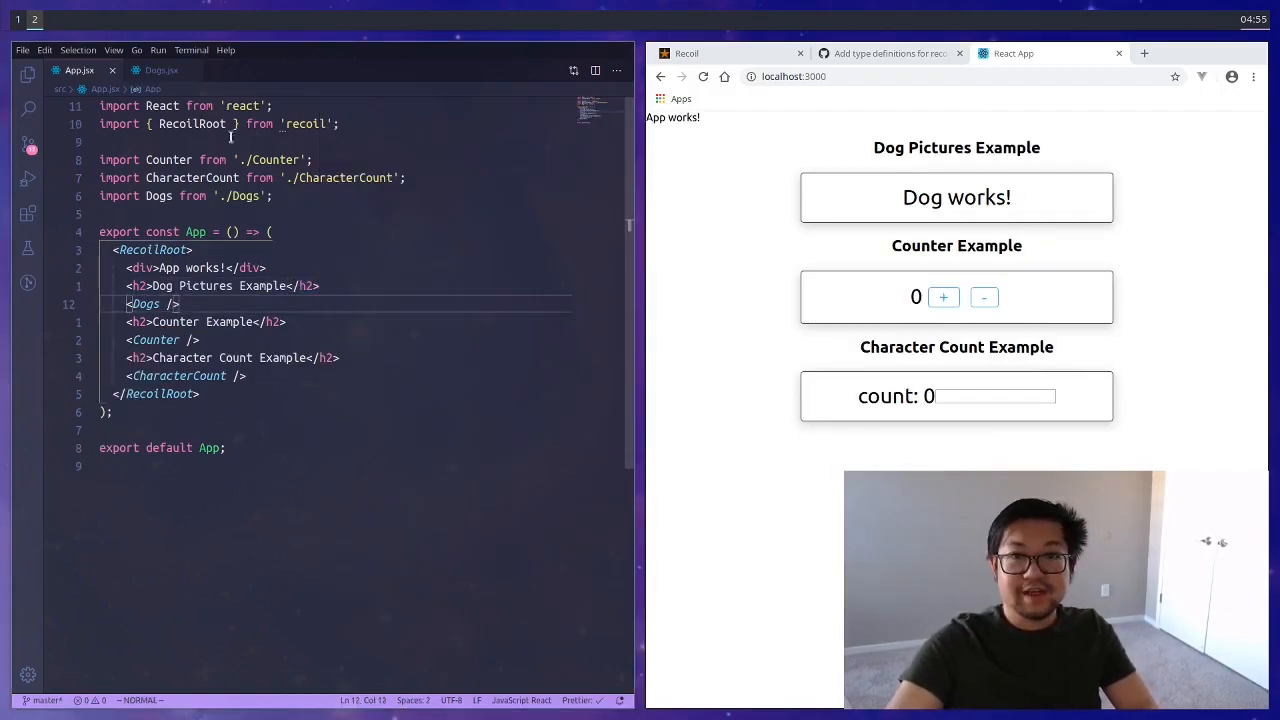
{"action": "left_click", "coordinate": [160, 70]}
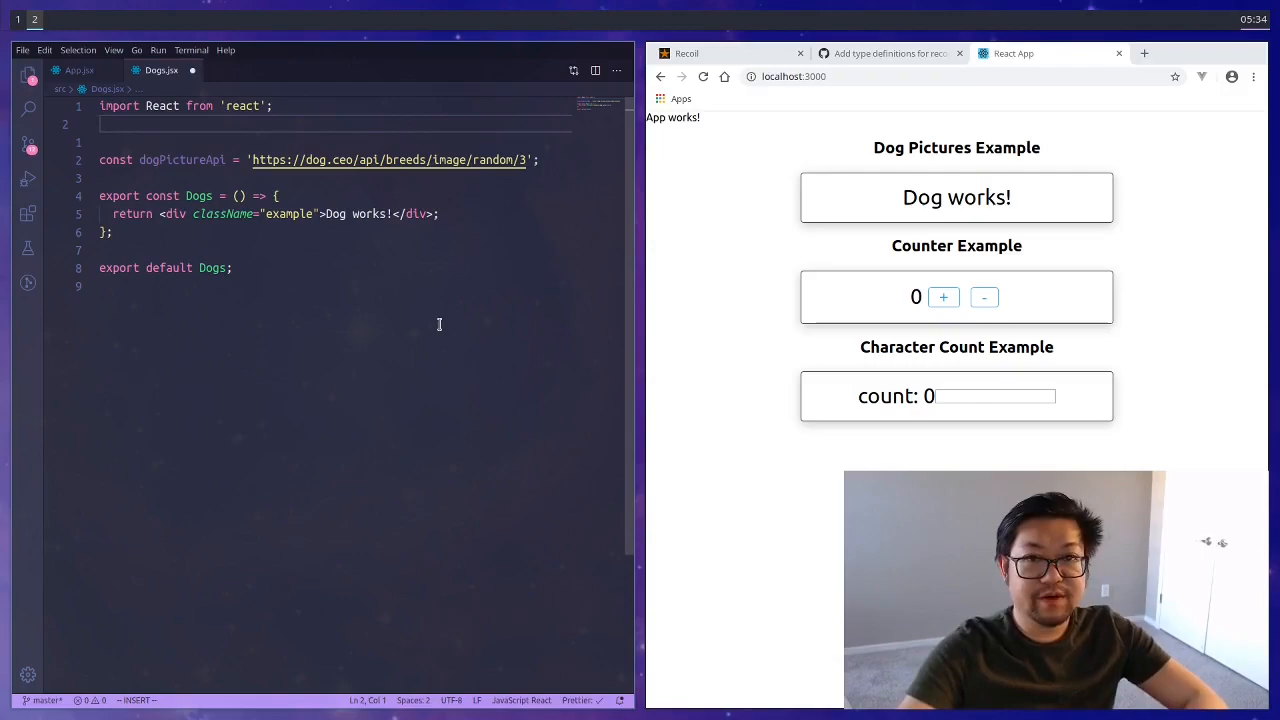
- Import selector from 'recoil' and define dogsState with an async get function
{"action": "type", "text": "import {} from 'recoil';"}
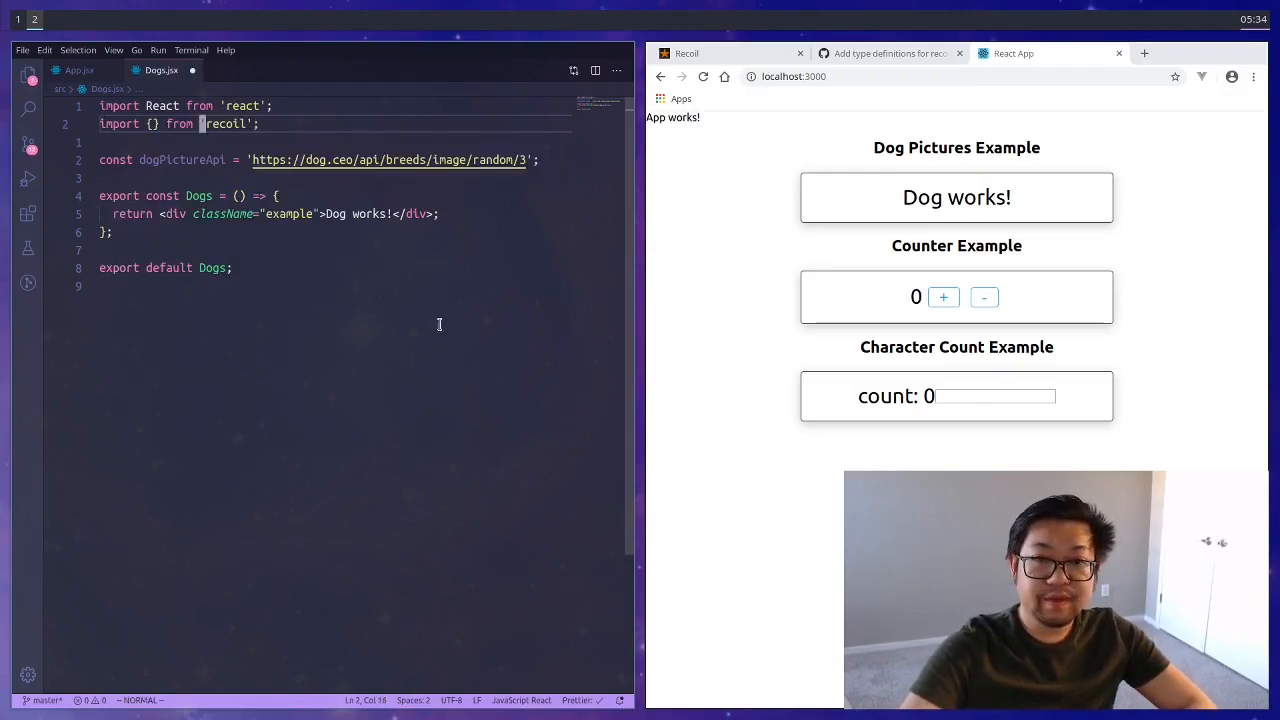
{"action": "type", "text": "selector"}
{"action": "type", "text": "get:"}
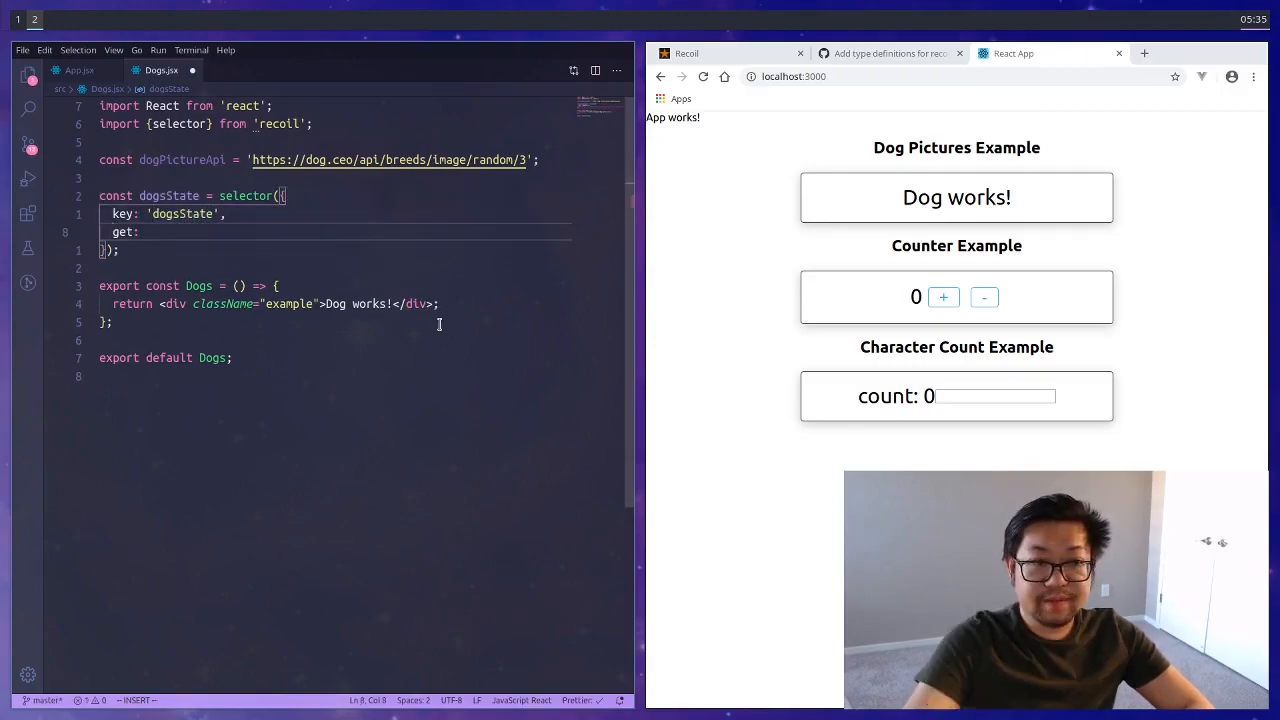
{"action": "type", "text": "async ()"}
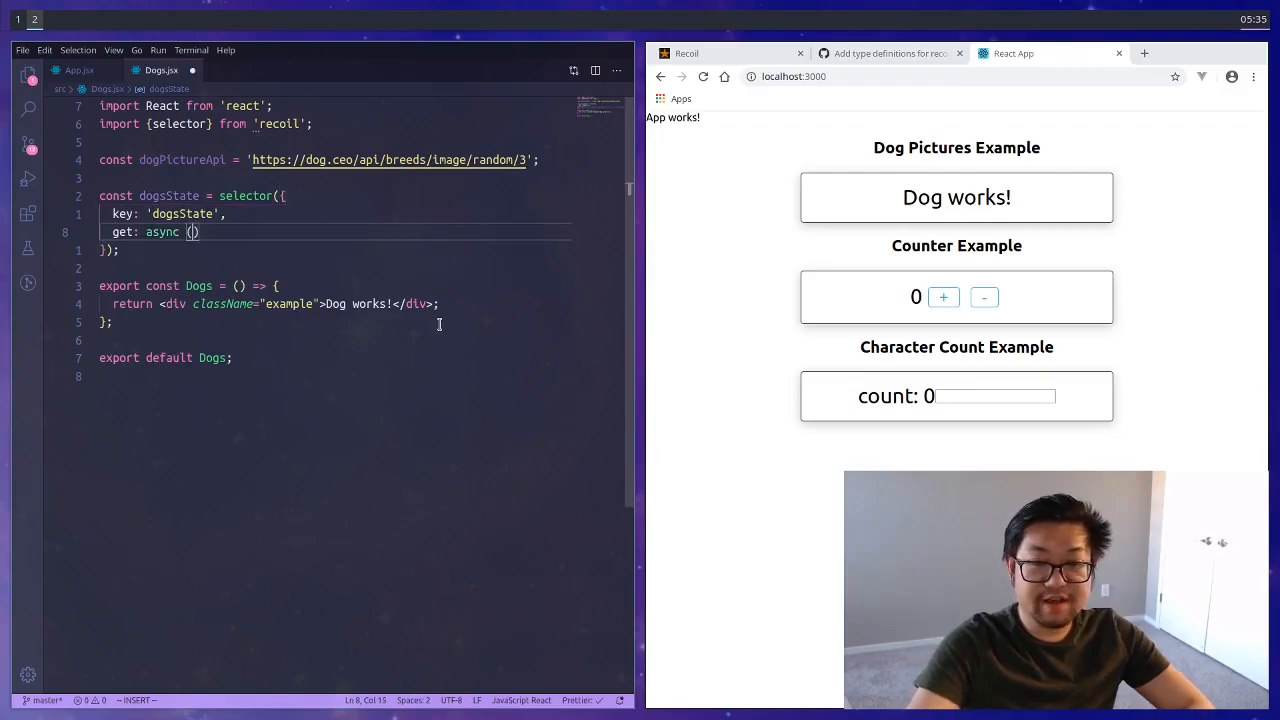
{"action": "type", "text": "get}"}
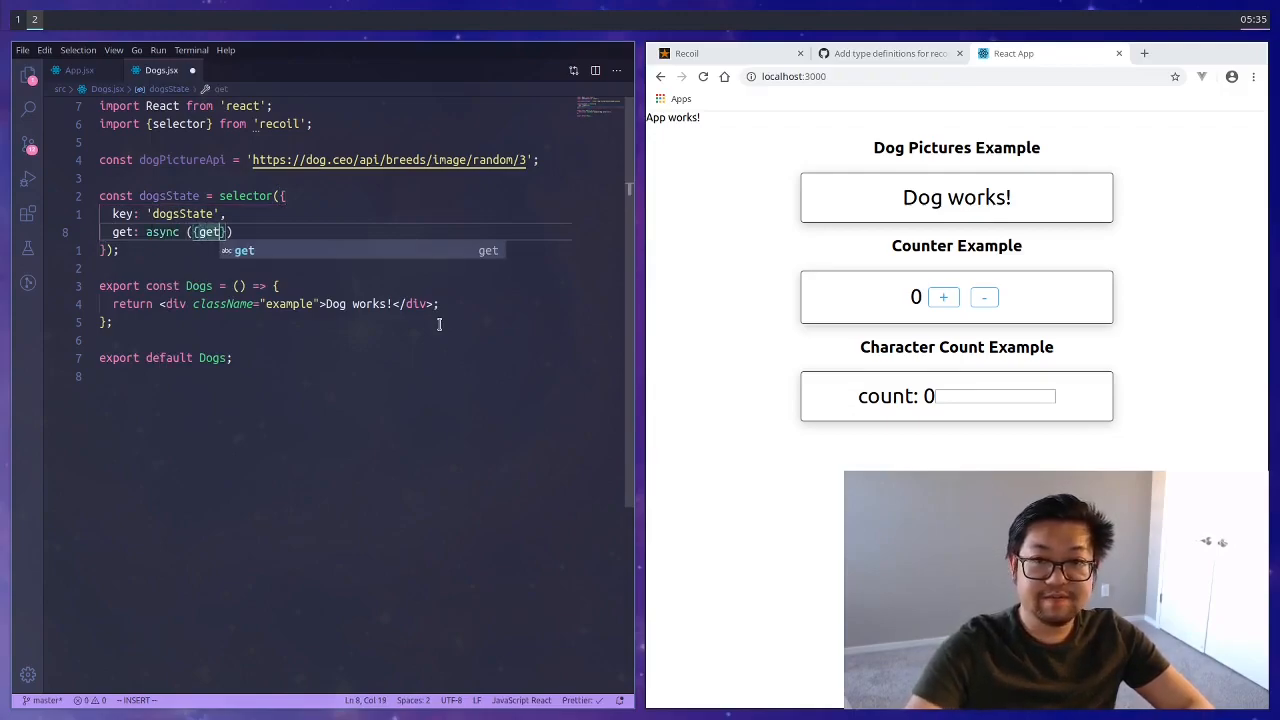
- Fetch dogPictureApi in the getter, parse the JSON and return json.message
{"action": "type", "text": "const res = await fetch(dog)"}
{"action": "type", "text": "const json = await res.json();"}
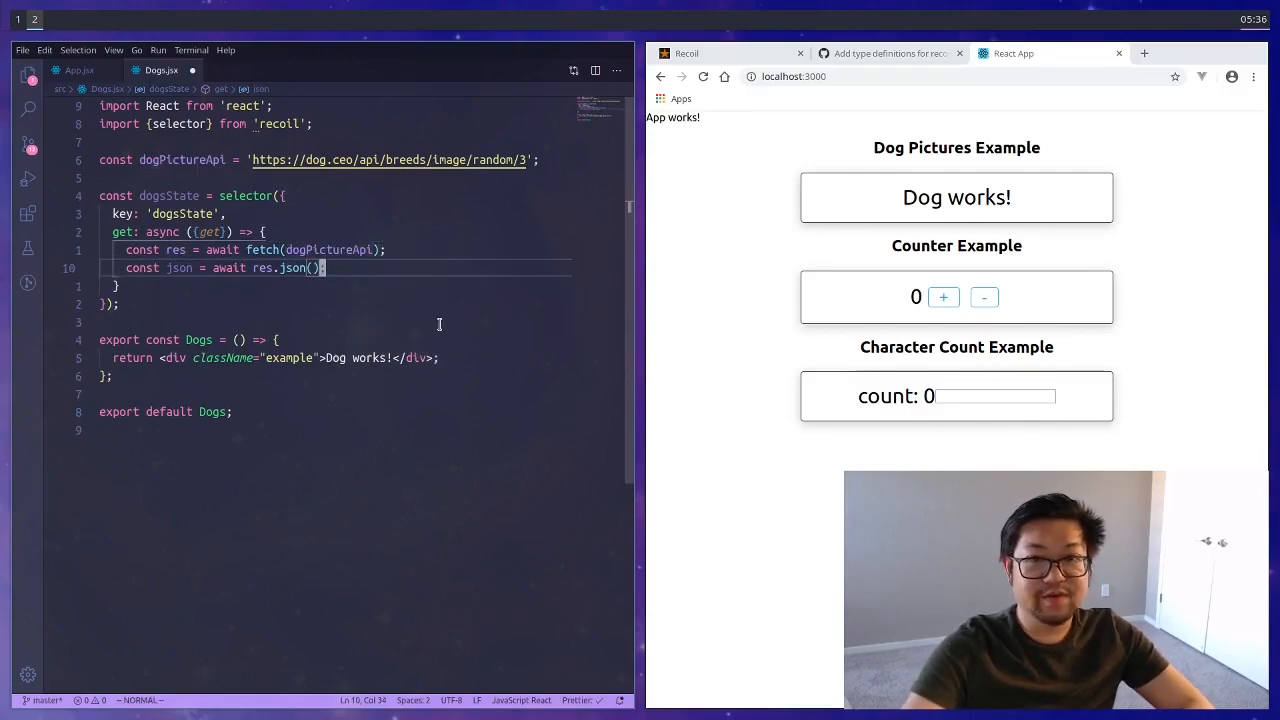
{"action": "key", "text": "Enter"}
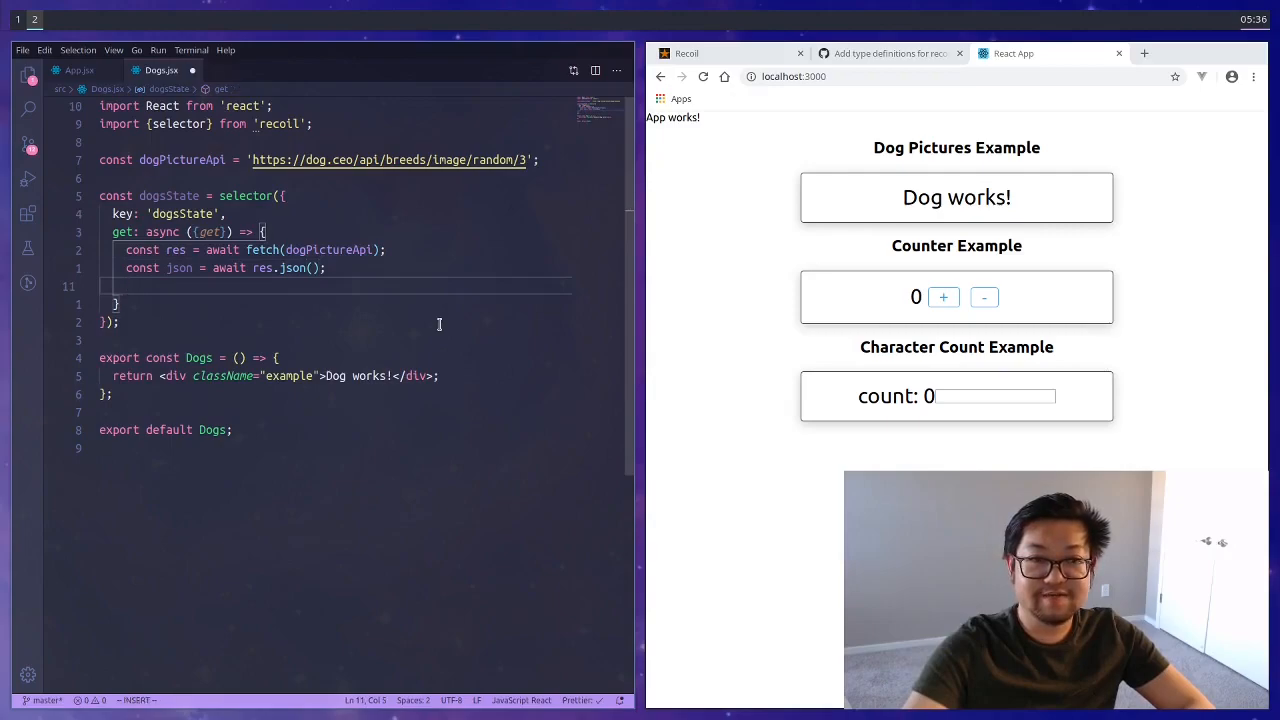
{"action": "type", "text": "return json.message;"}
{"action": "type", "text": "<Suspense fallback={<>}>"}
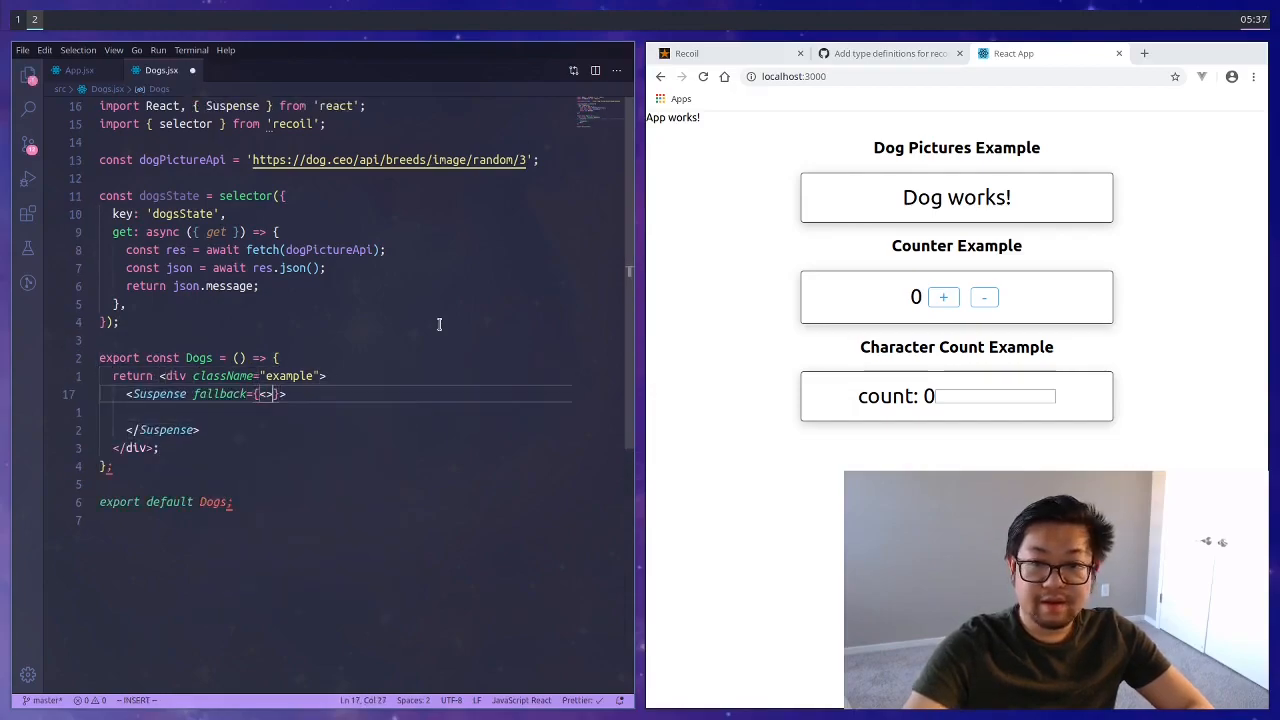
- Wrap the dogs output in Suspense with a 'Loading...' fallback
{"action": "type", "text": "</>"}
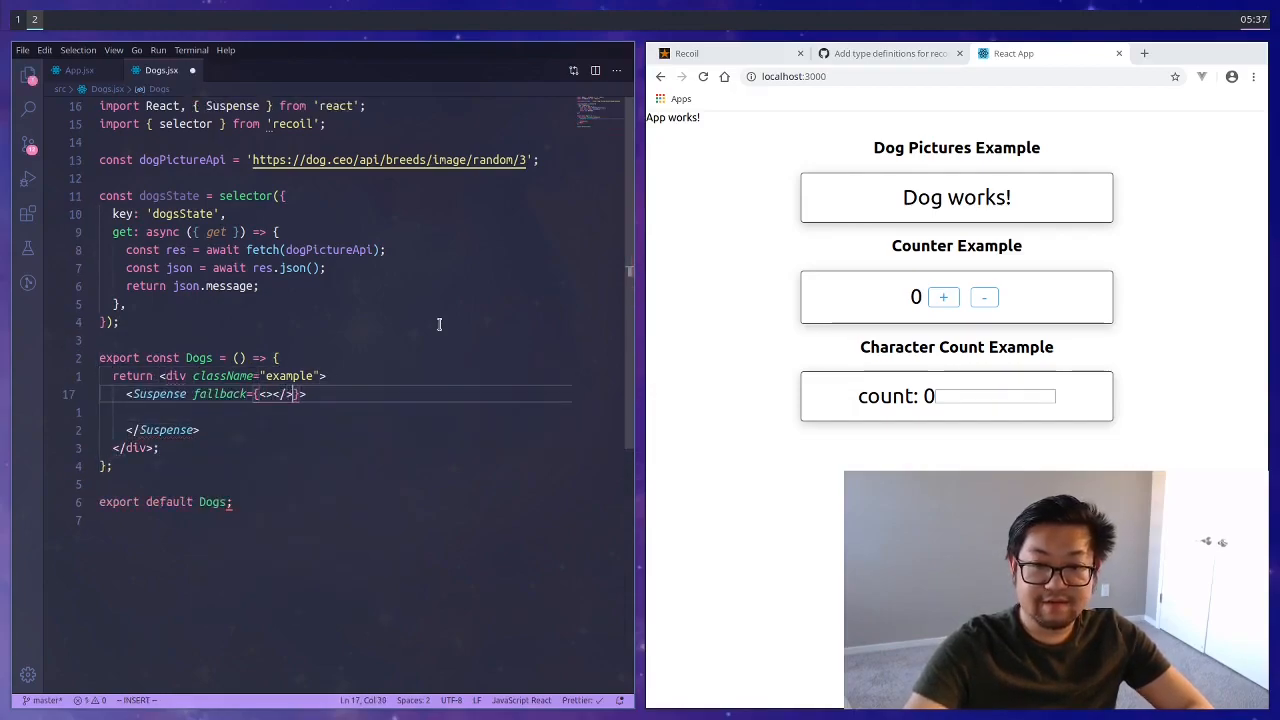
{"action": "type", "text": "Loading..."}
{"action": "type", "text": "export const DogsLoaded = () => {"}
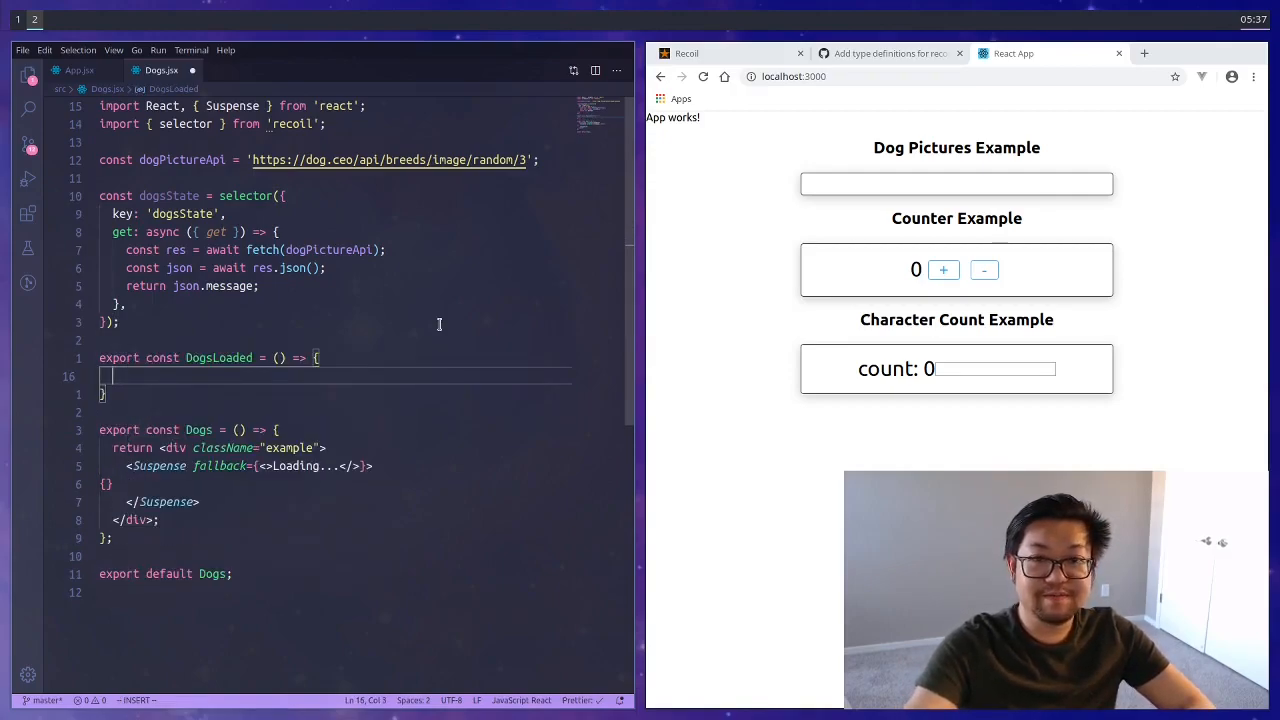
- Add DogsLoaded reading dogsState with useRecoilState and rendering JSON.stringify(dogs)
{"action": "type", "text": "const dogs = useRecoilState(dog);"}
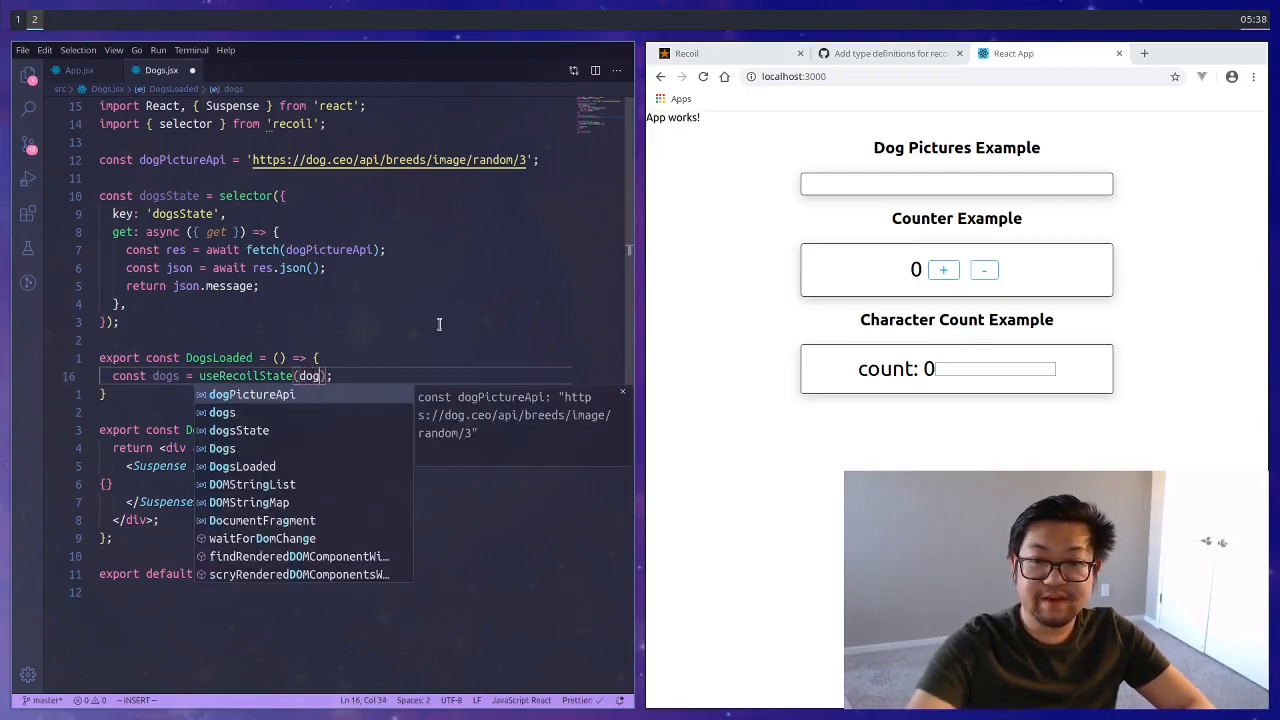
{"action": "type", "text": "sState"}
{"action": "type", "text": "return <>{JSON.}</>;"}
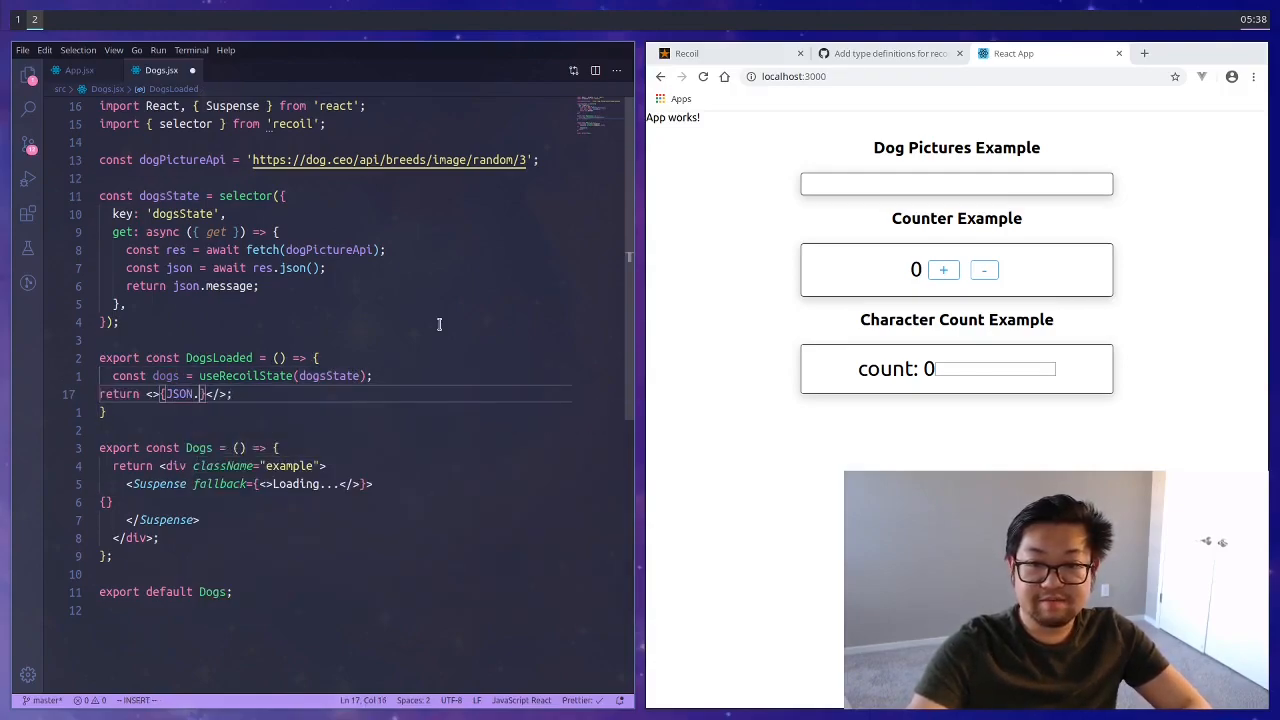
{"action": "type", "text": "stringify()"}
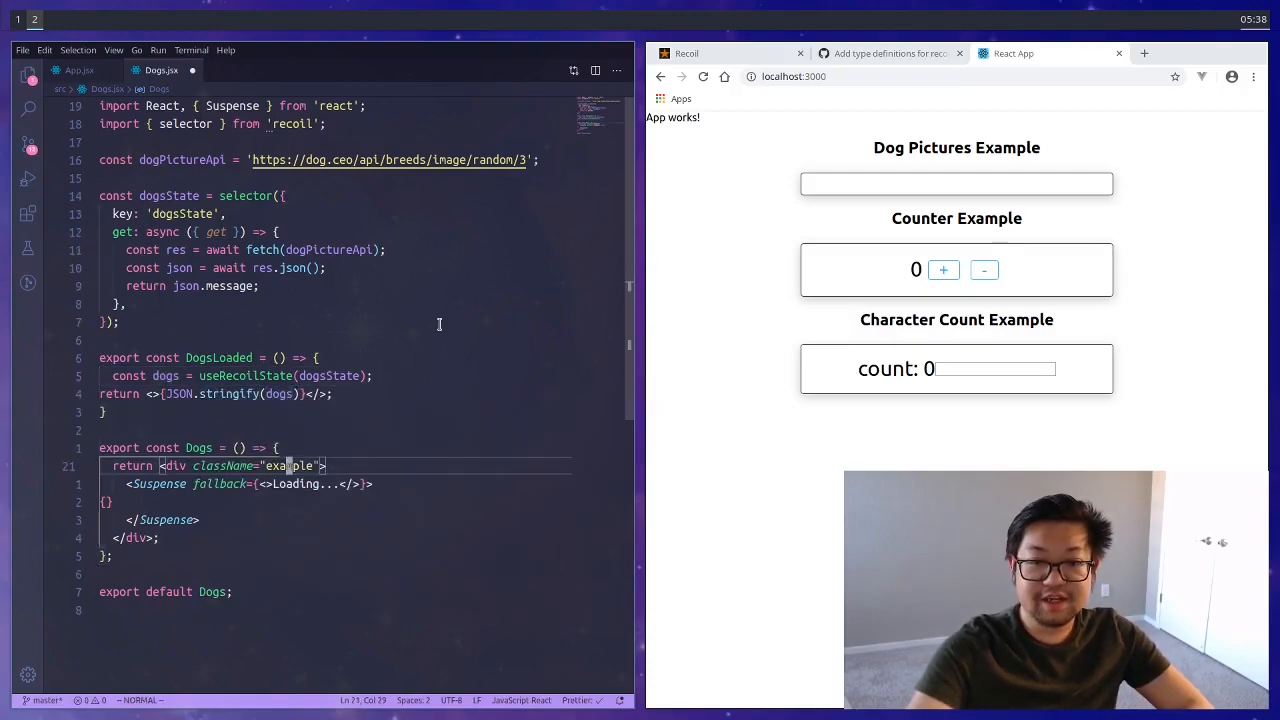
{"action": "type", "text": "<DogsLoaded />"}
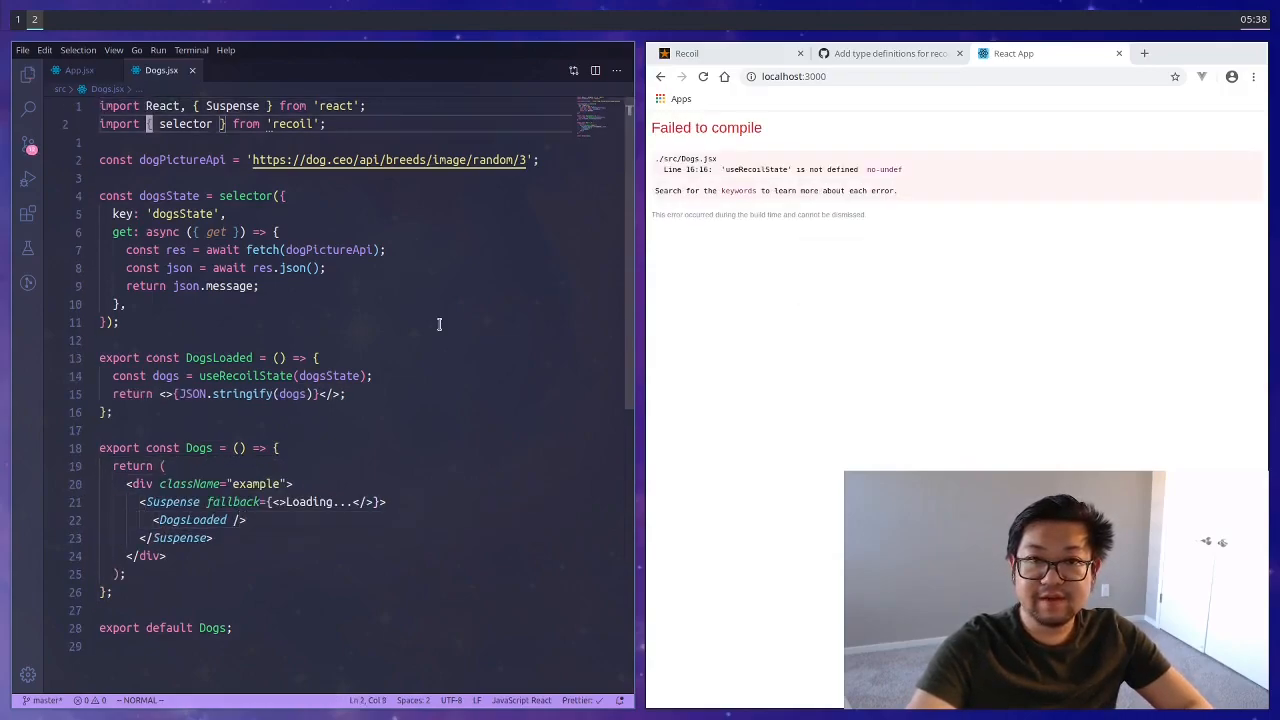
{"action": "type", "text": "useRecoilState"}
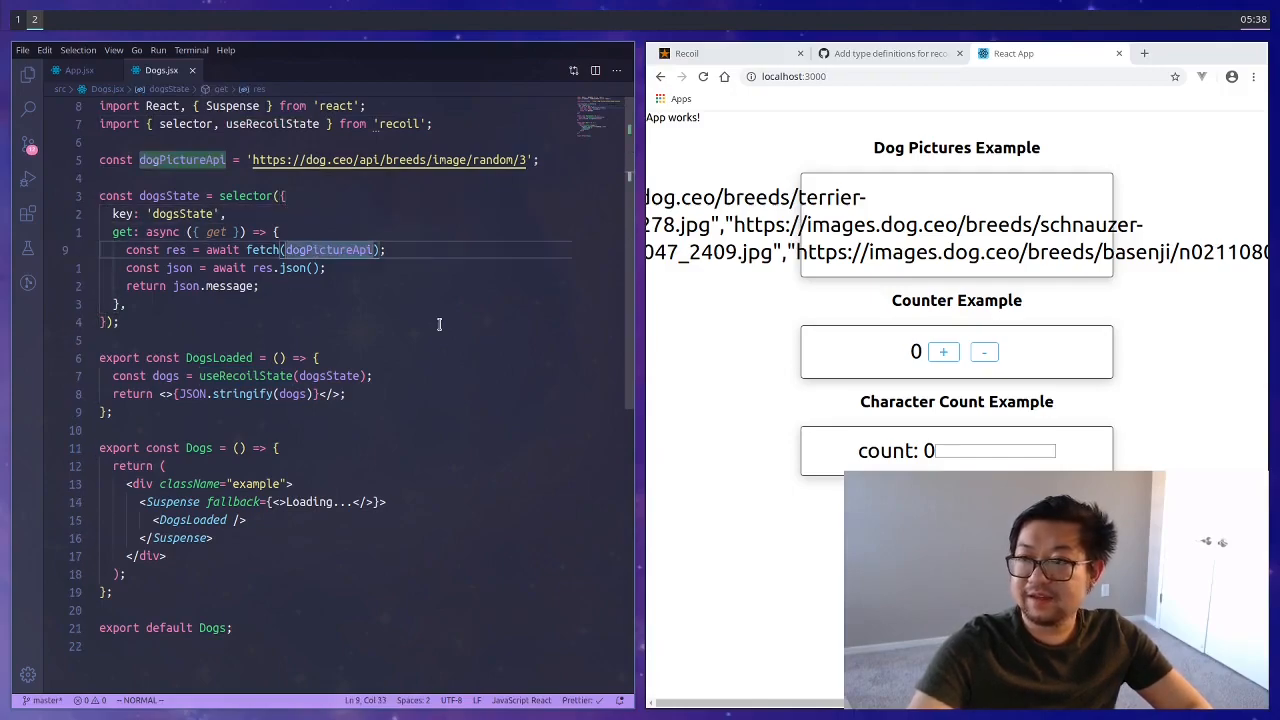
- Replace the JSON output with dogs.map(src => <img src={src}></img>)
{"action": "type", "text": "dog"}
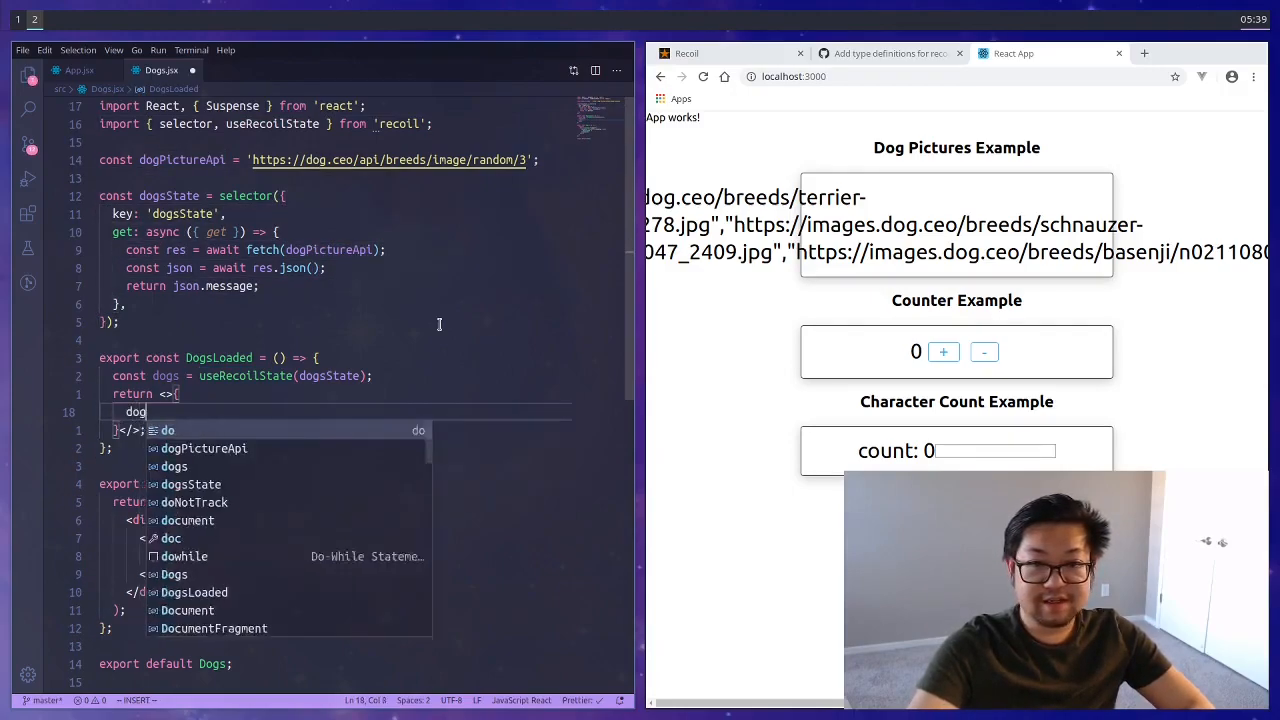
{"action": "type", "text": ".map()"}
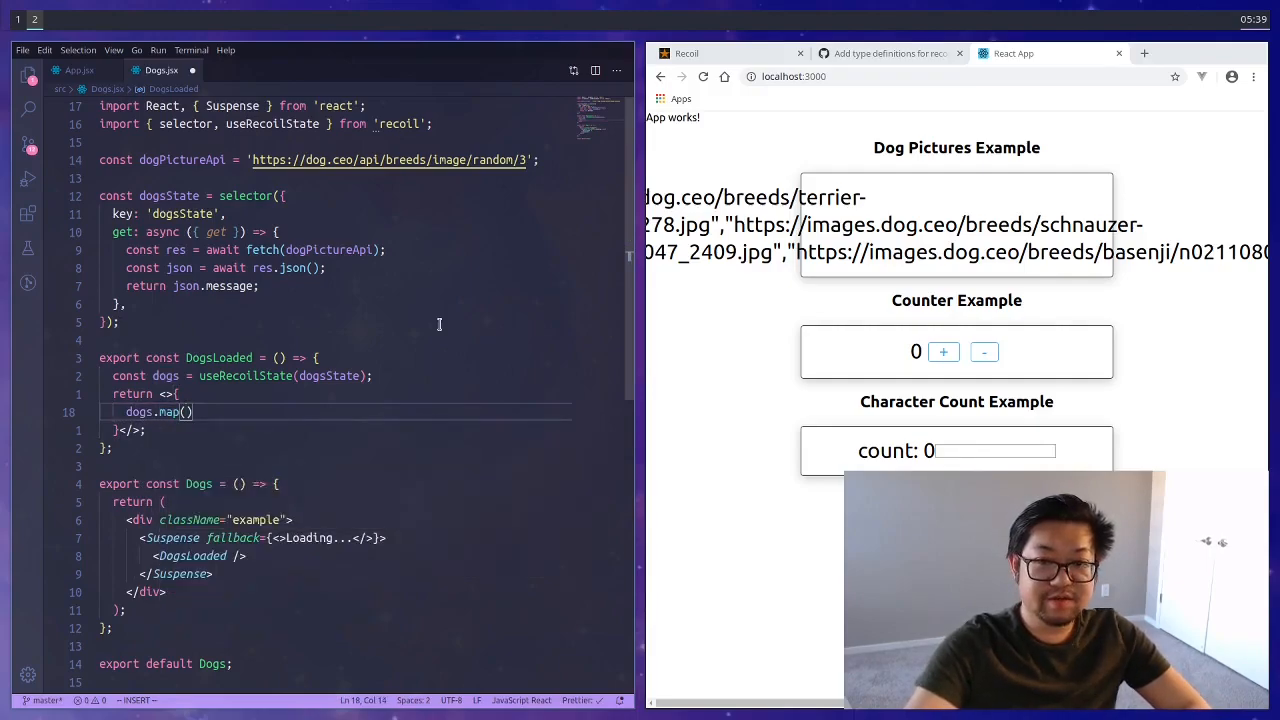
{"action": "type", "text": "src => <img></img>"}
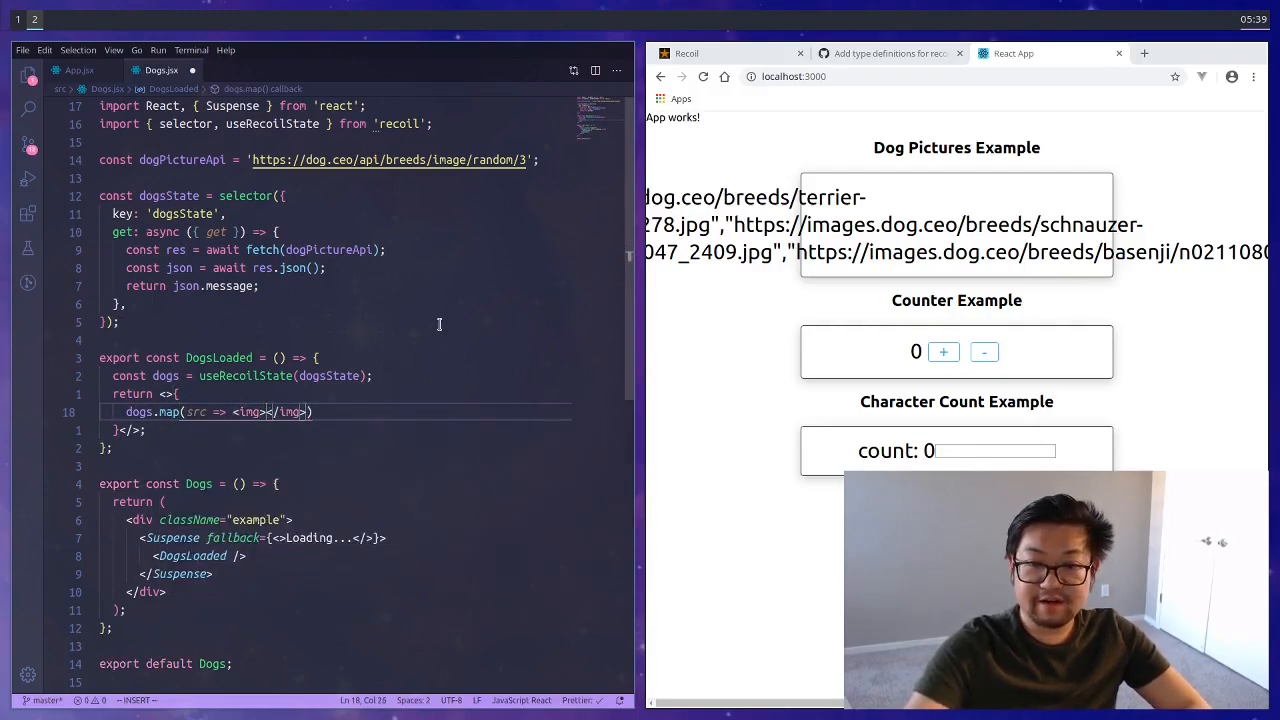
{"action": "type", "text": "src={src}"}
{"action": "type", "text": "style={{ width: '100%' }}"}
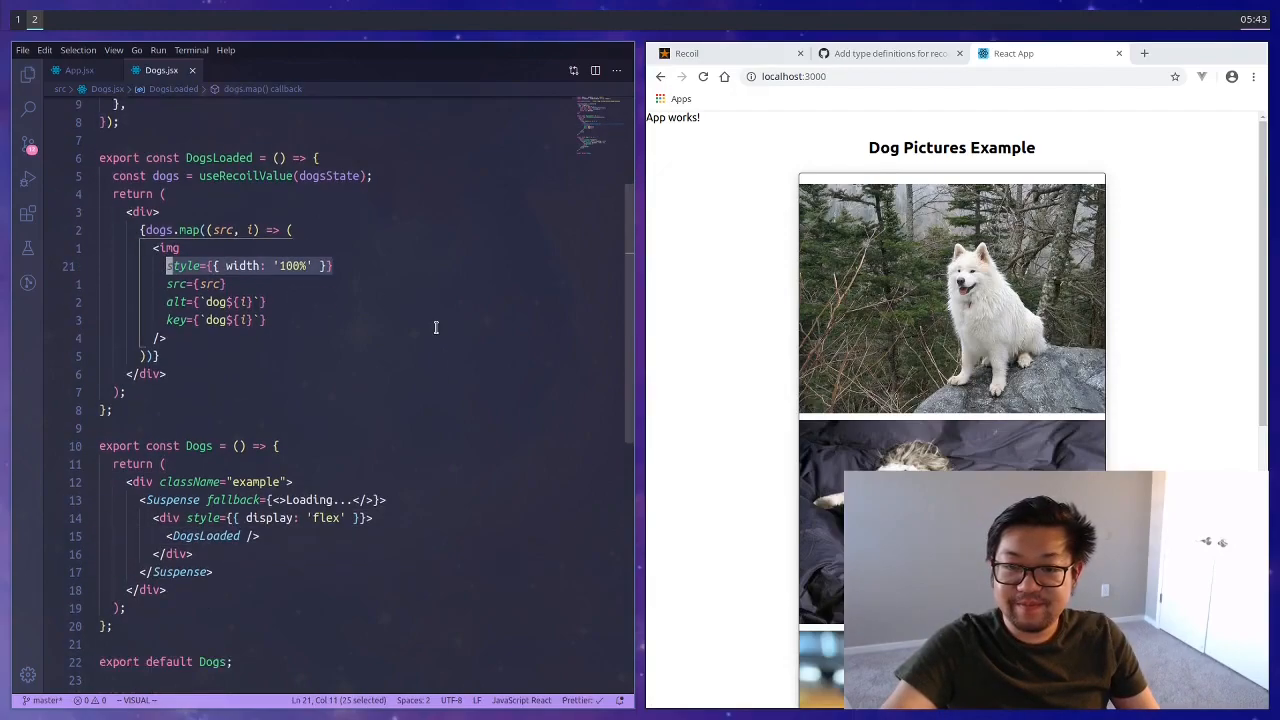
{"action": "mouse_move", "coordinate": [420, 520]}
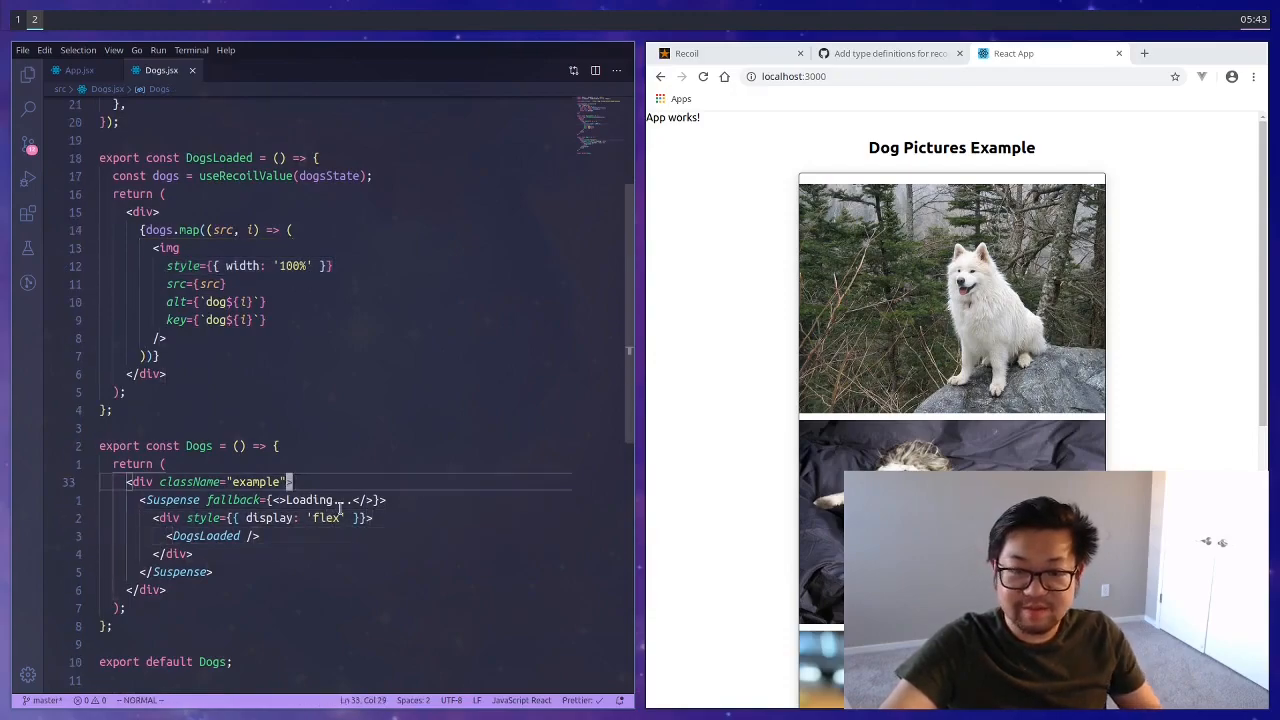
- Add a style attribute to the Dogs example wrapper div
{"action": "type", "text": "styl"}
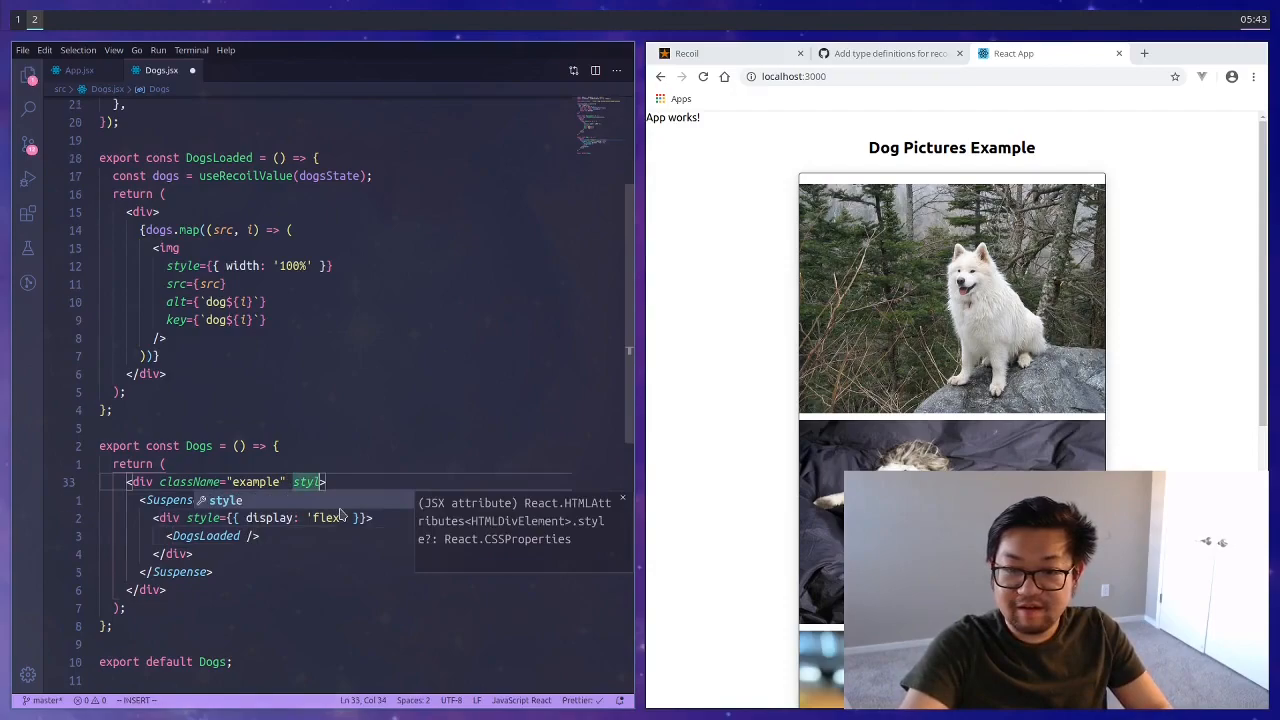